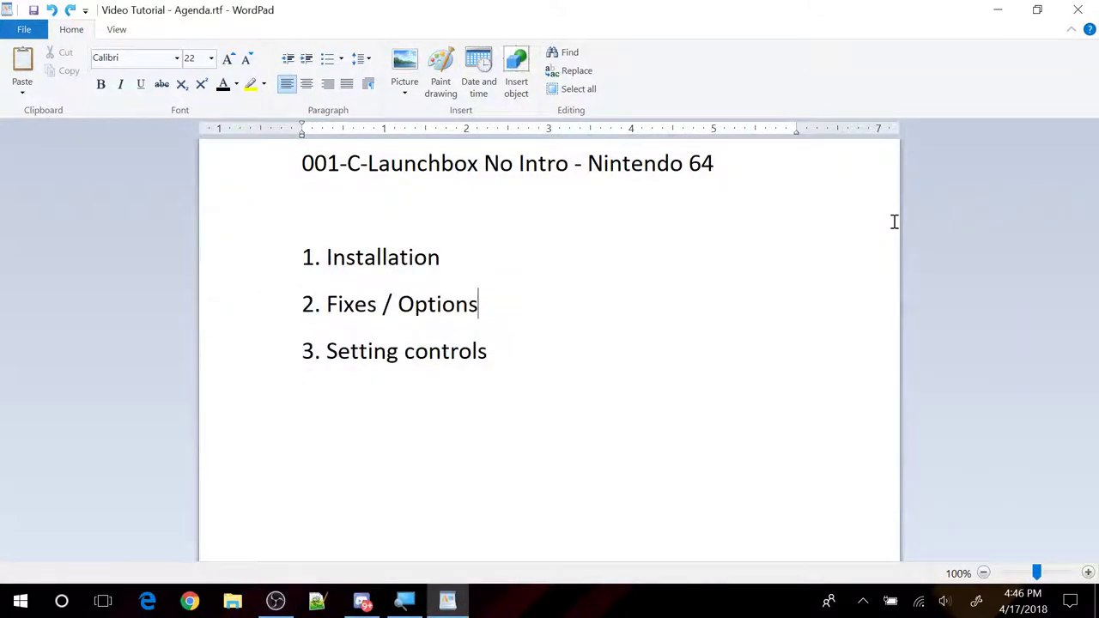
mouse_move(776, 239)
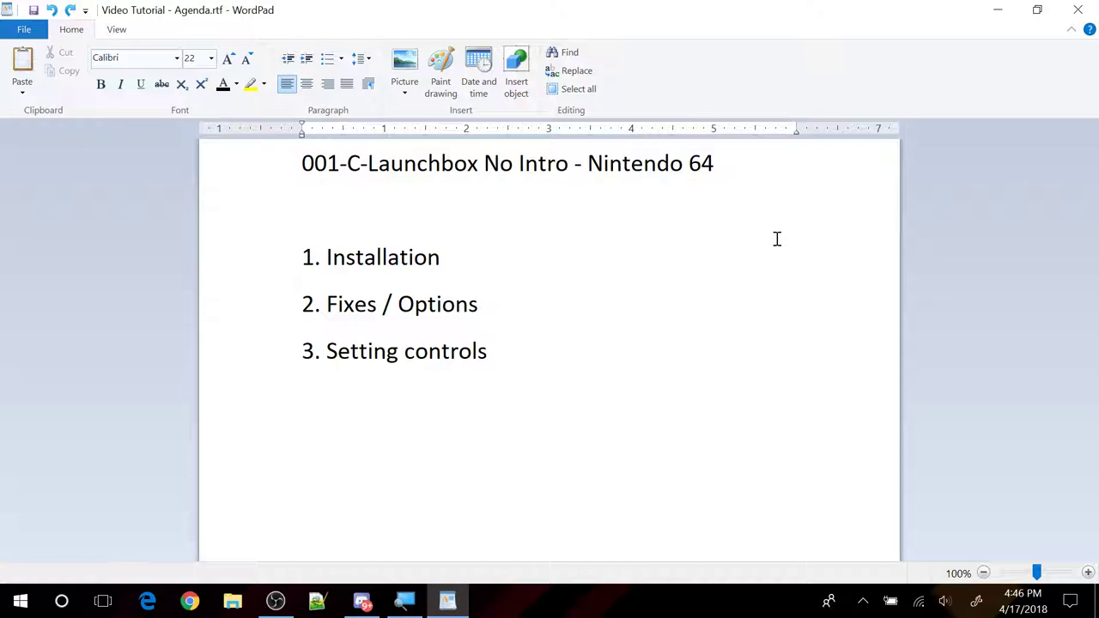
Step: Highlight the '1. Installation' agenda item in yellow in the WordPad tutorial document
click(477, 304)
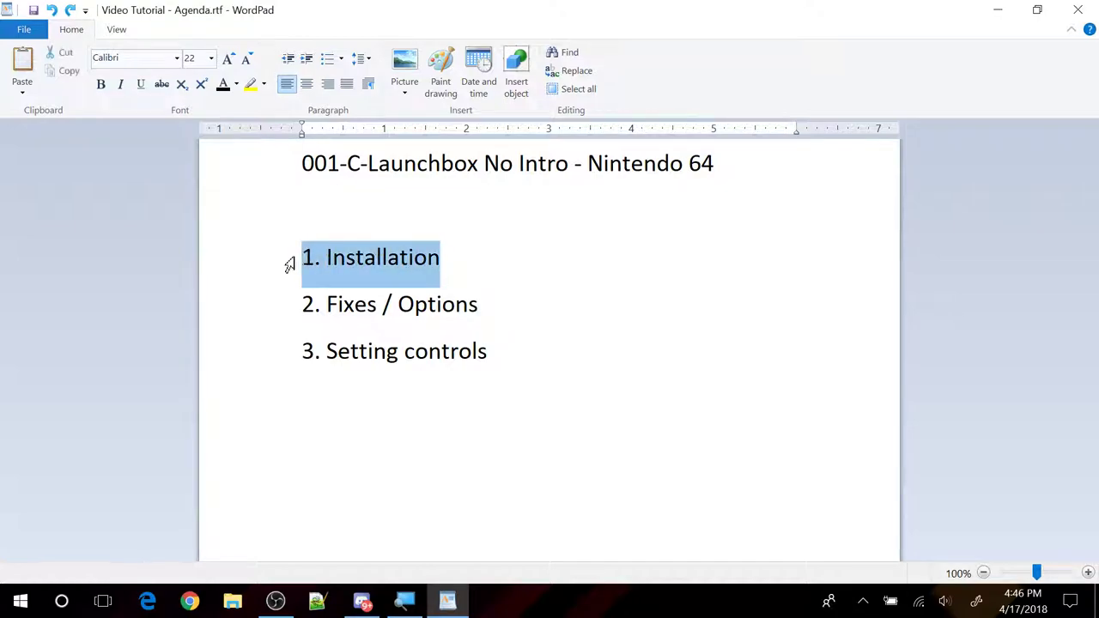
mouse_move(395, 204)
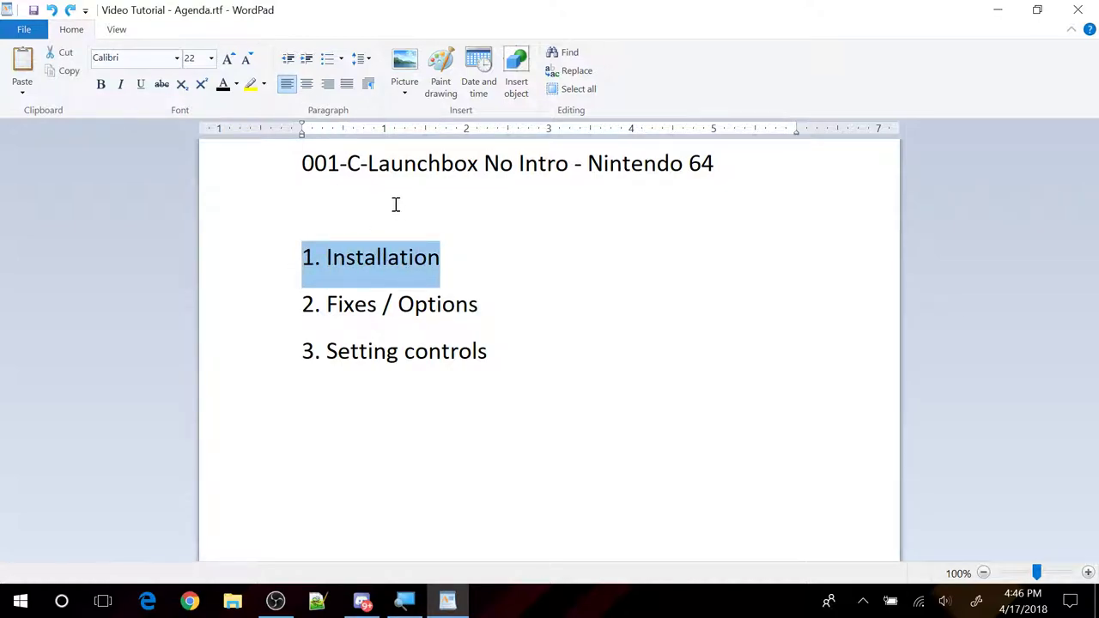
mouse_move(250, 83)
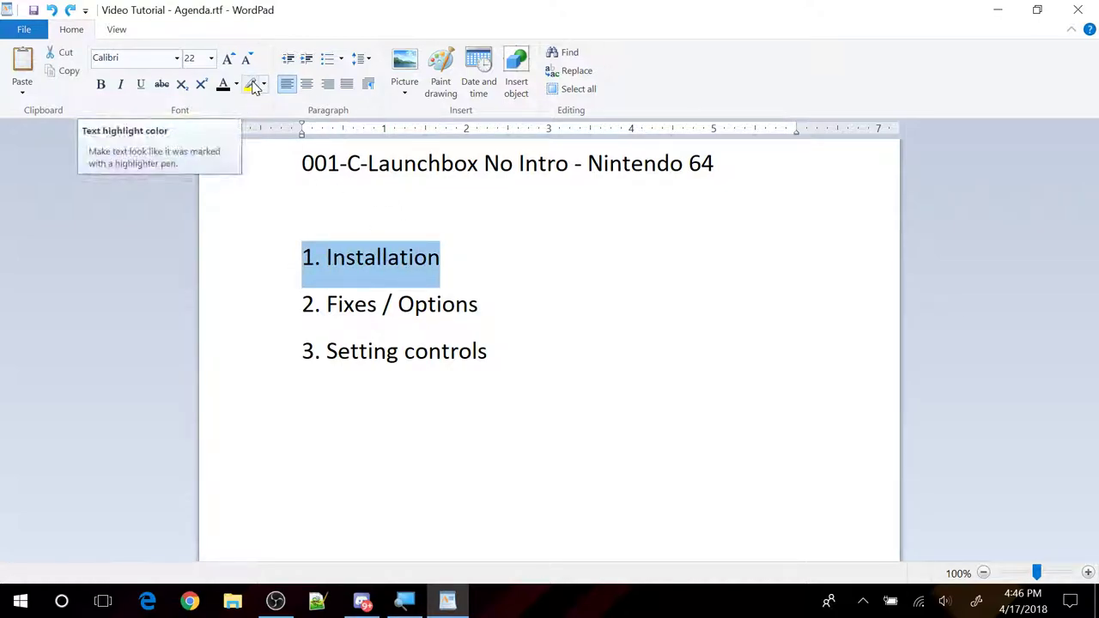
click(251, 82)
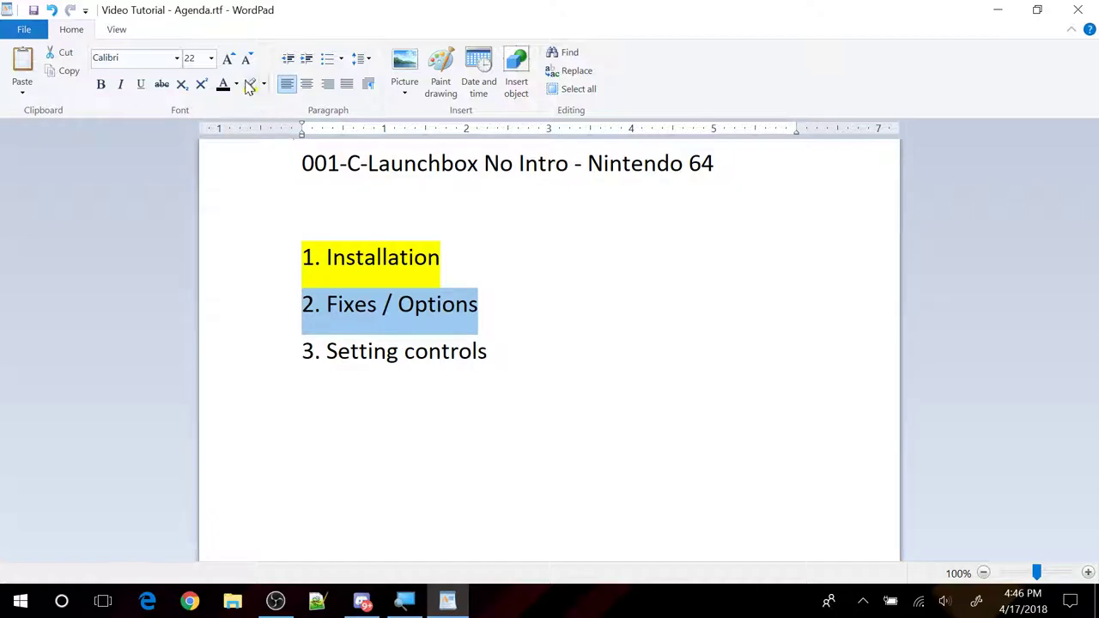
mouse_move(250, 82)
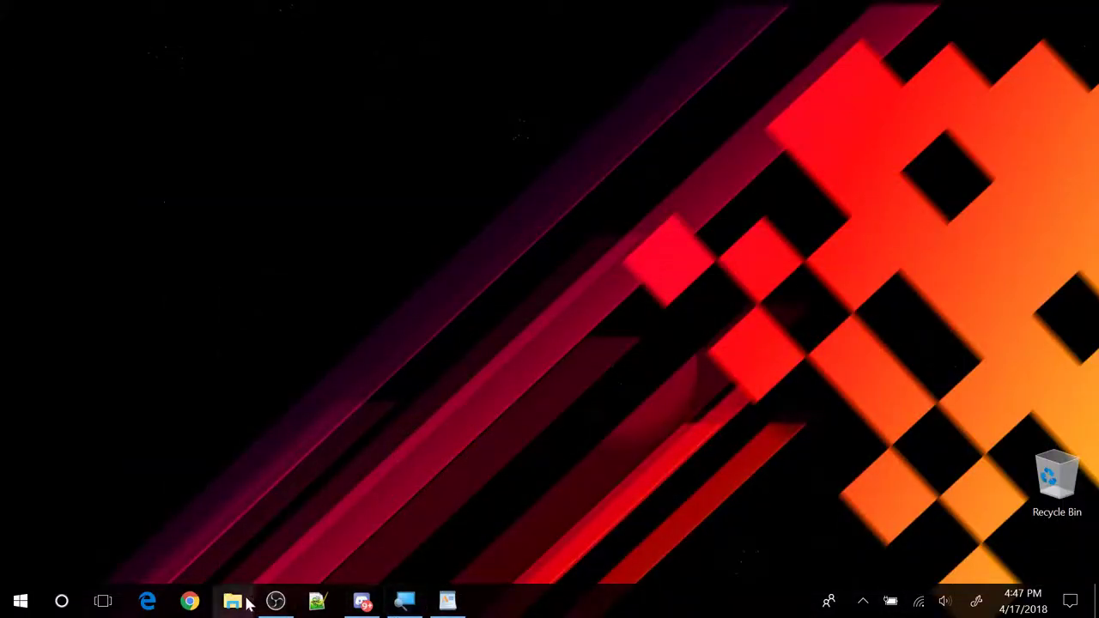
Step: Launch RocketLauncherUI.exe from the RocketLauncher folder on the LaunchBox No Intro drive
click(233, 601)
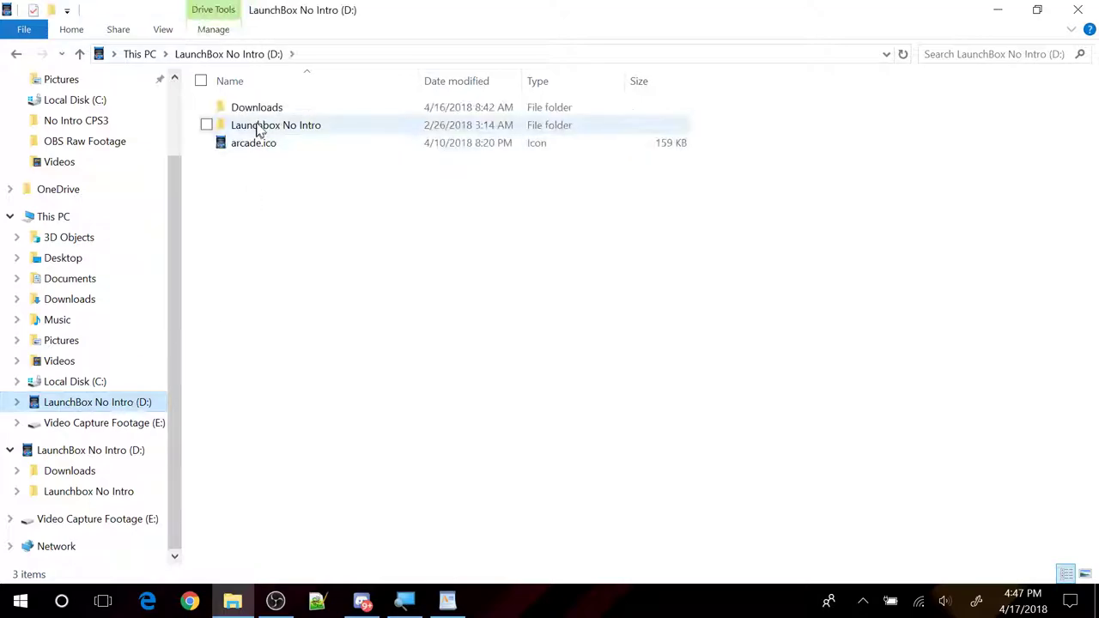
double_click(275, 124)
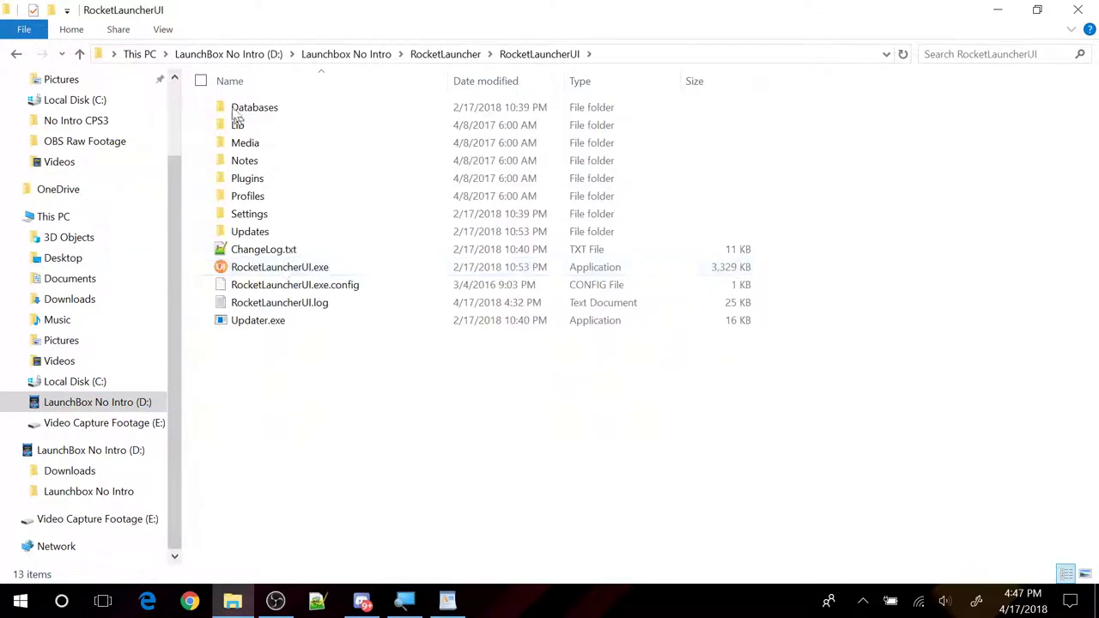
mouse_move(347, 53)
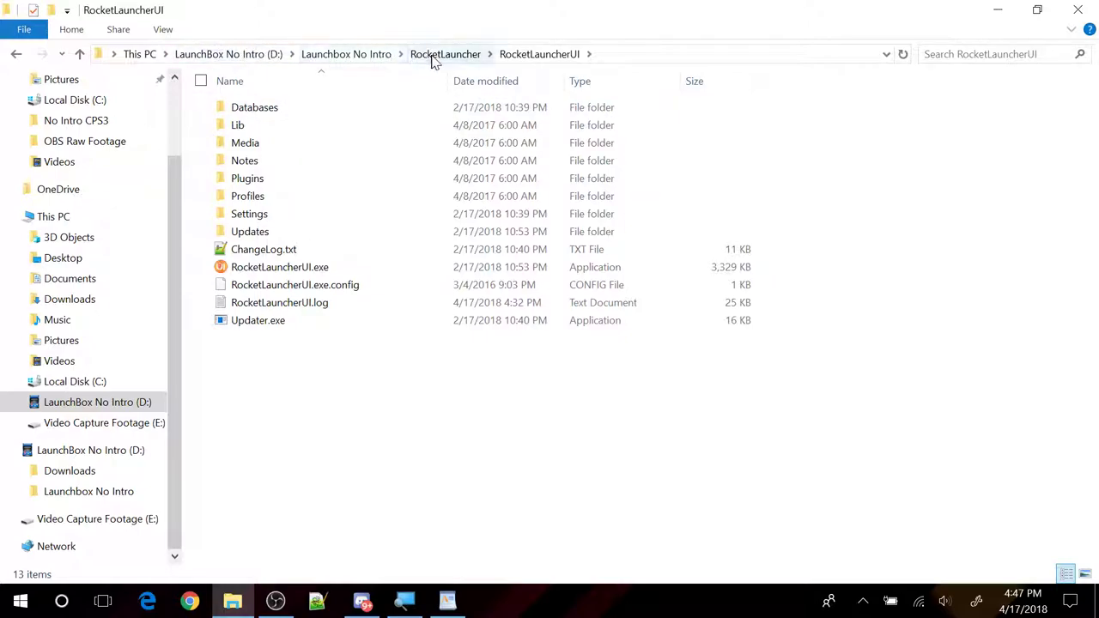
click(257, 321)
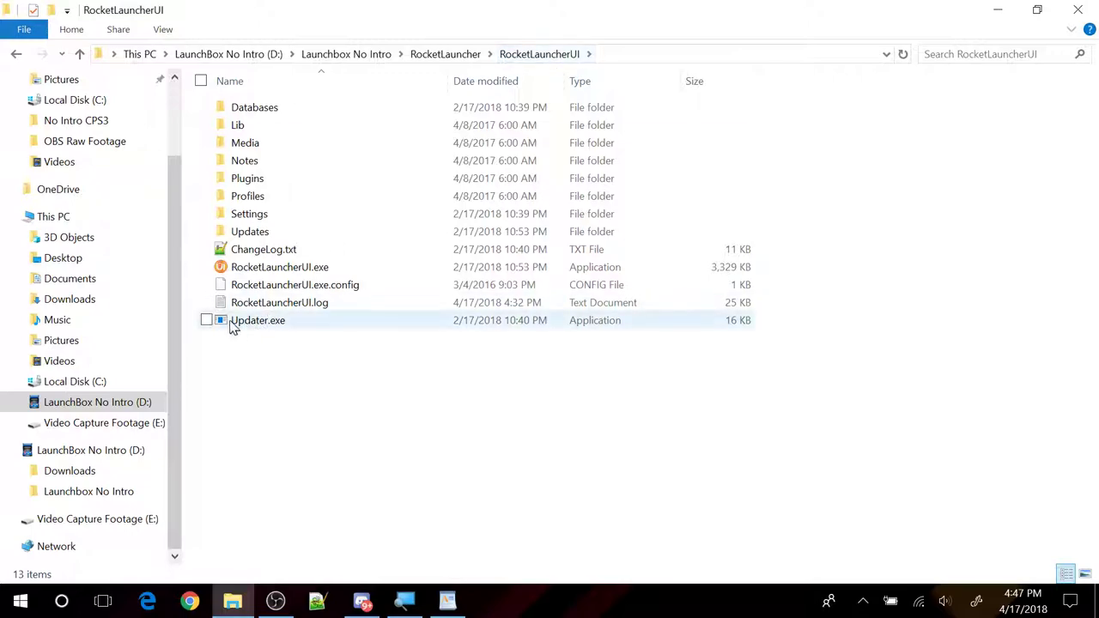
click(278, 267)
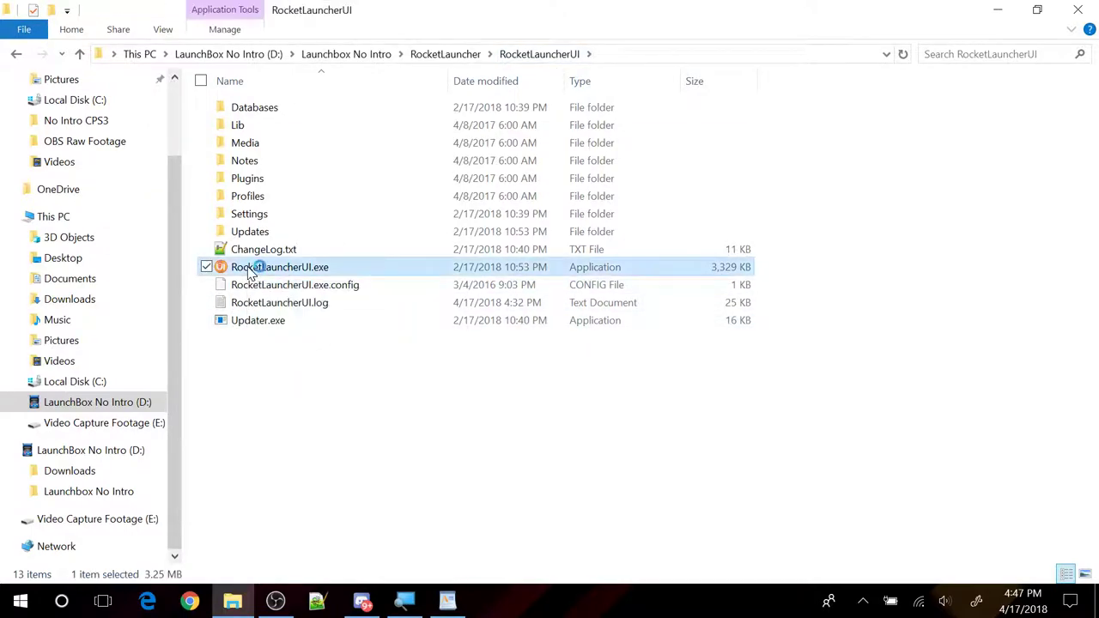
double_click(278, 268)
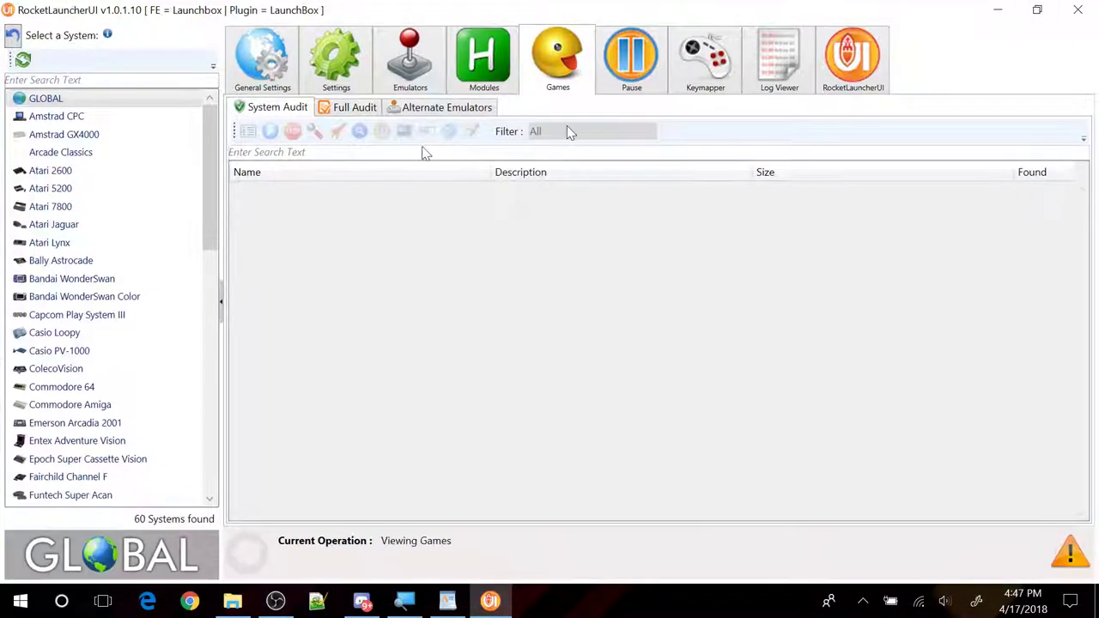
Step: Select the Nintendo 64 system and show its Emulators settings with Retroarch as default
scroll(down, 3)
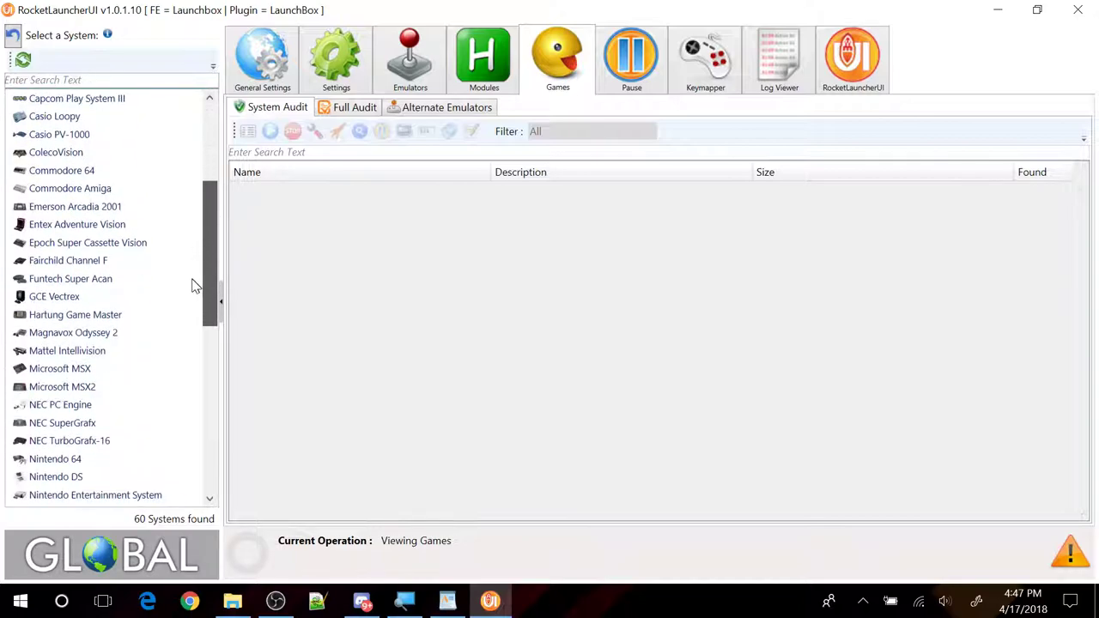
scroll(down, 3)
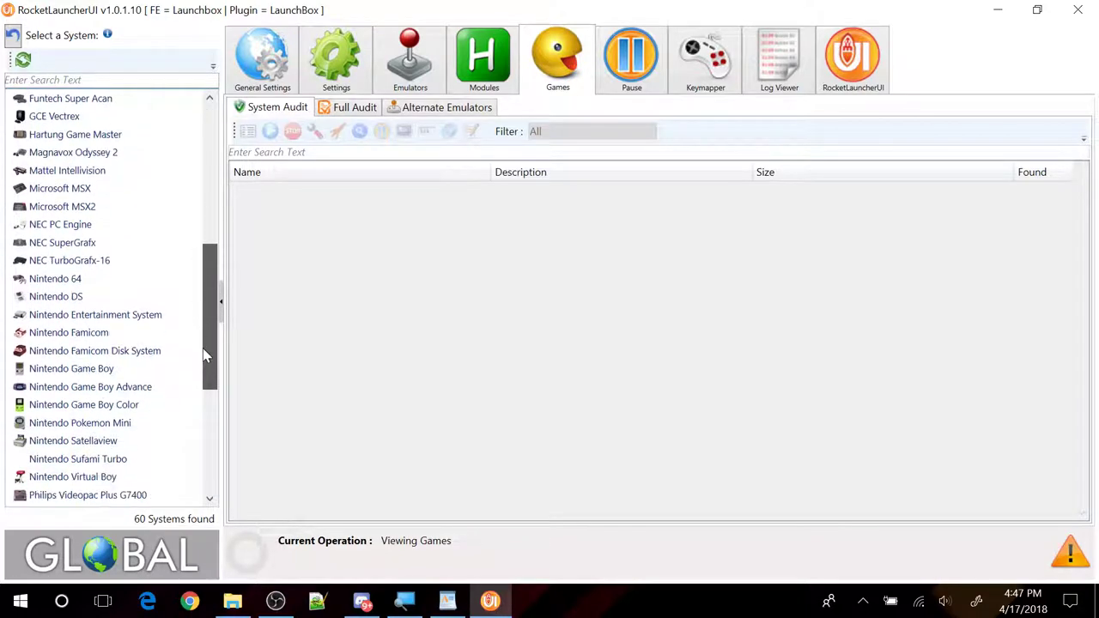
scroll(down, 3)
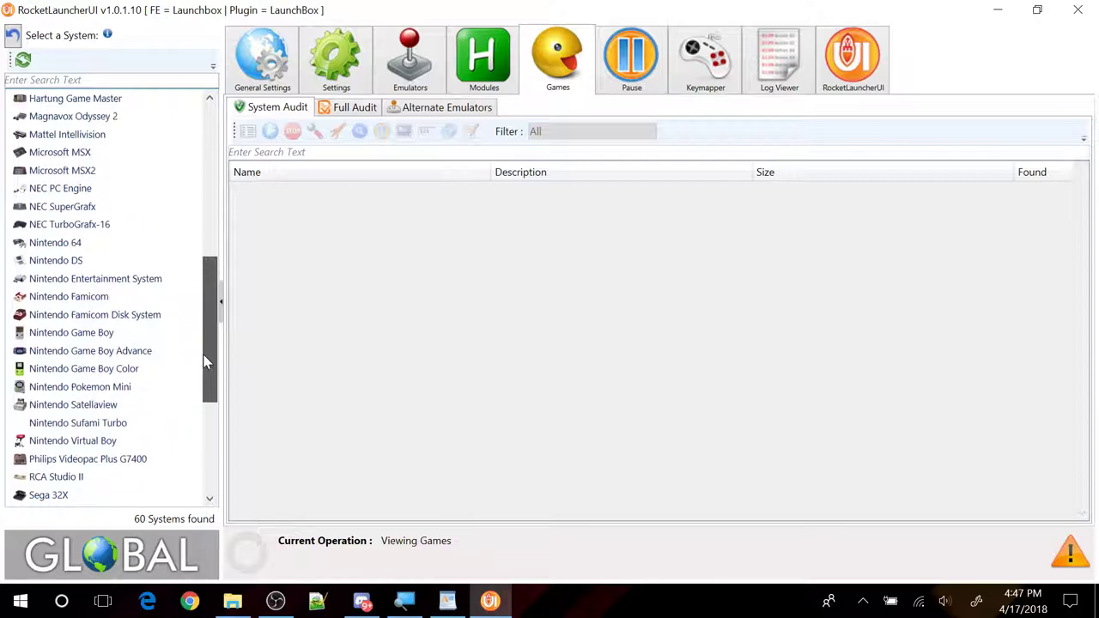
click(55, 242)
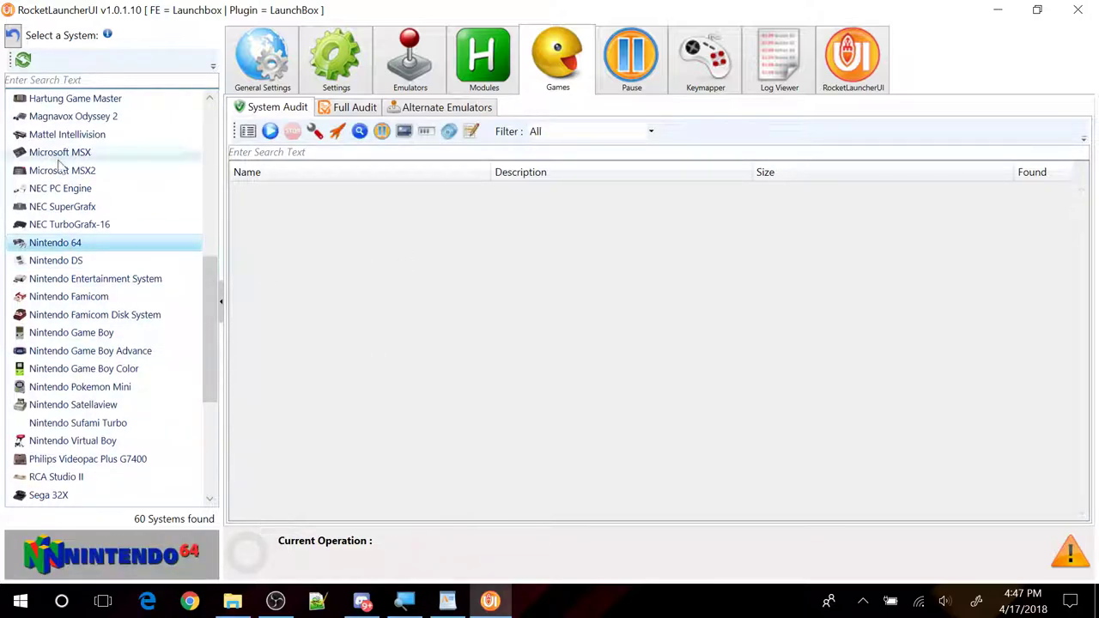
click(408, 58)
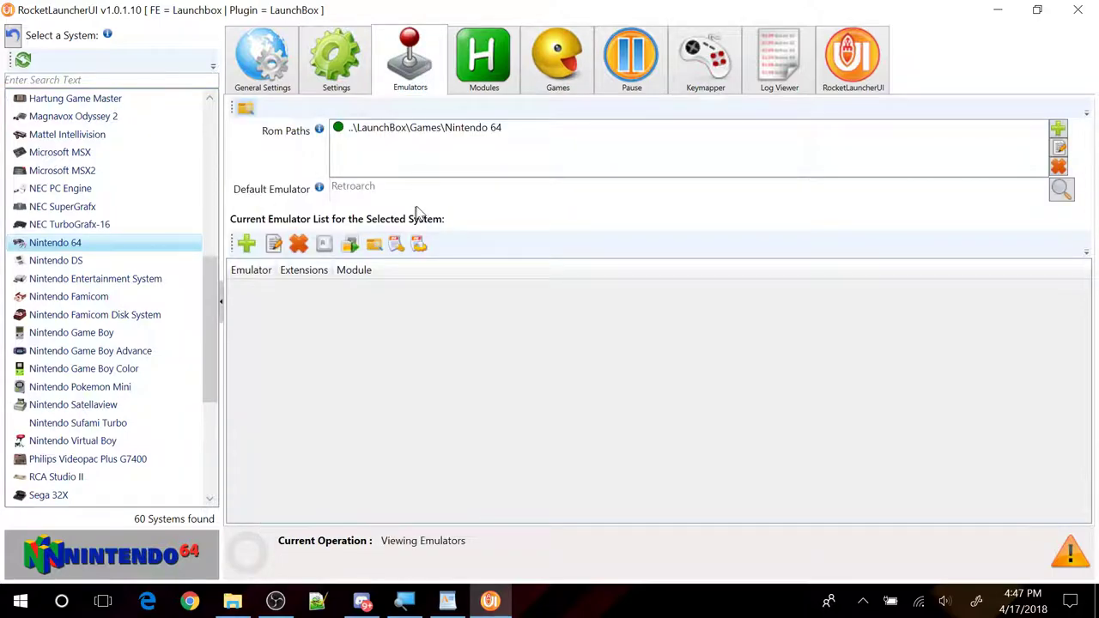
mouse_move(350, 199)
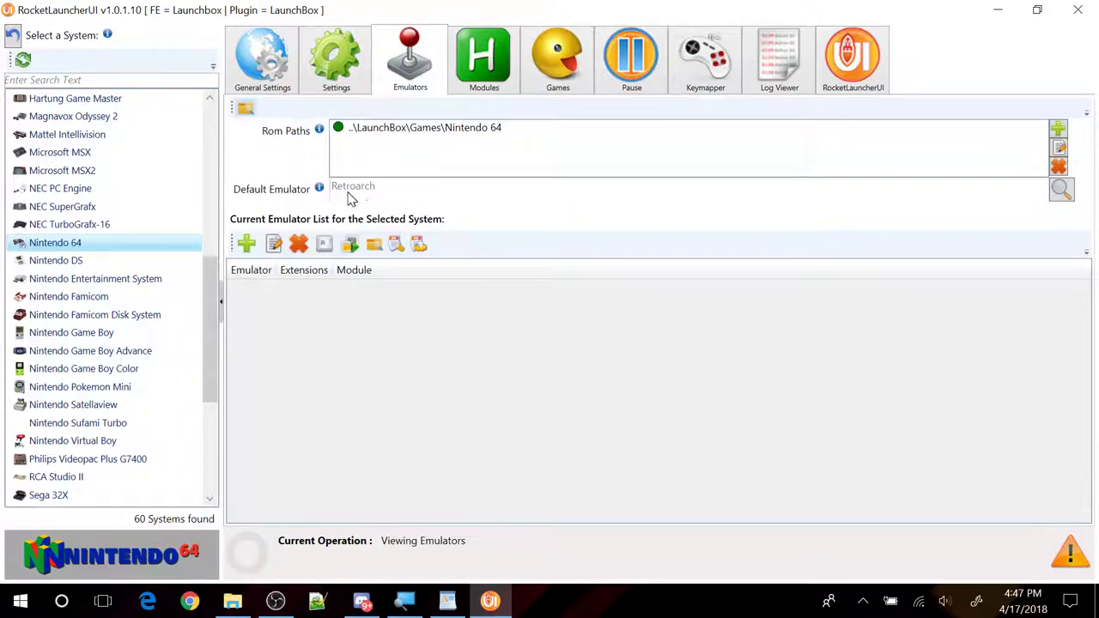
mouse_move(379, 196)
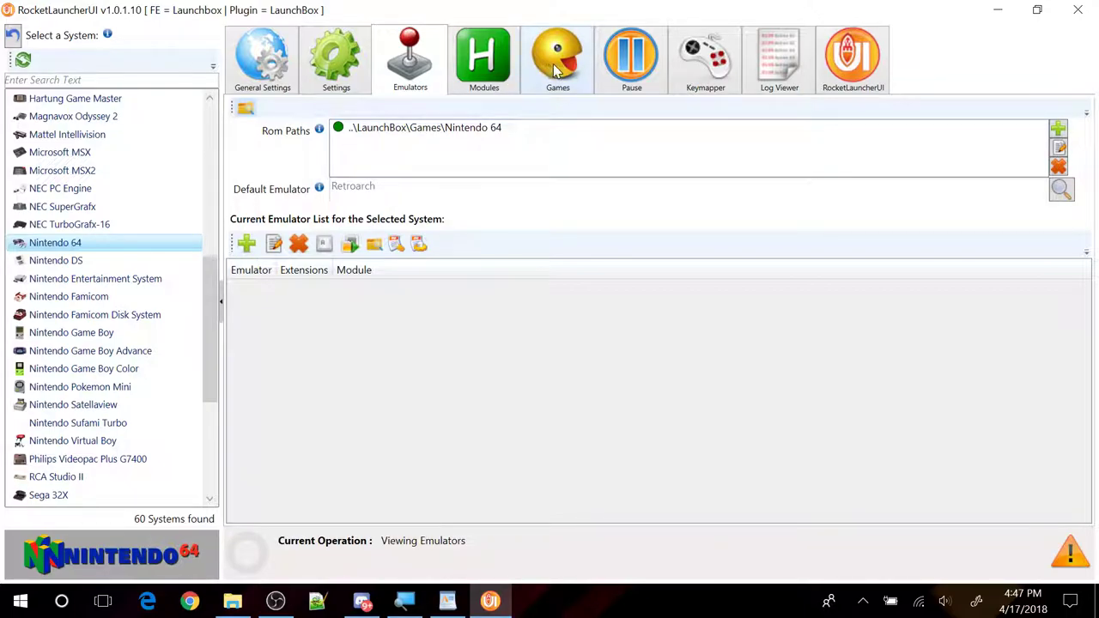
Step: Audit the Nintendo 64 games (298 of 298 found) and pick 007 - The World Is Not Enough
click(556, 58)
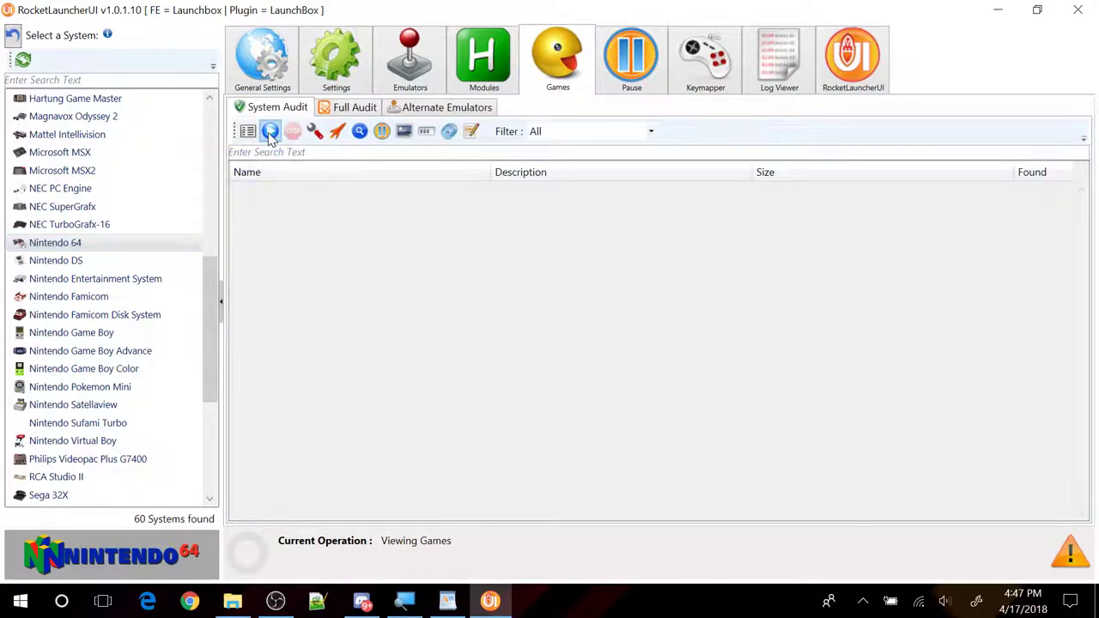
click(270, 130)
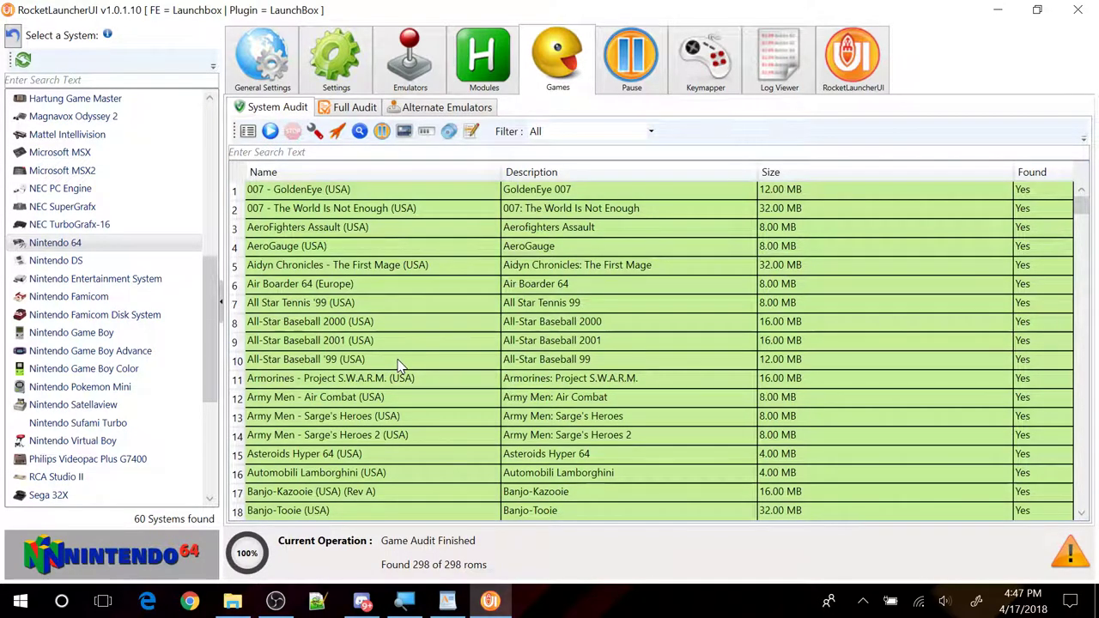
mouse_move(374, 292)
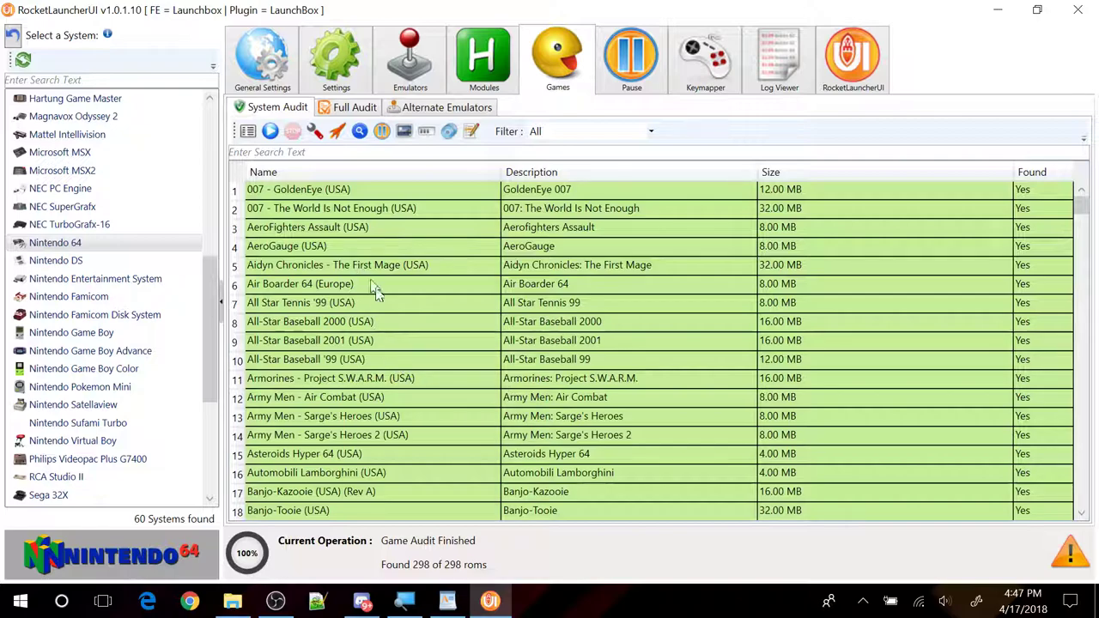
mouse_move(367, 354)
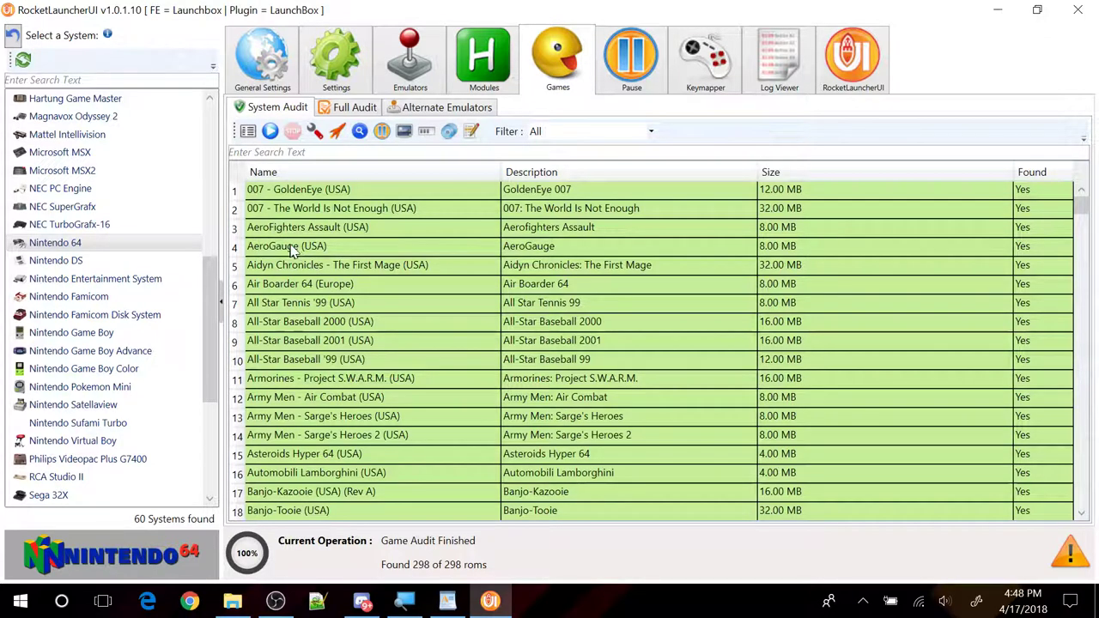
click(330, 207)
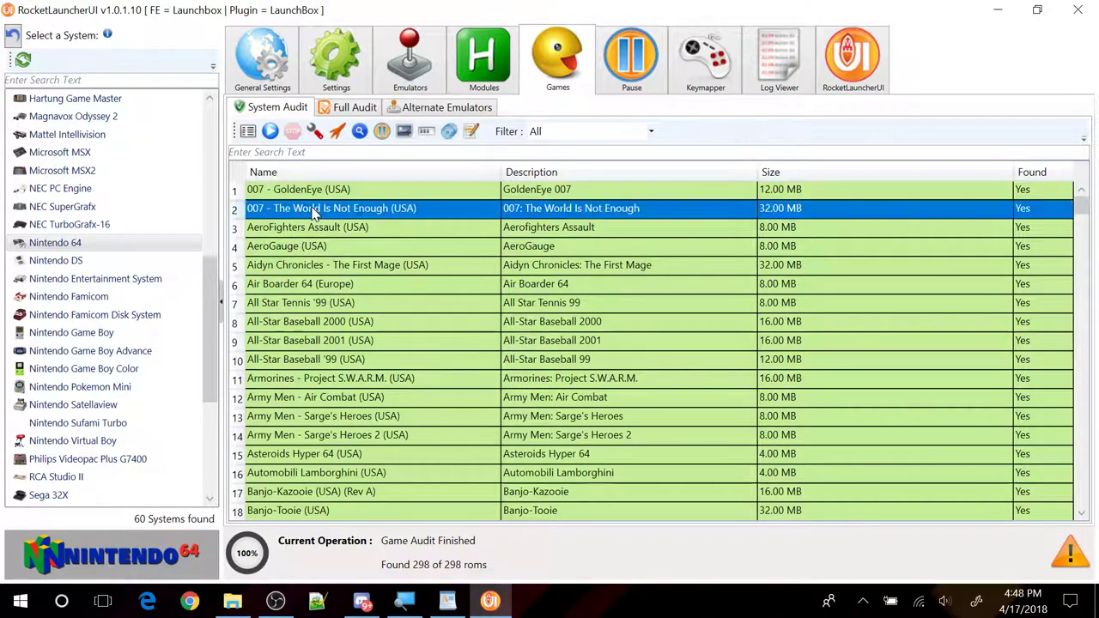
mouse_move(337, 131)
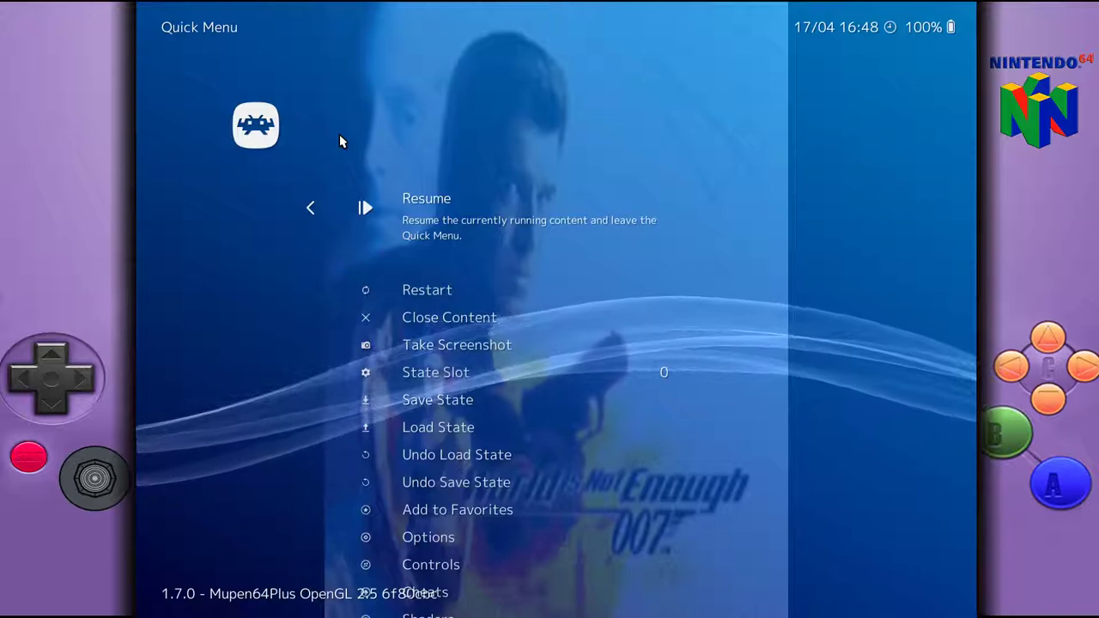
mouse_move(289, 43)
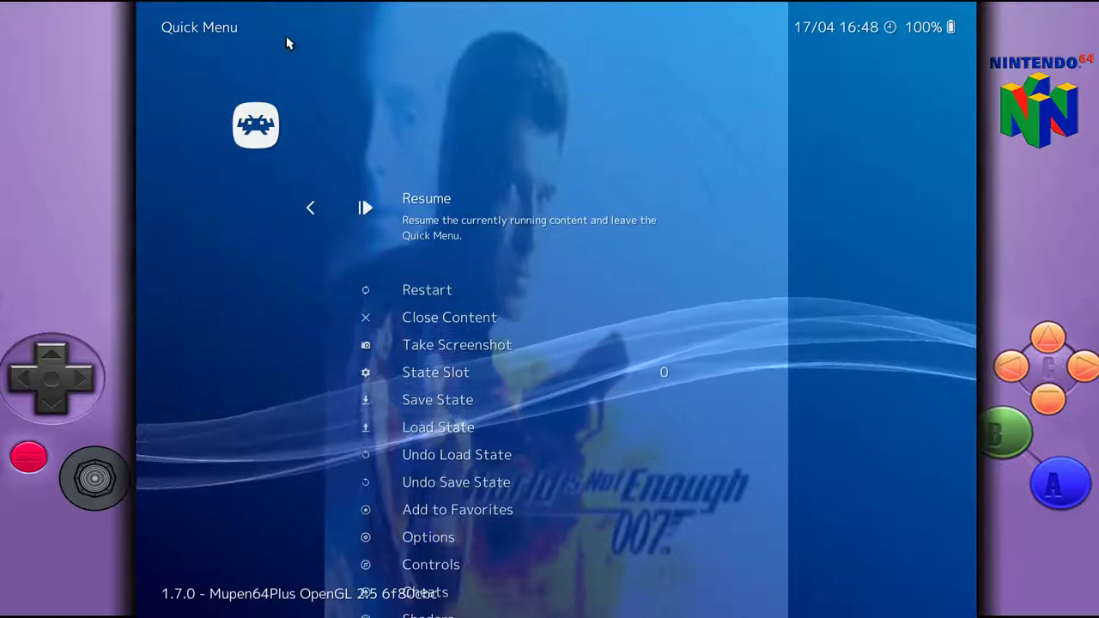
mouse_move(182, 9)
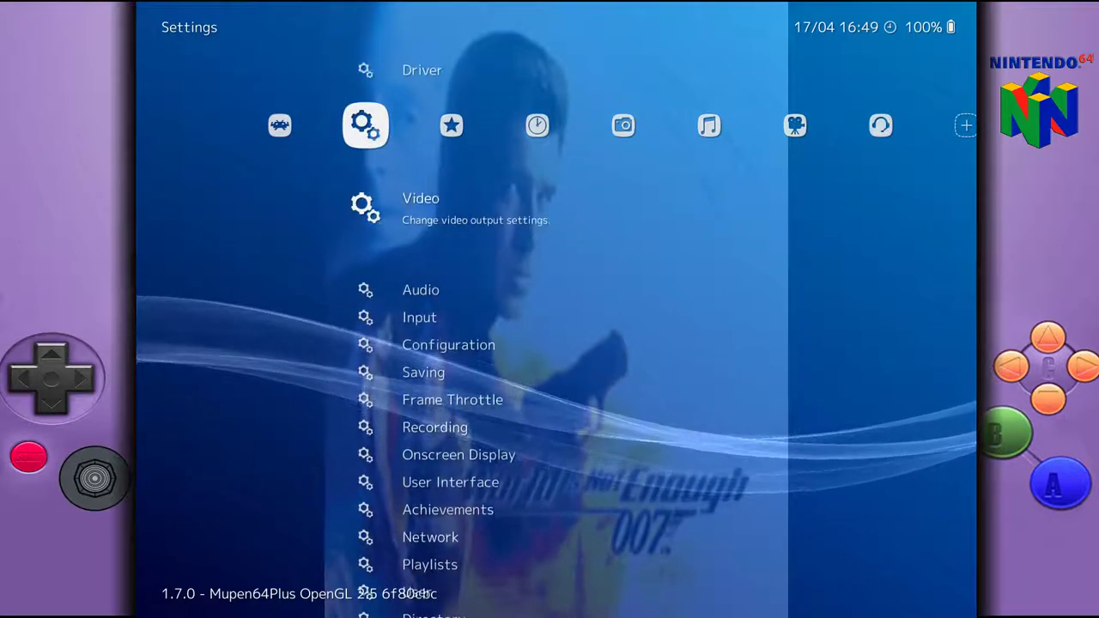
Step: In RetroArch's Video settings, cycle the aspect ratio from 3:4 to 1:1 PAR (4:3 DAR)
click(420, 210)
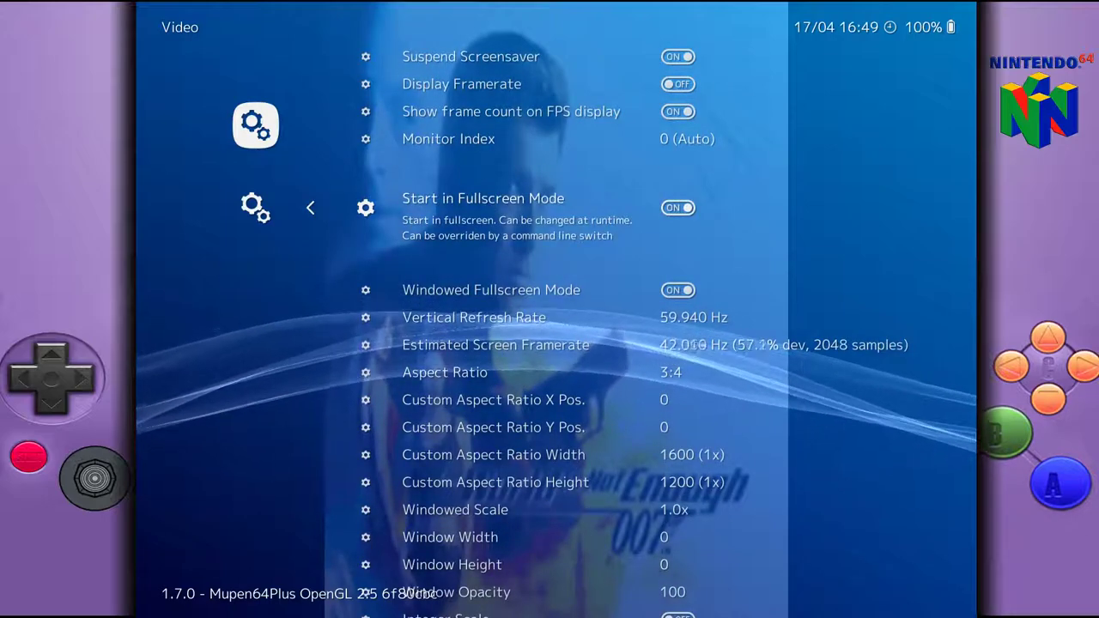
scroll(down, 3)
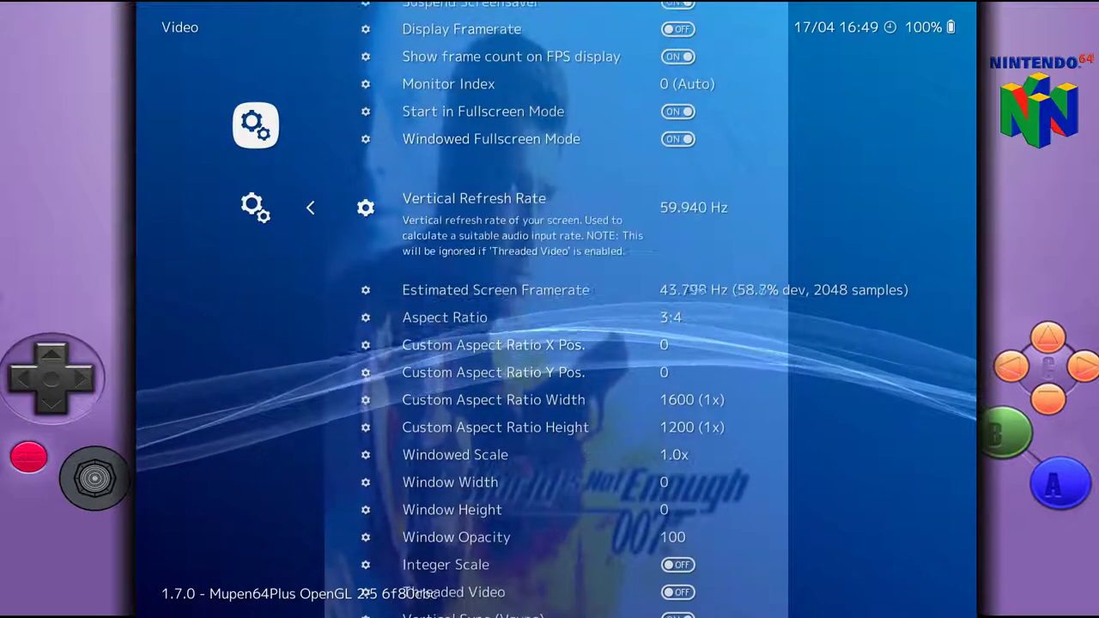
scroll(down, 3)
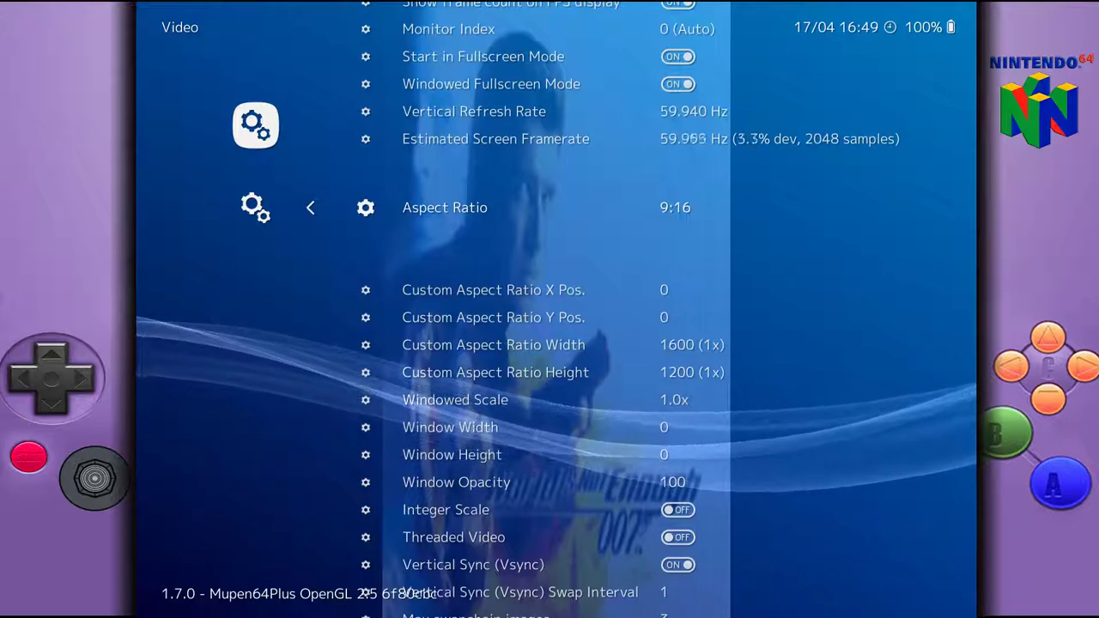
click(675, 206)
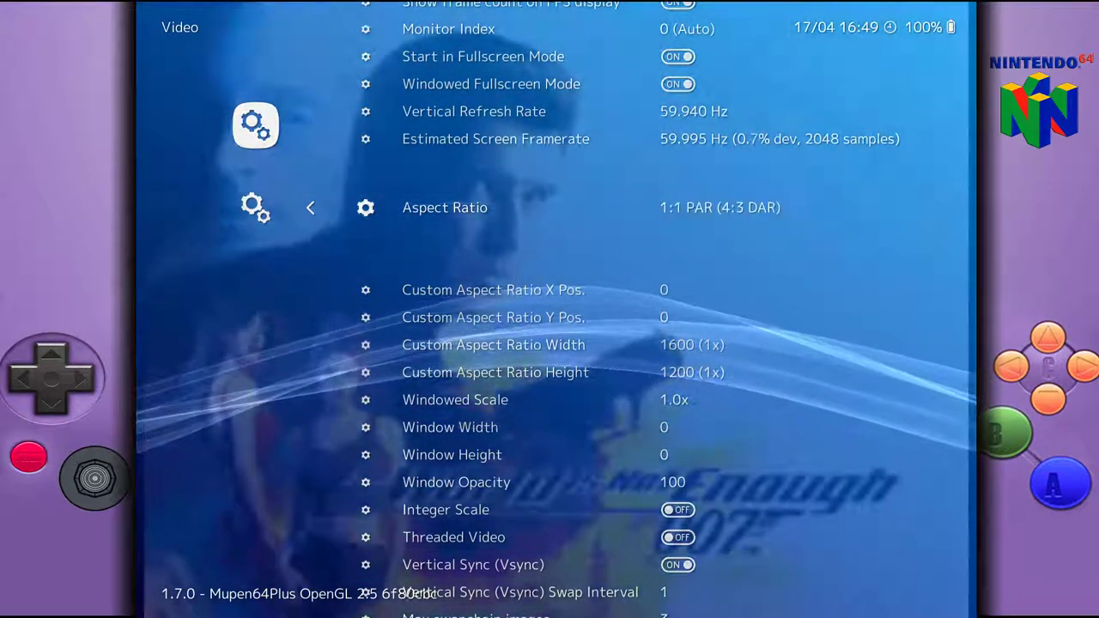
click(720, 206)
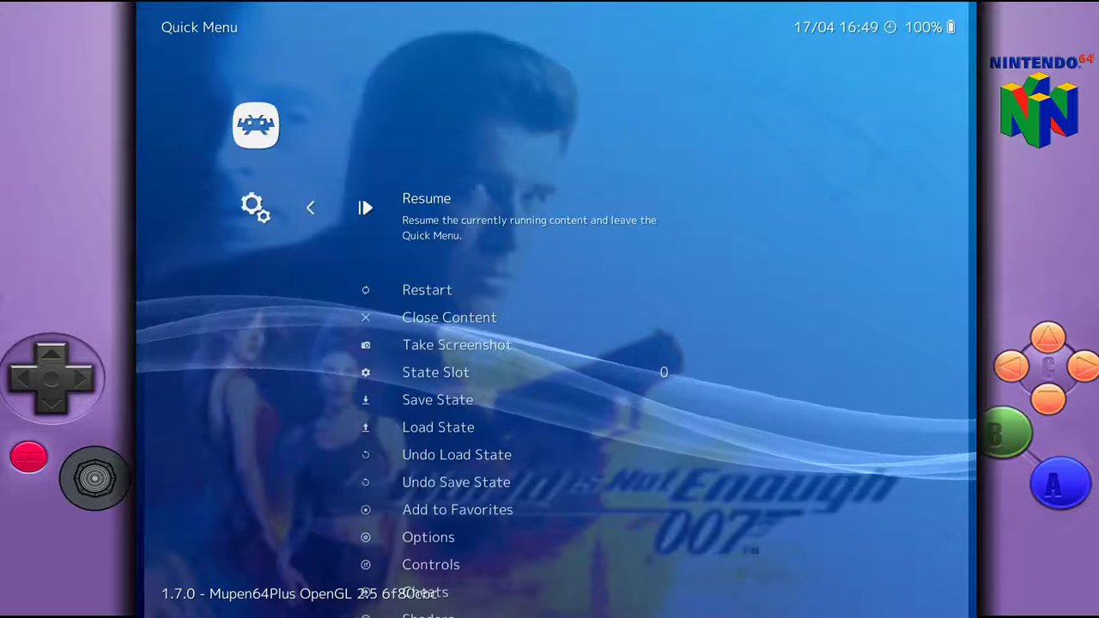
Step: Save the RetroArch configuration with Save Core Overrides from the Quick Menu
scroll(down, 3)
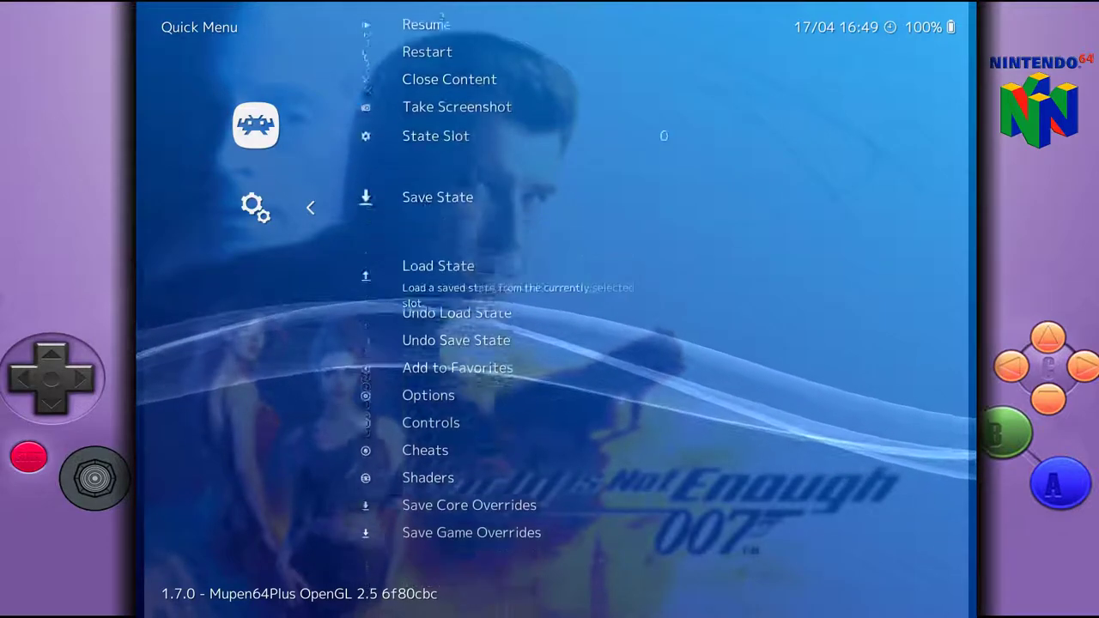
scroll(down, 3)
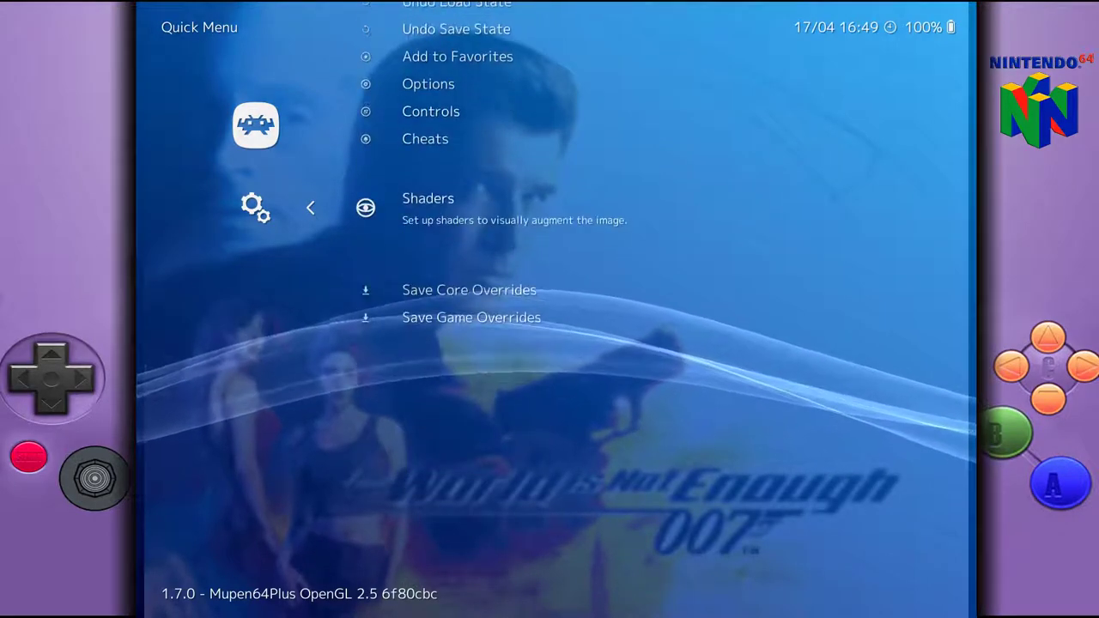
scroll(down, 3)
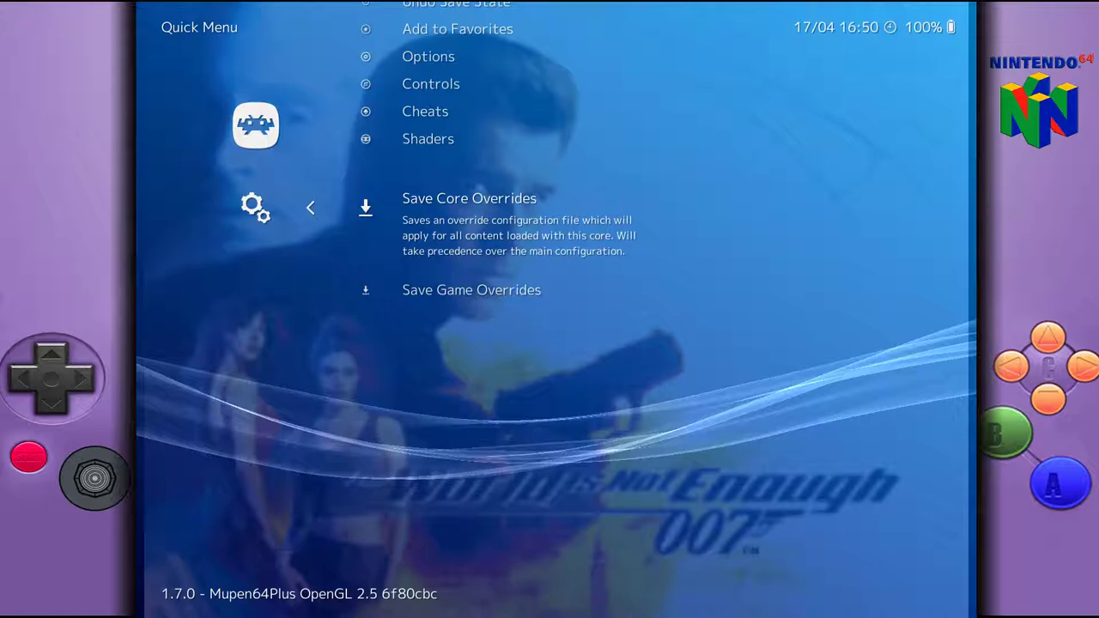
click(469, 197)
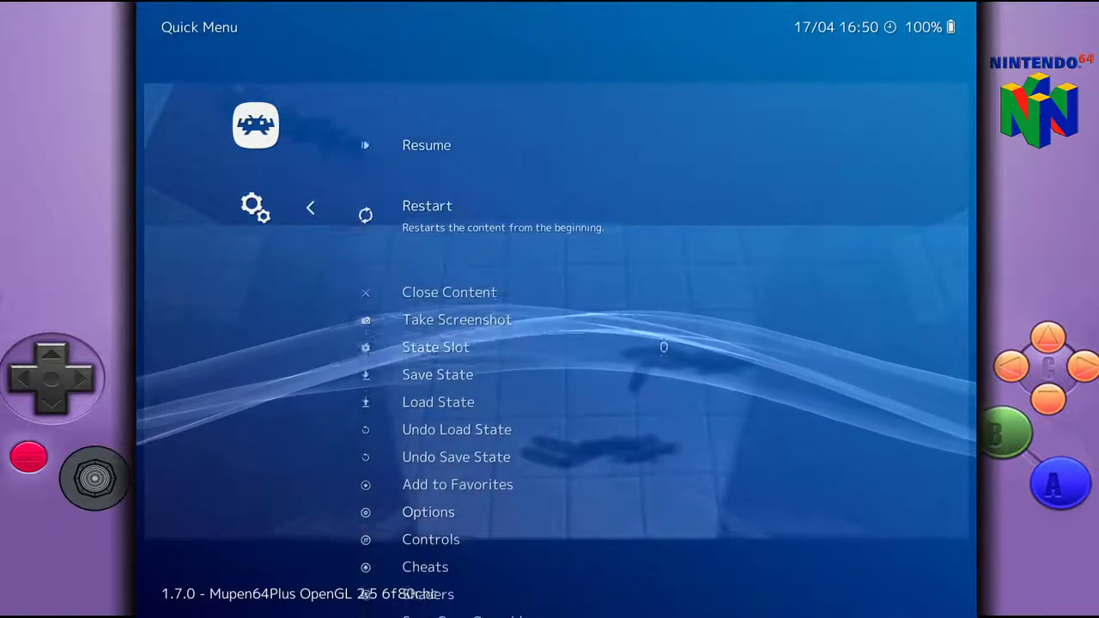
scroll(down, 3)
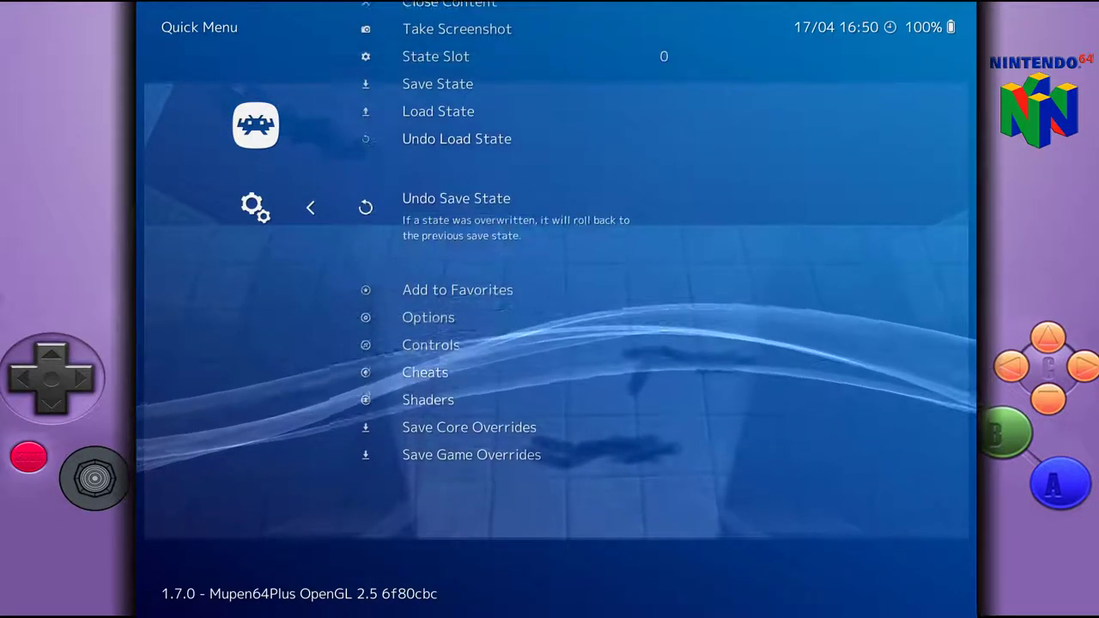
scroll(down, 3)
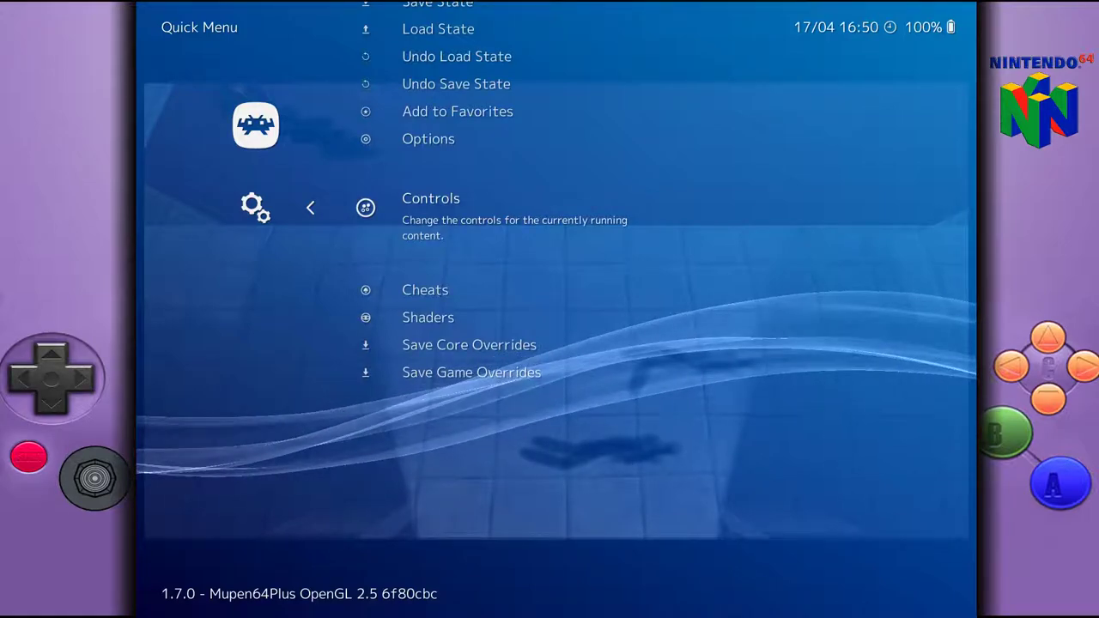
Step: Review the Controls bindings and save them with Save Core Remap File
click(429, 199)
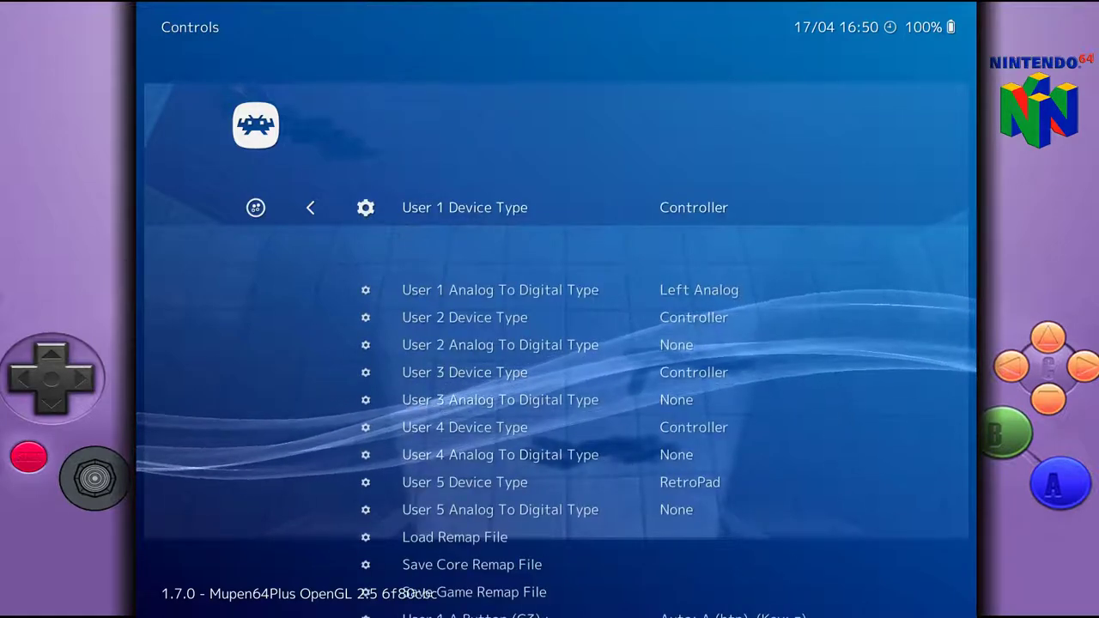
scroll(down, 3)
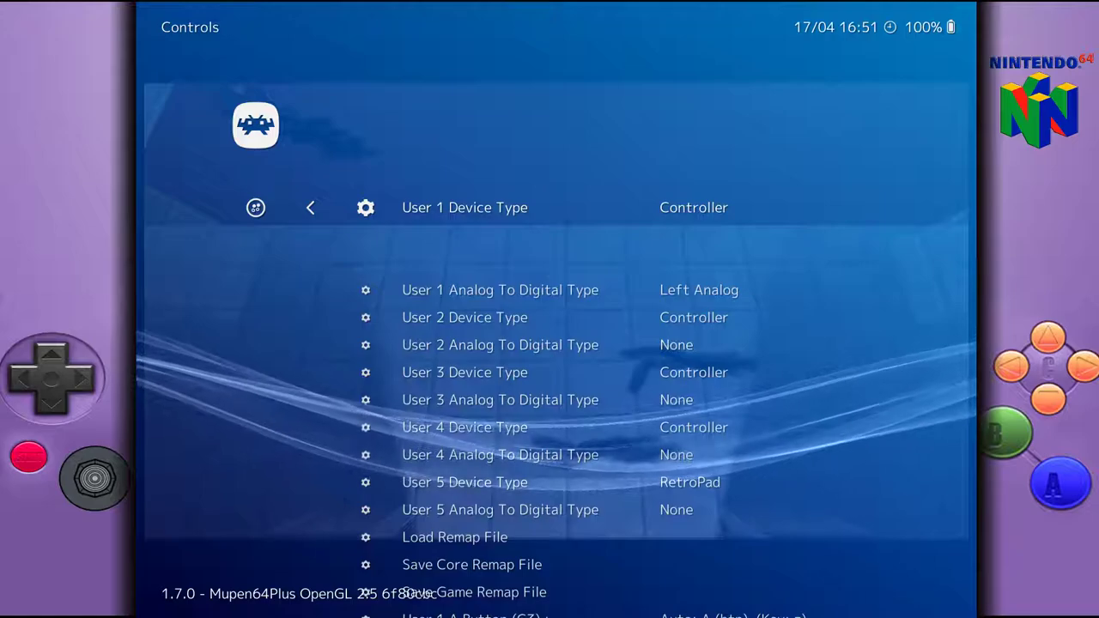
scroll(down, 3)
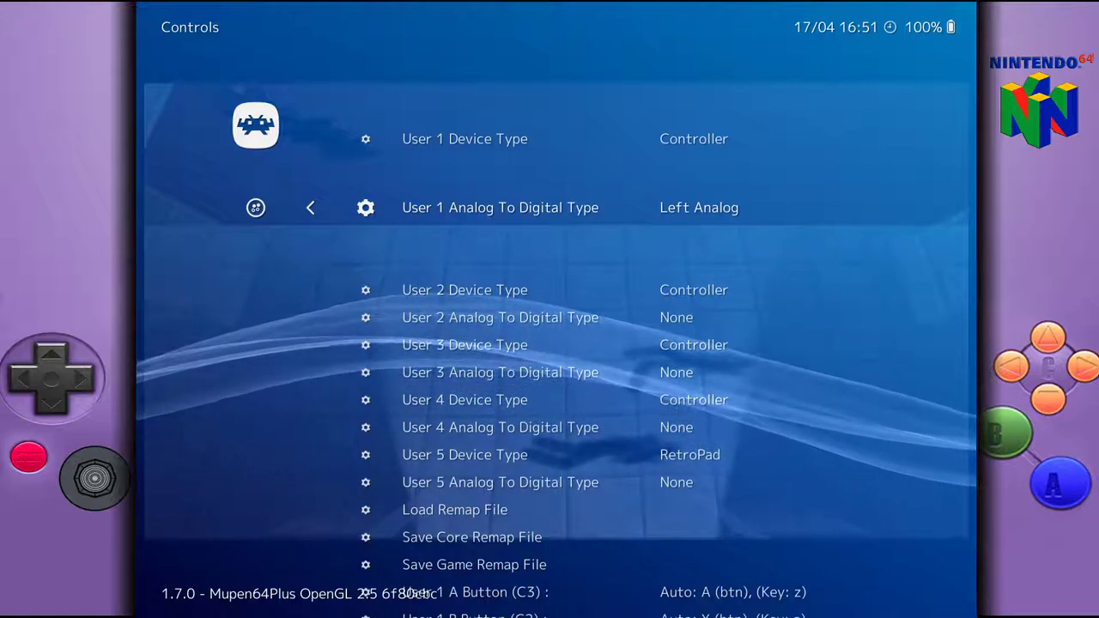
scroll(down, 3)
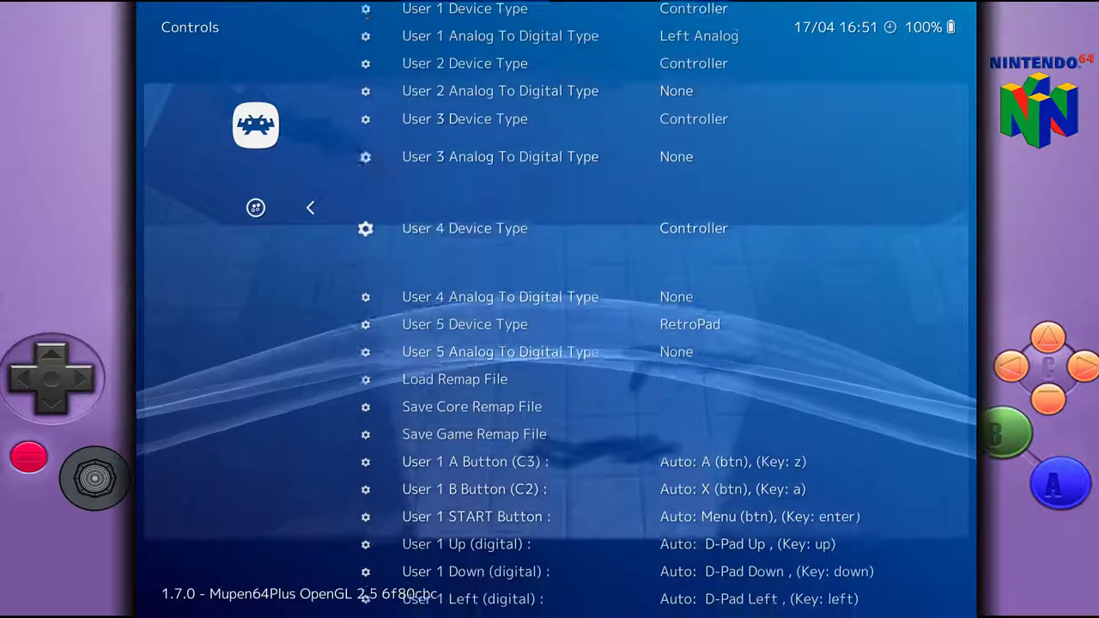
scroll(down, 3)
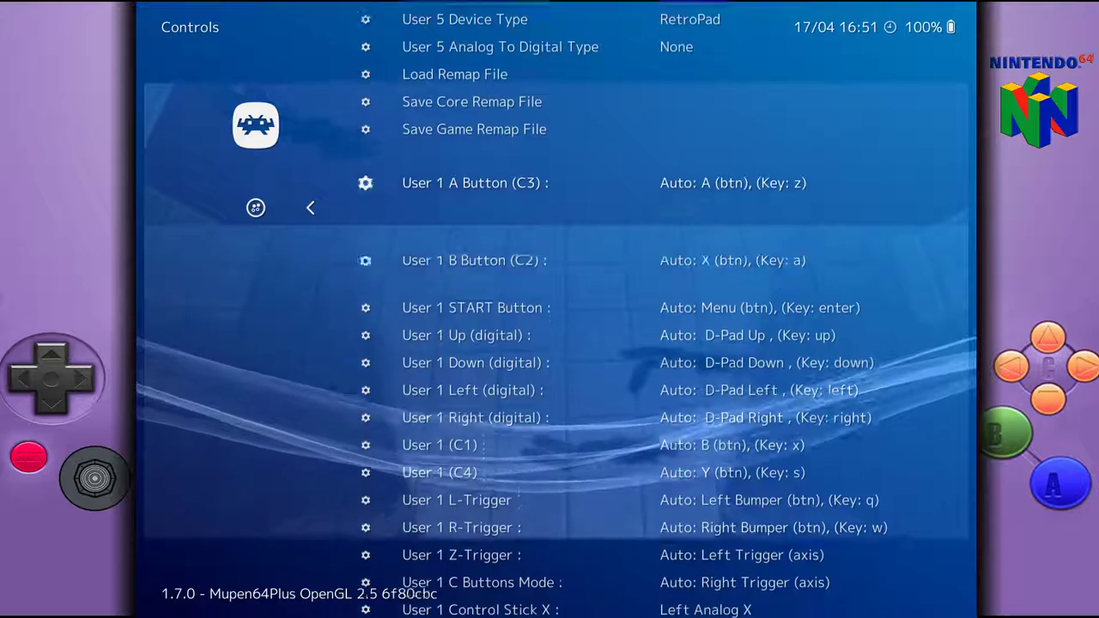
scroll(down, 3)
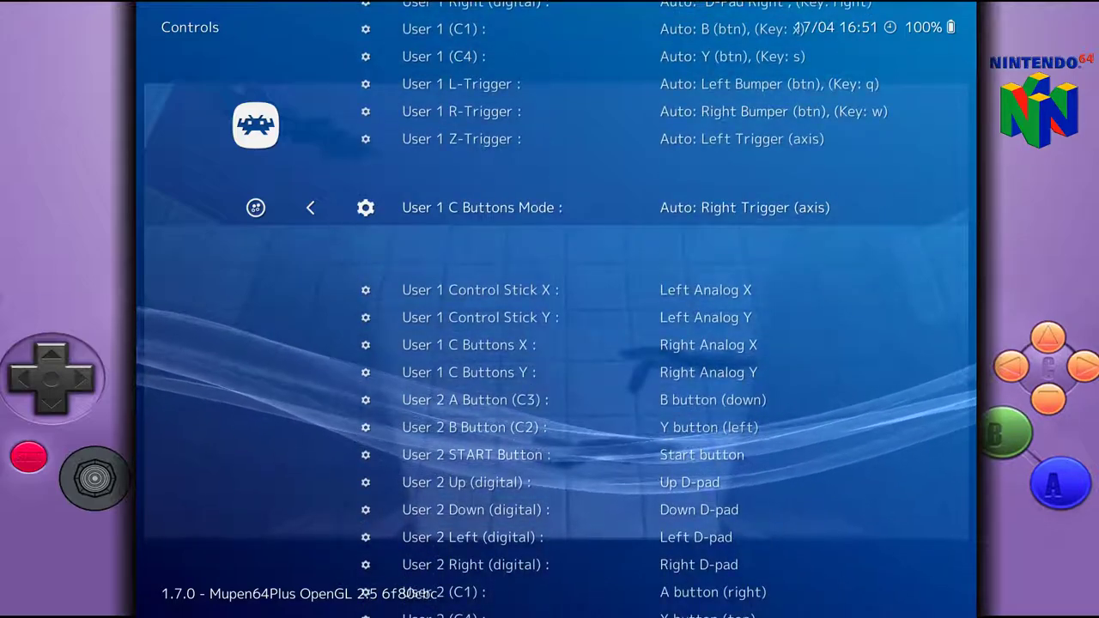
scroll(down, 3)
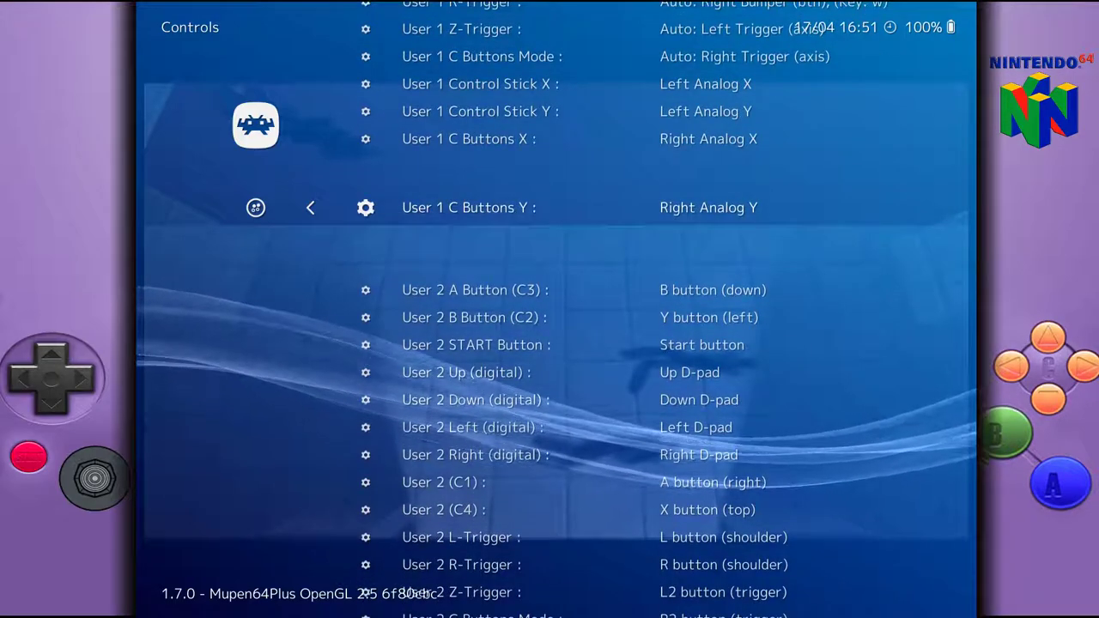
scroll(up, 3)
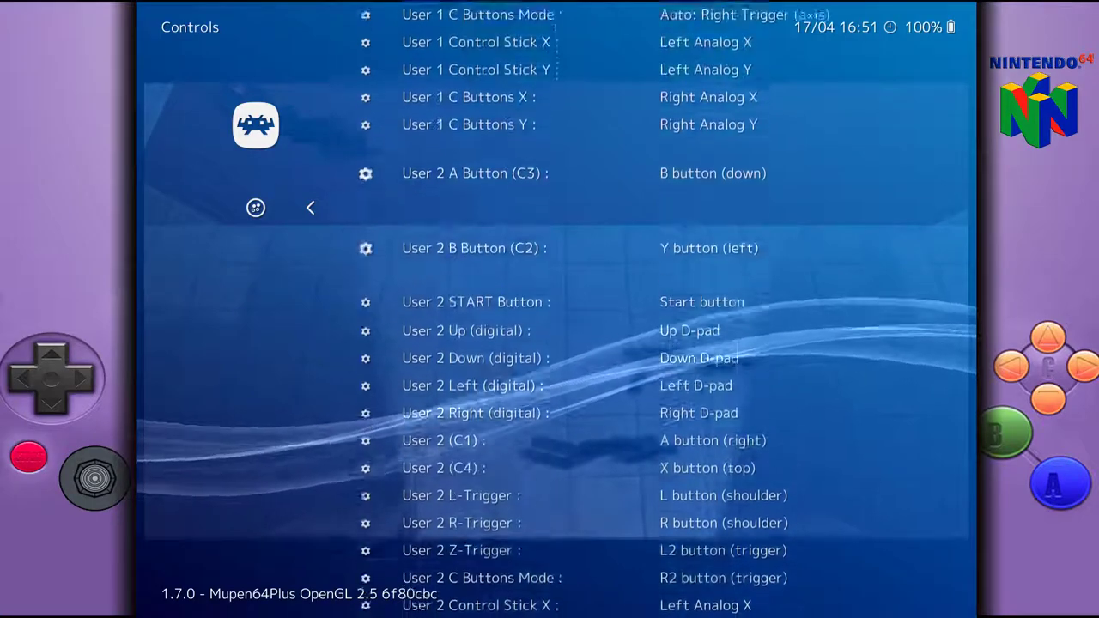
scroll(up, 3)
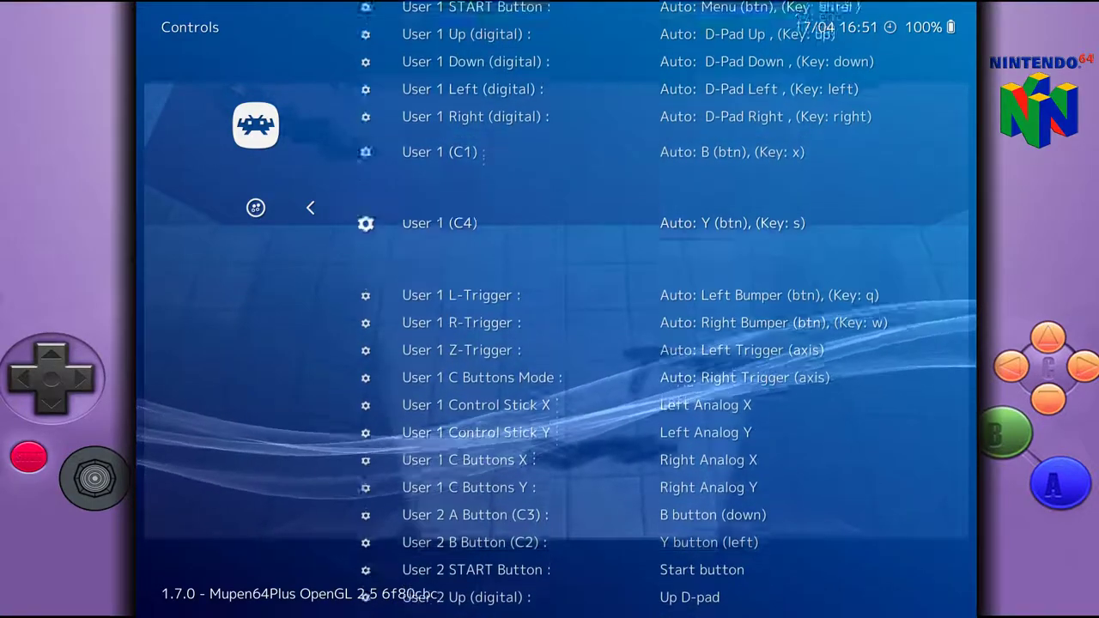
scroll(up, 3)
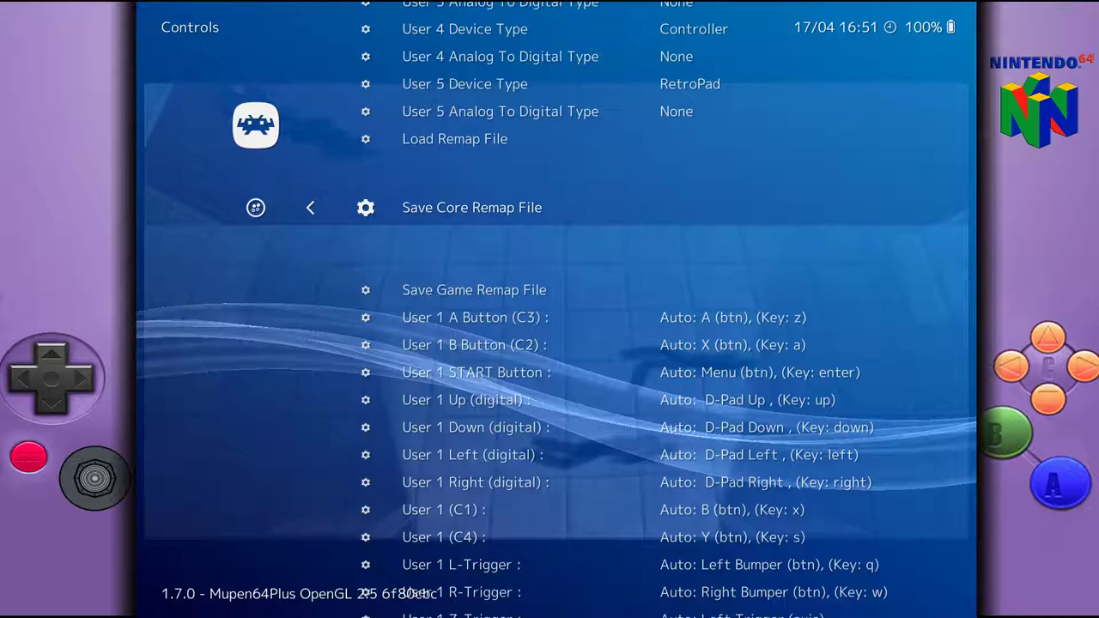
click(471, 207)
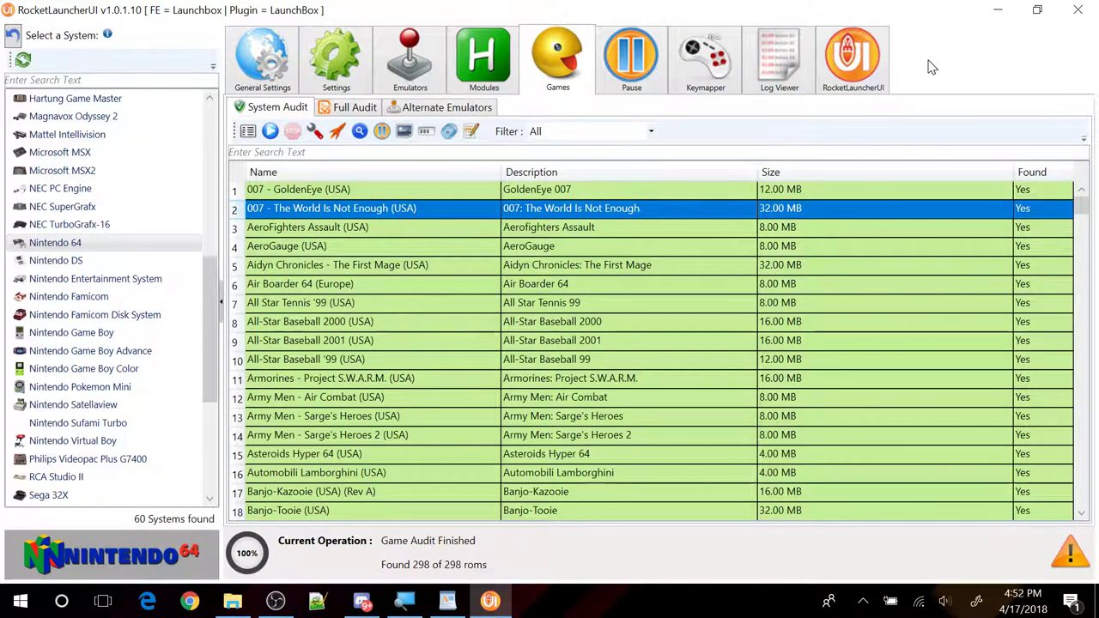
Step: Pick the RetroArch.ahk module in the Nintendo 64 Installed Modules list
click(484, 58)
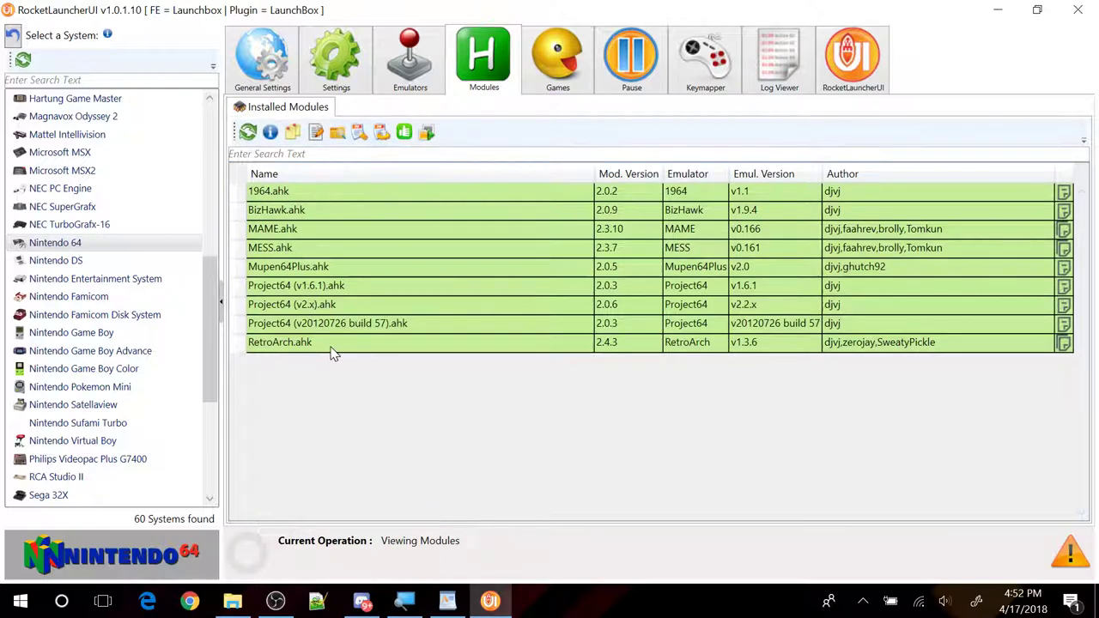
click(278, 342)
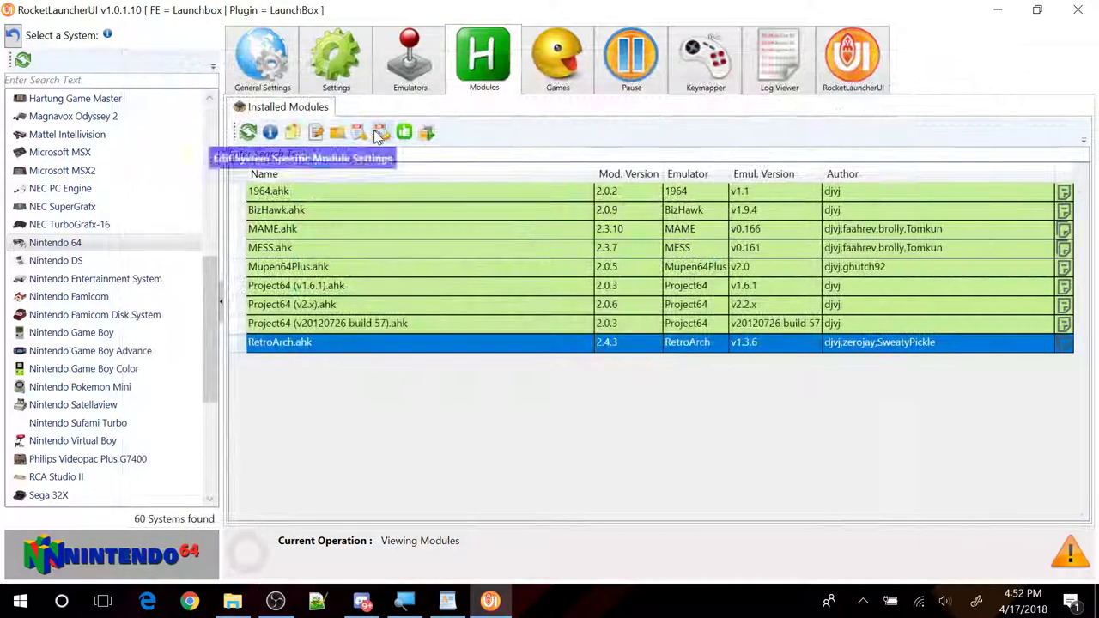
mouse_move(357, 130)
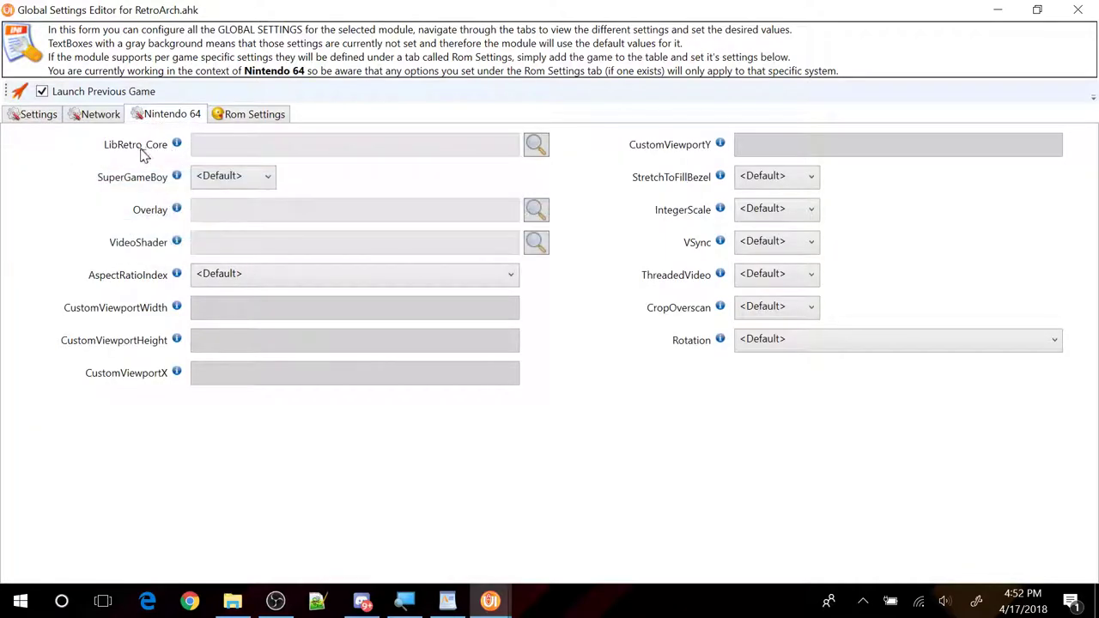
mouse_move(127, 158)
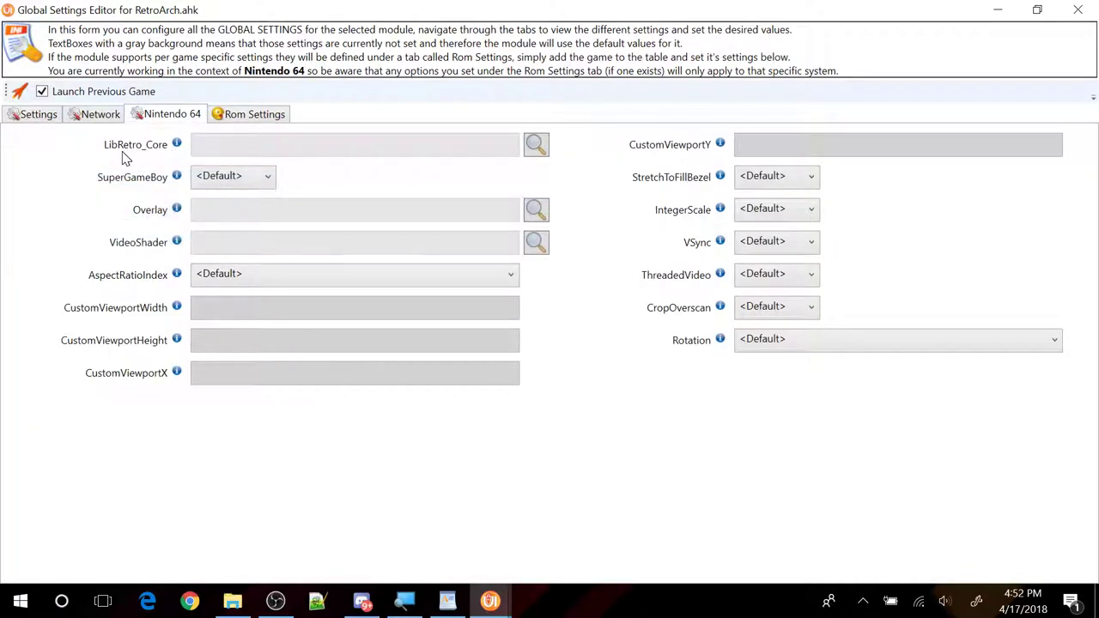
mouse_move(171, 158)
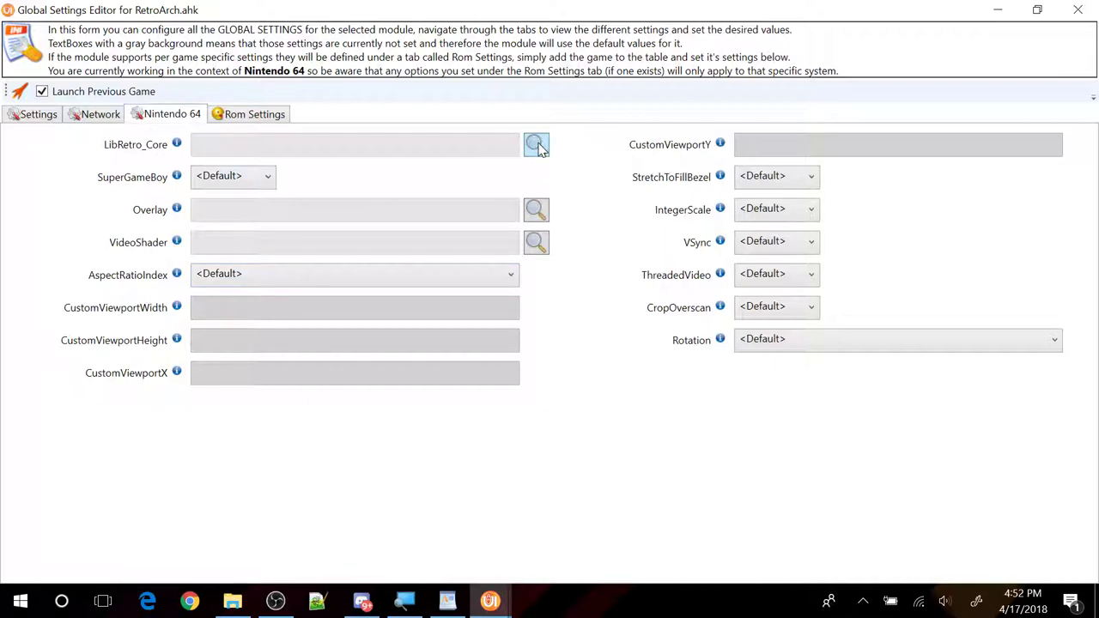
Step: Browse for the LibRetro_Core file into the Emulators\RetroArch\cores folder
click(535, 144)
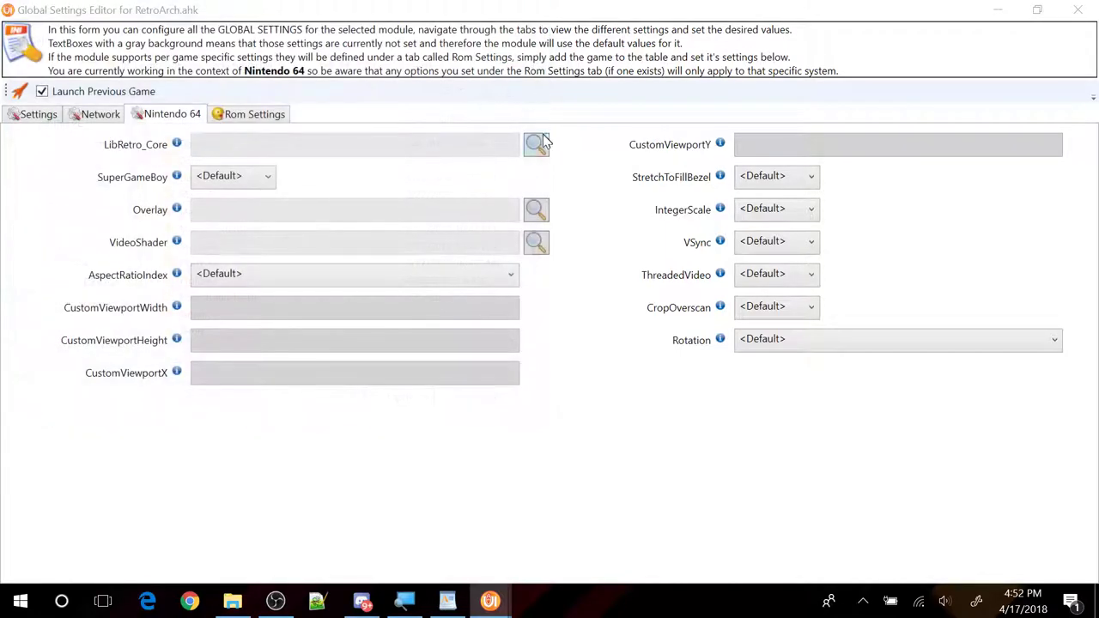
click(535, 144)
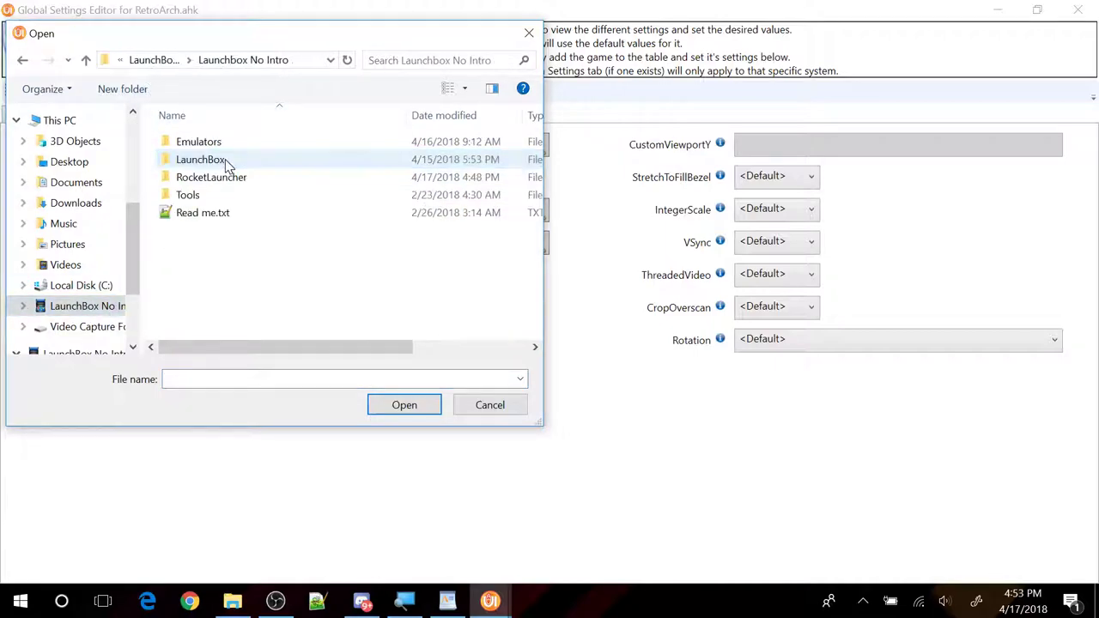
mouse_move(199, 140)
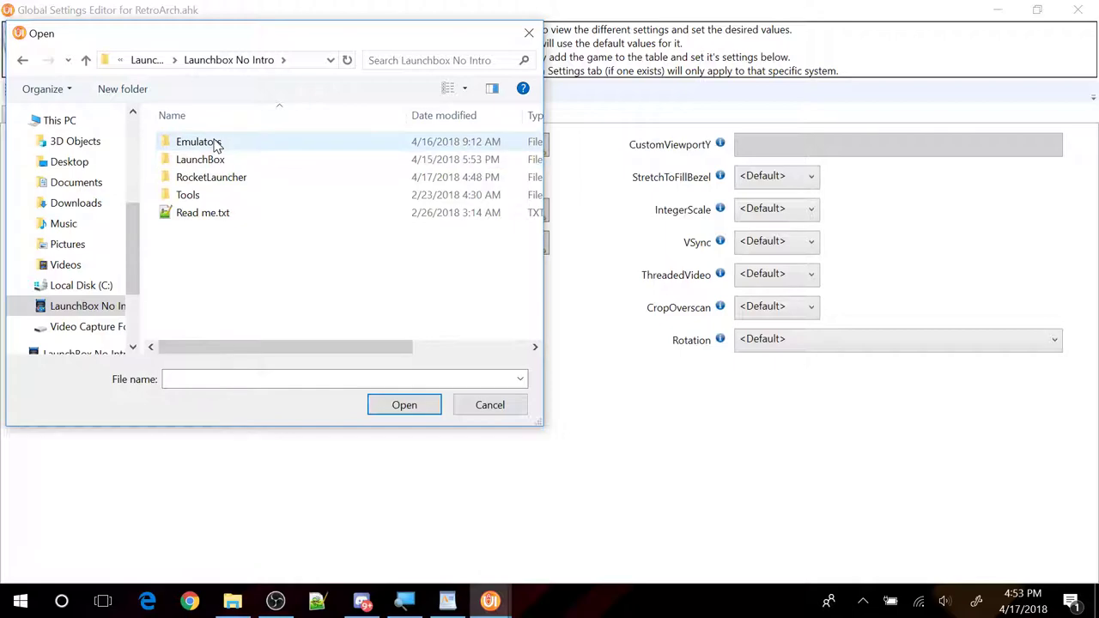
double_click(200, 141)
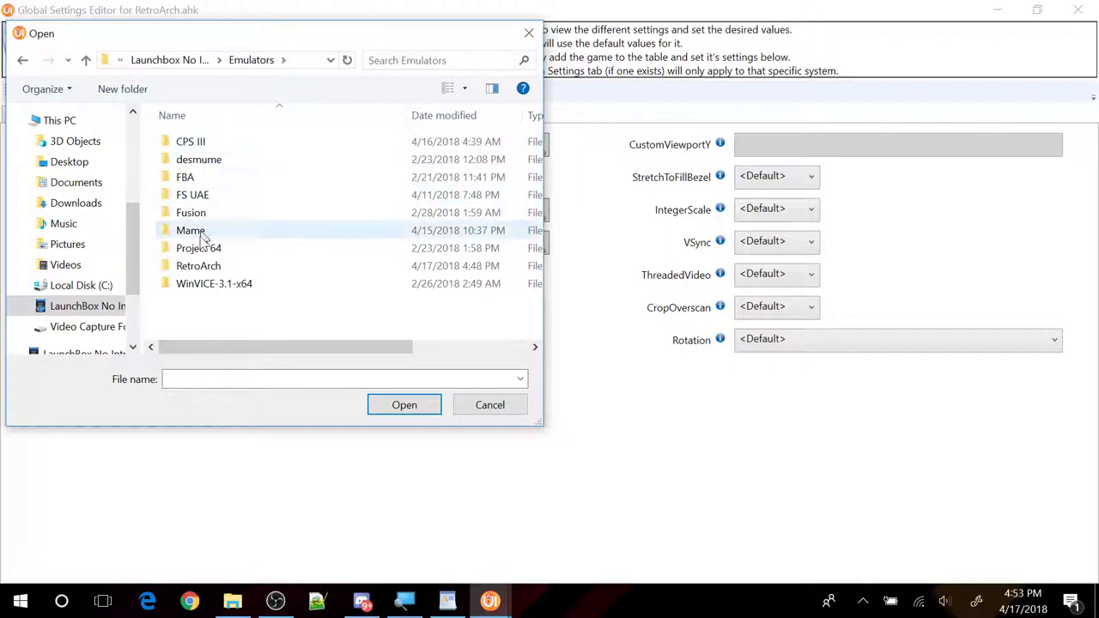
double_click(199, 264)
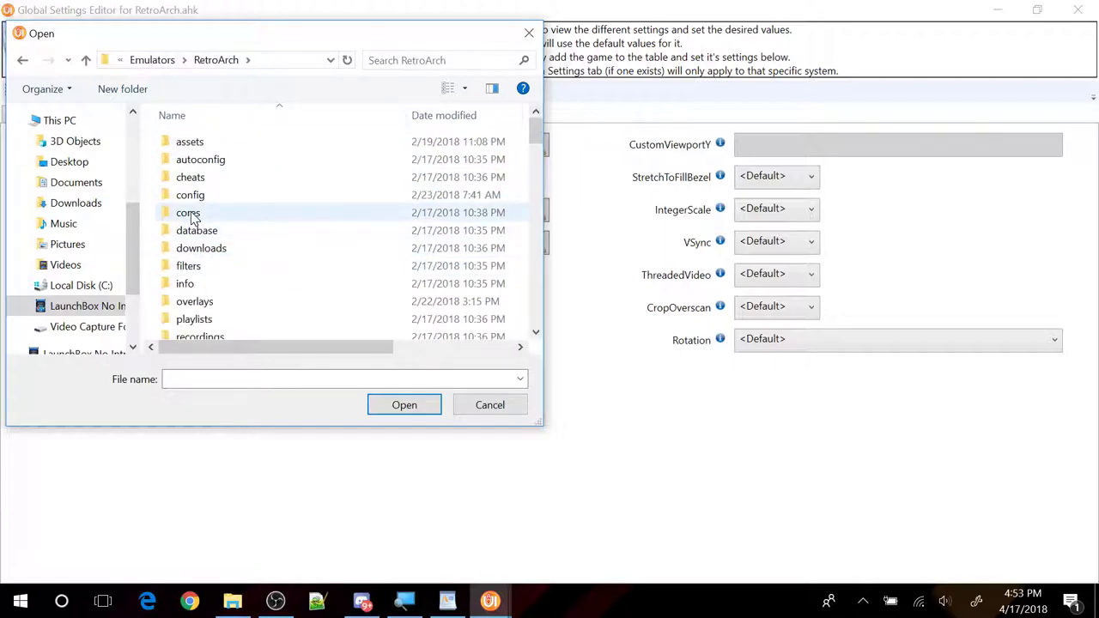
double_click(188, 213)
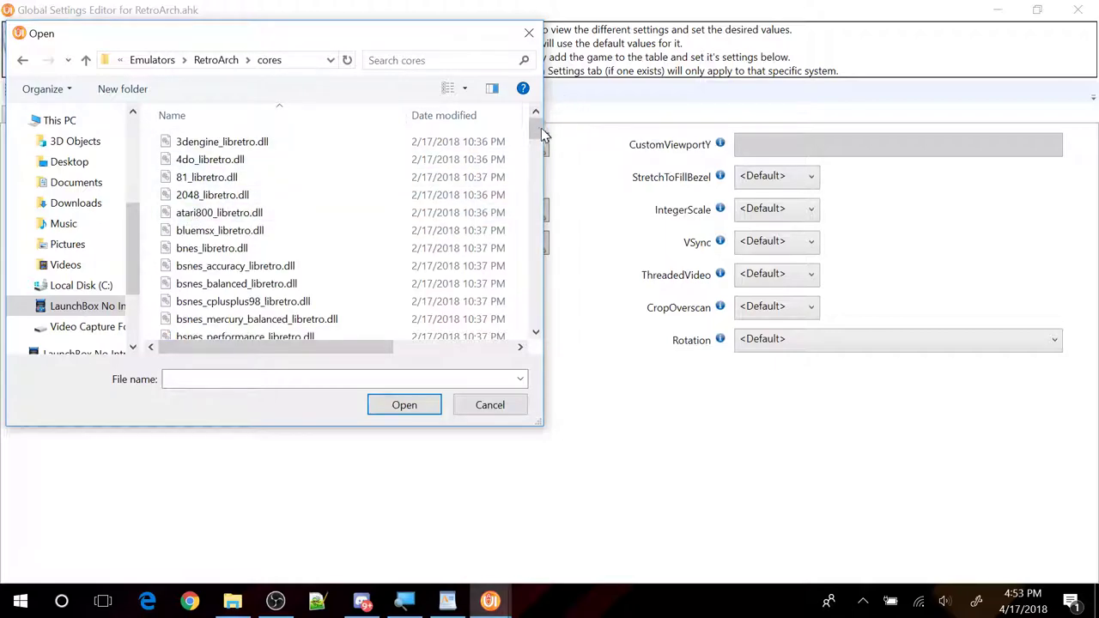
Step: Choose mupen64plus_libretro.dll as the Nintendo 64 LibRetro_Core
scroll(down, 3)
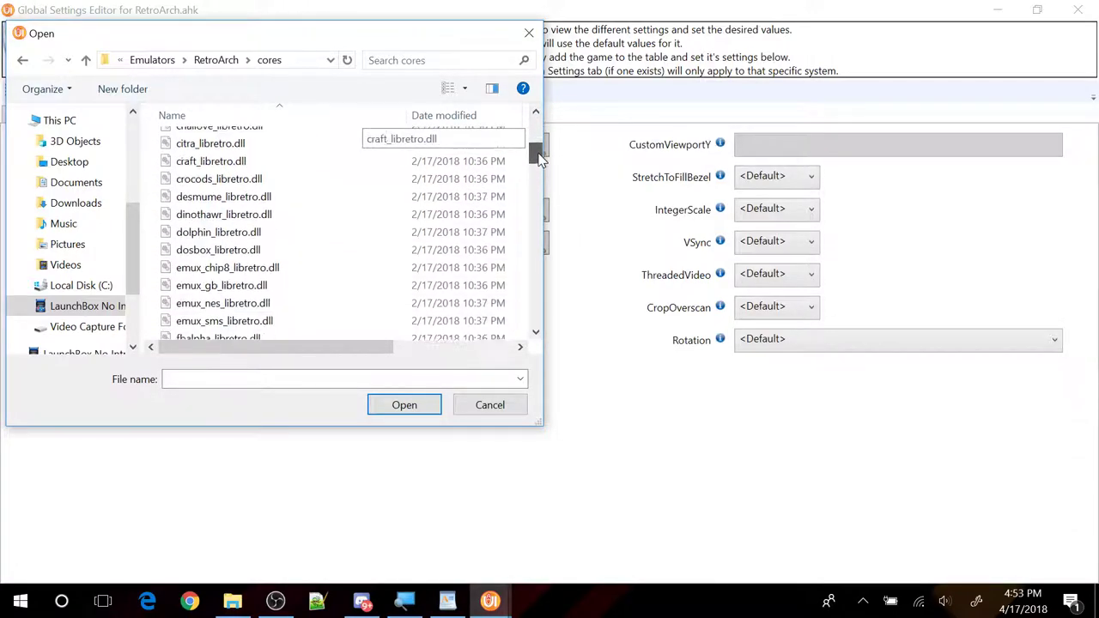
scroll(down, 3)
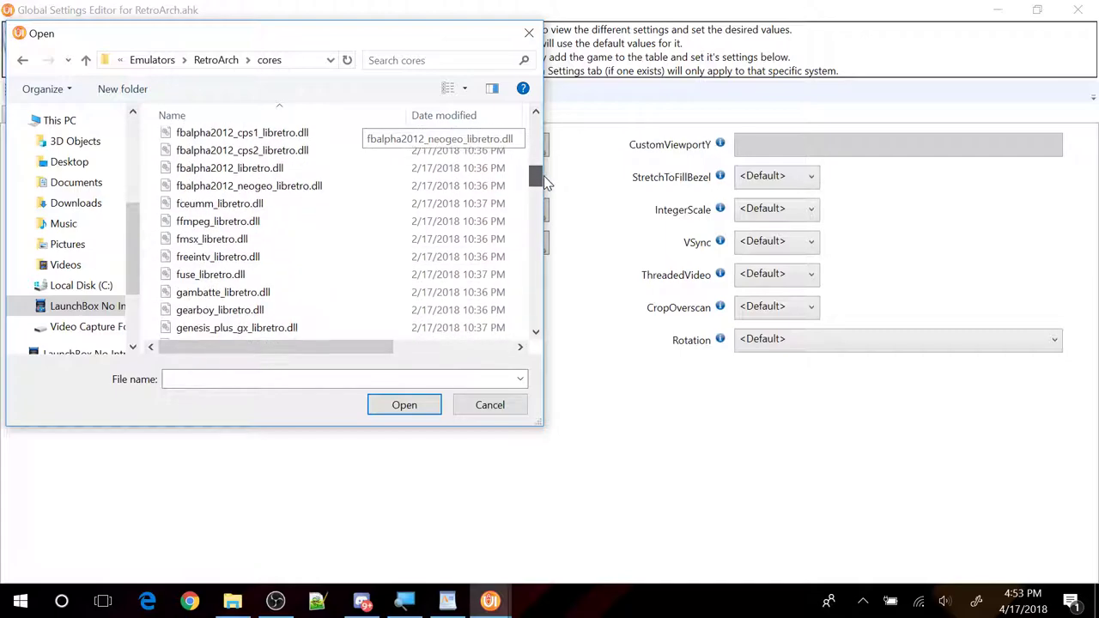
scroll(down, 3)
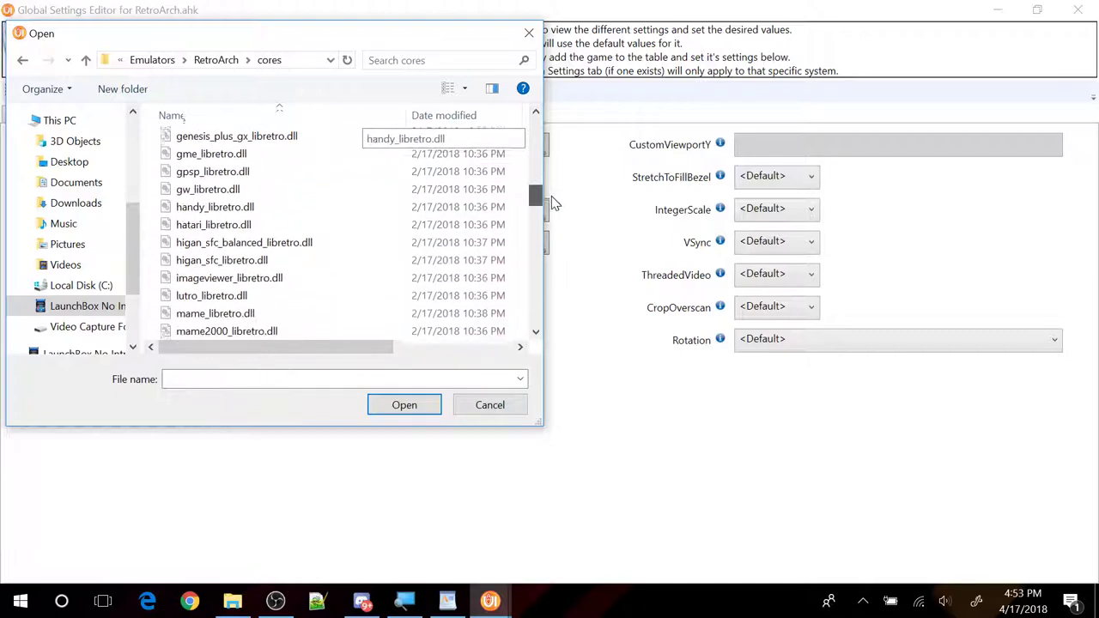
scroll(down, 3)
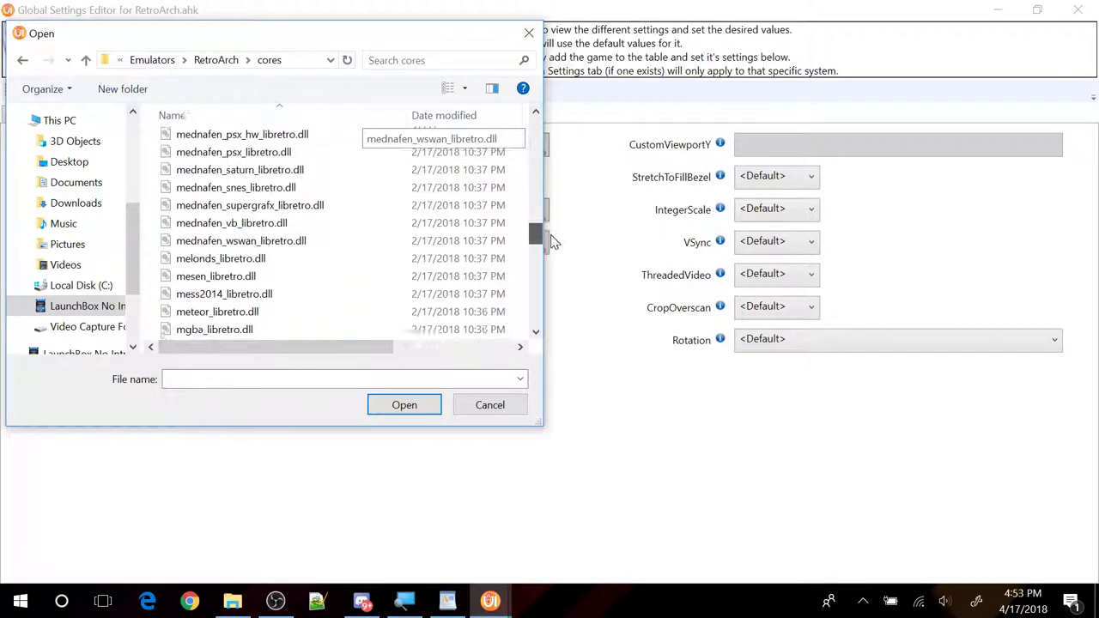
scroll(down, 3)
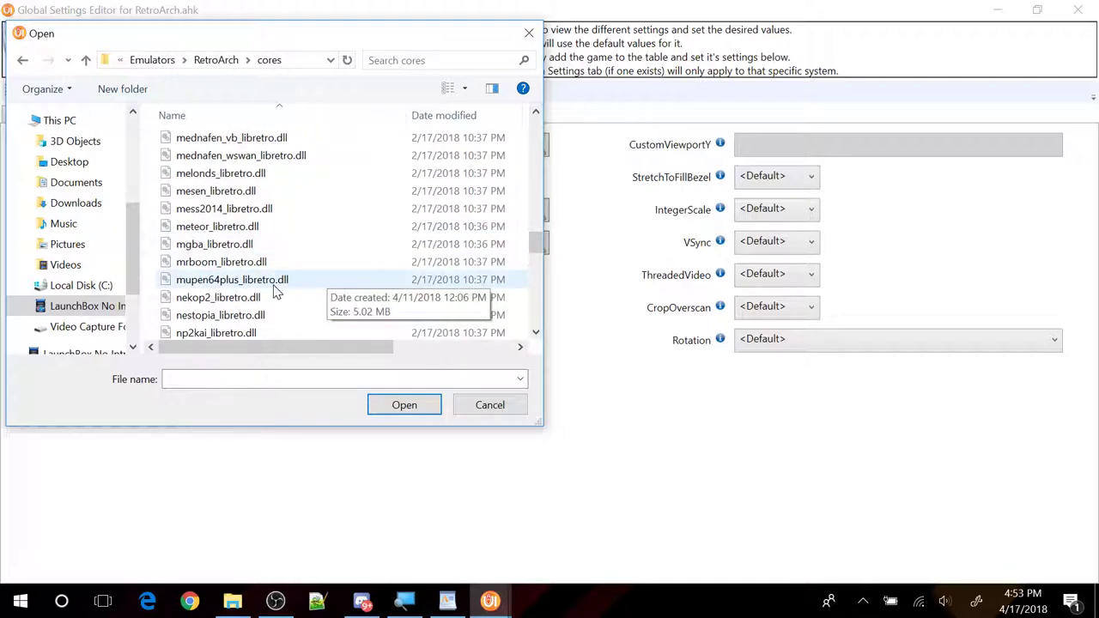
click(232, 278)
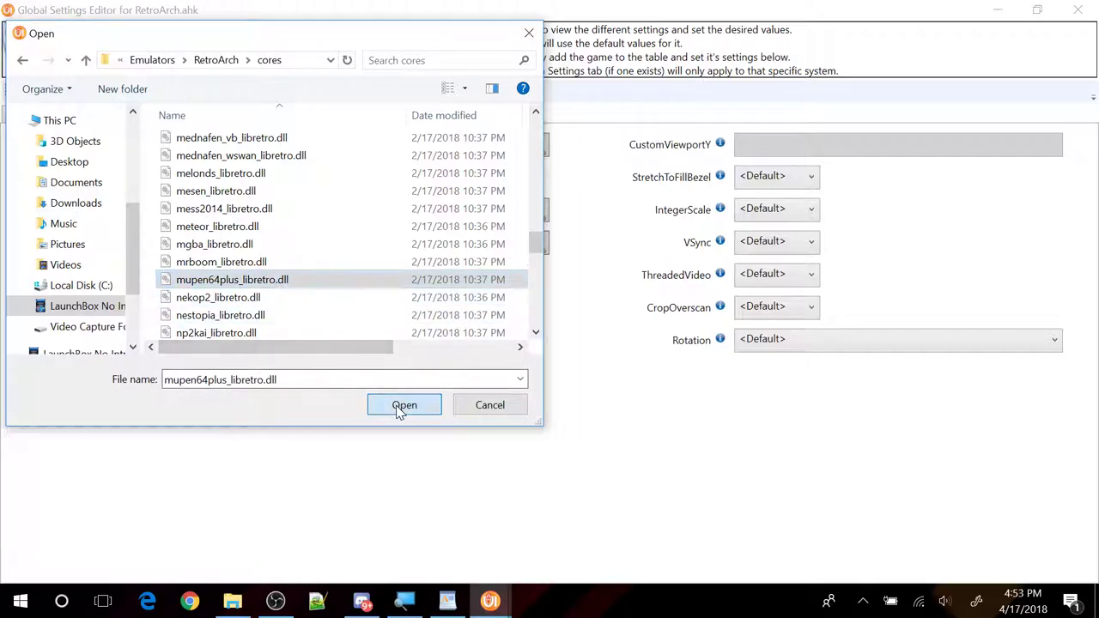
click(404, 405)
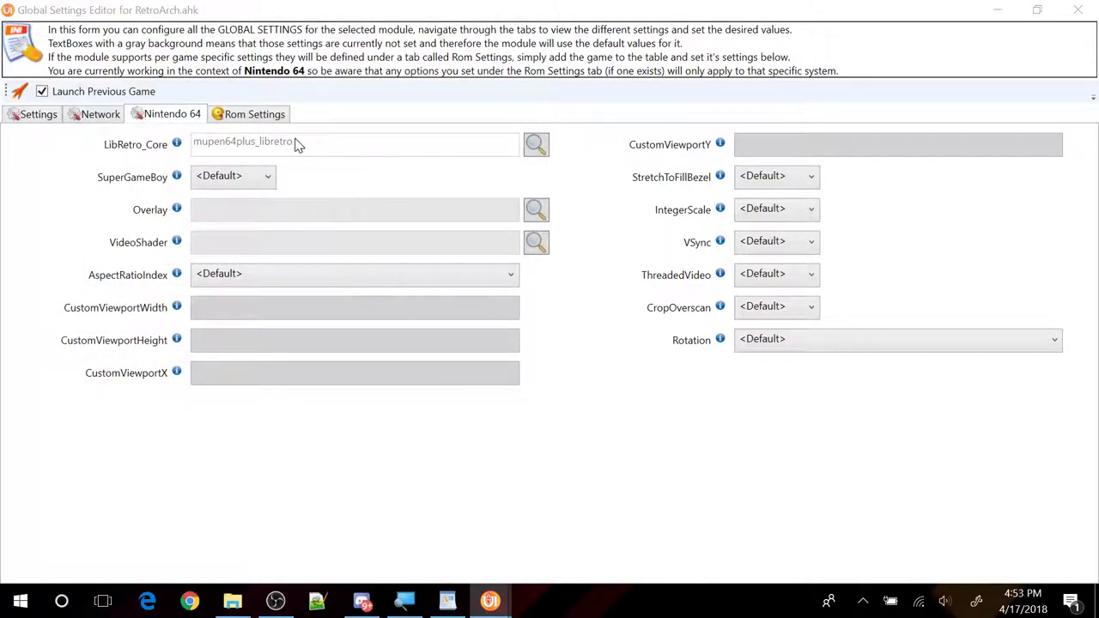
mouse_move(312, 153)
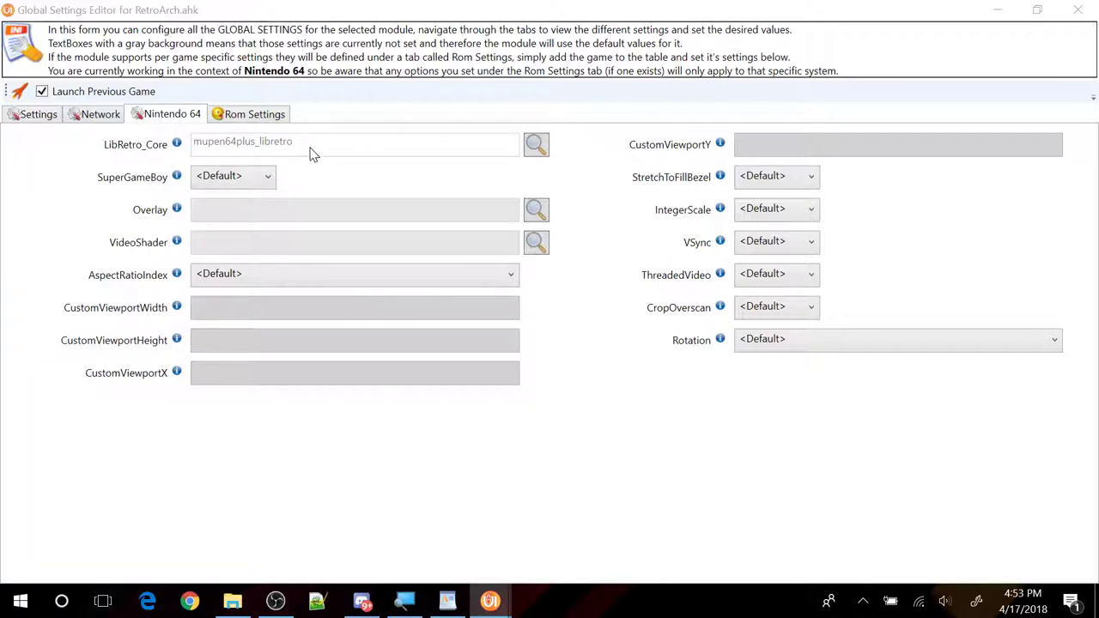
mouse_move(294, 152)
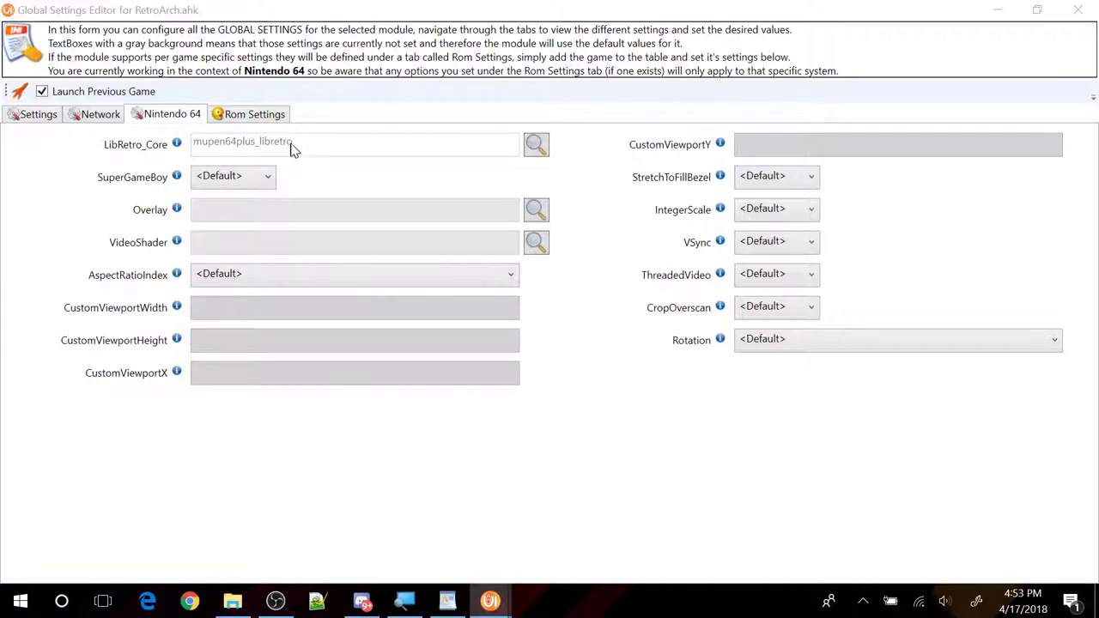
mouse_move(309, 151)
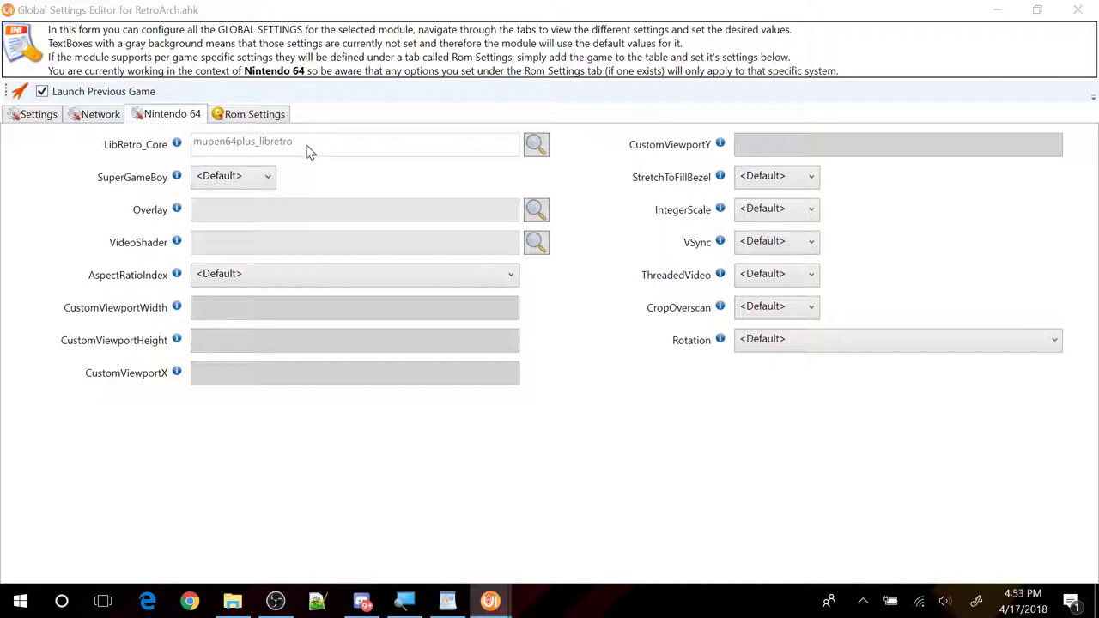
Step: Browse the RetroArch cores folder again for another core, then cancel without choosing one
click(536, 144)
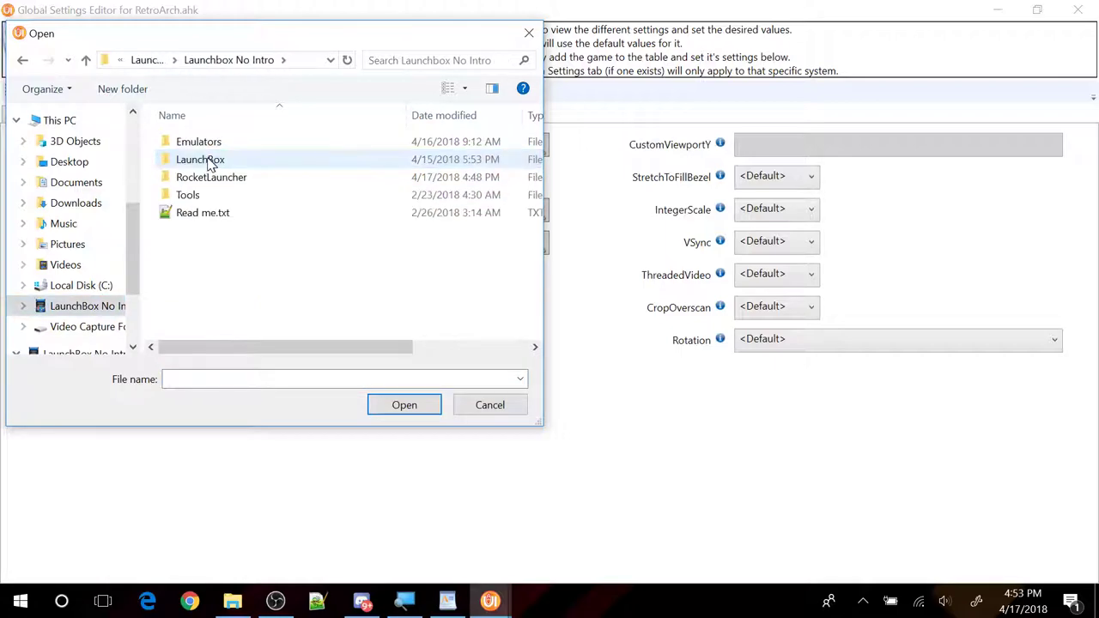
double_click(199, 141)
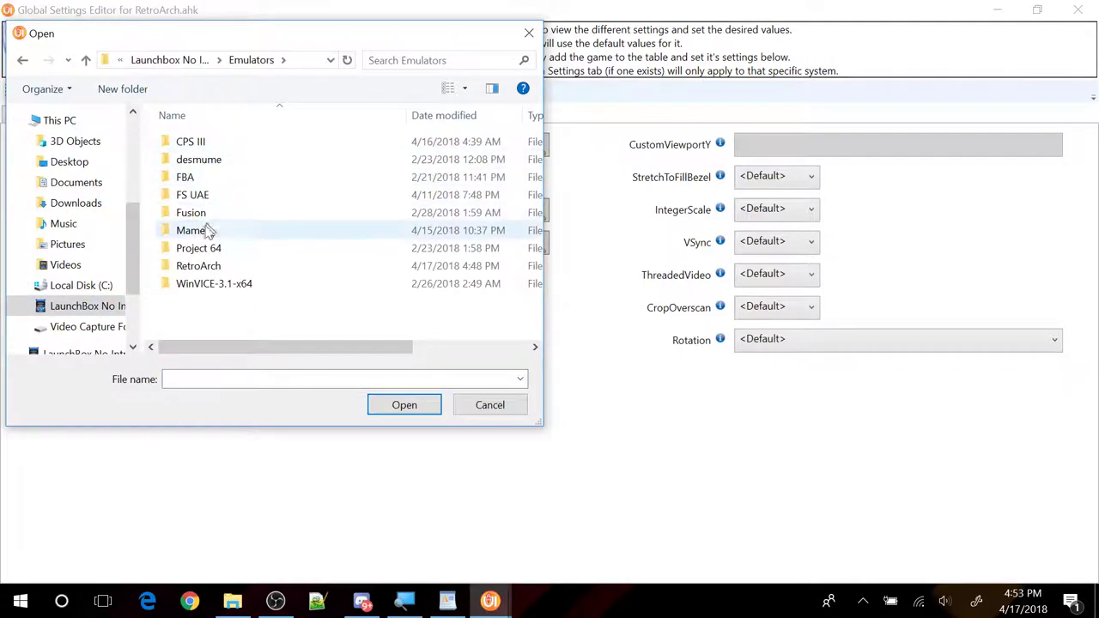
double_click(198, 265)
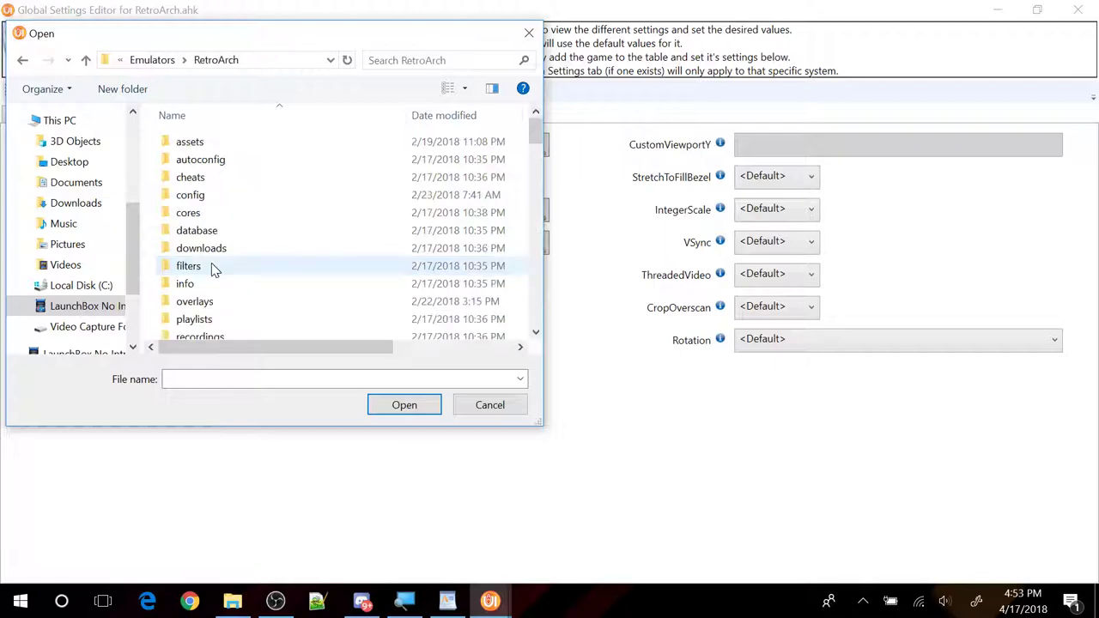
double_click(189, 213)
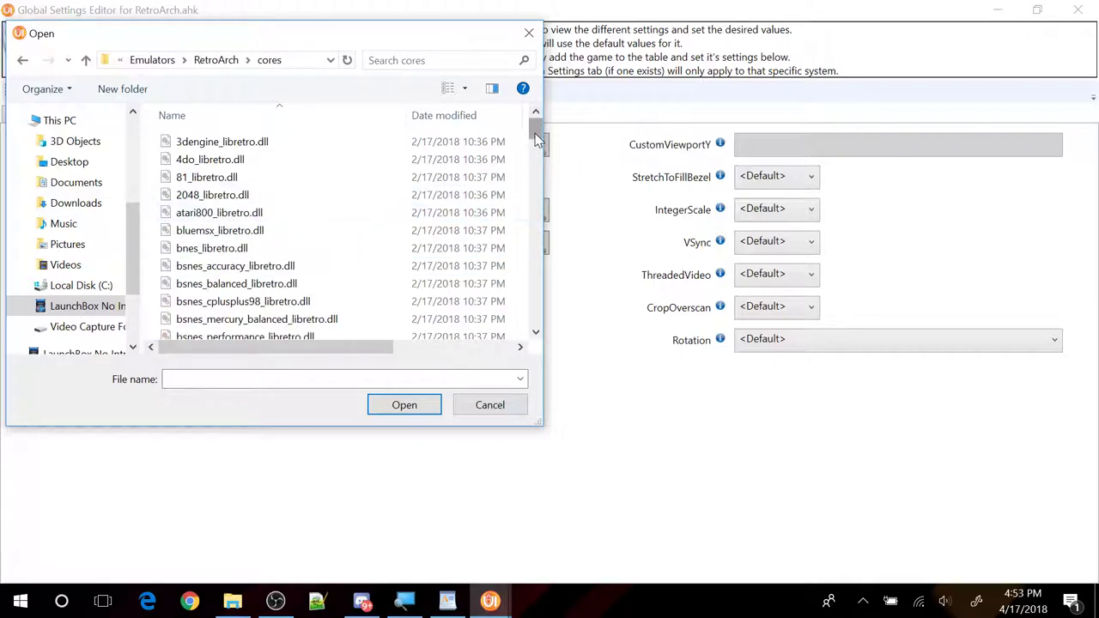
scroll(down, 3)
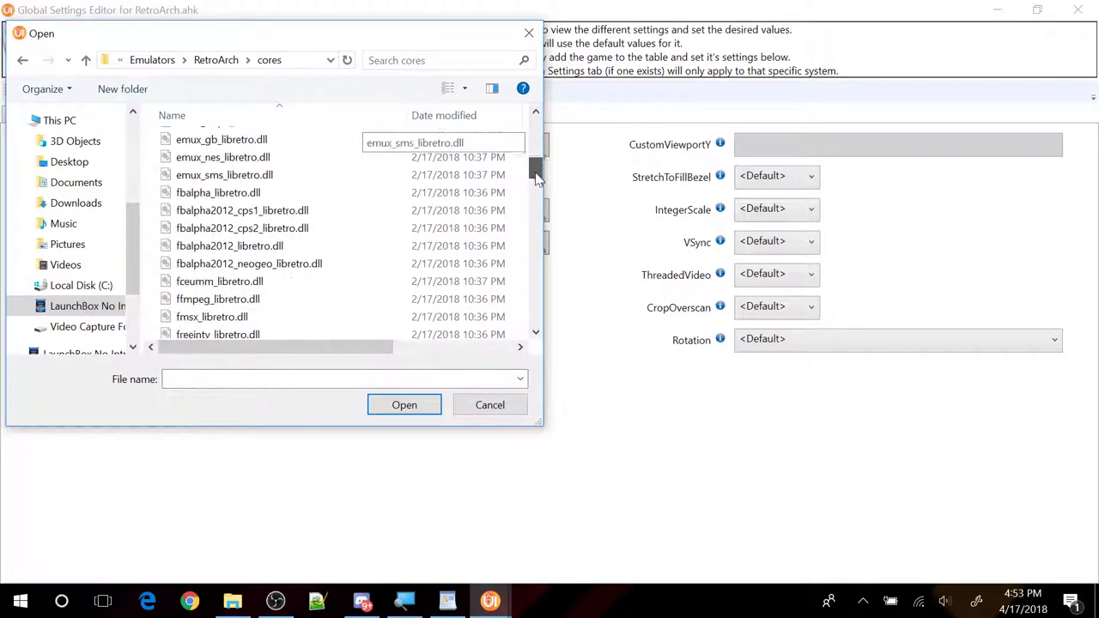
scroll(down, 3)
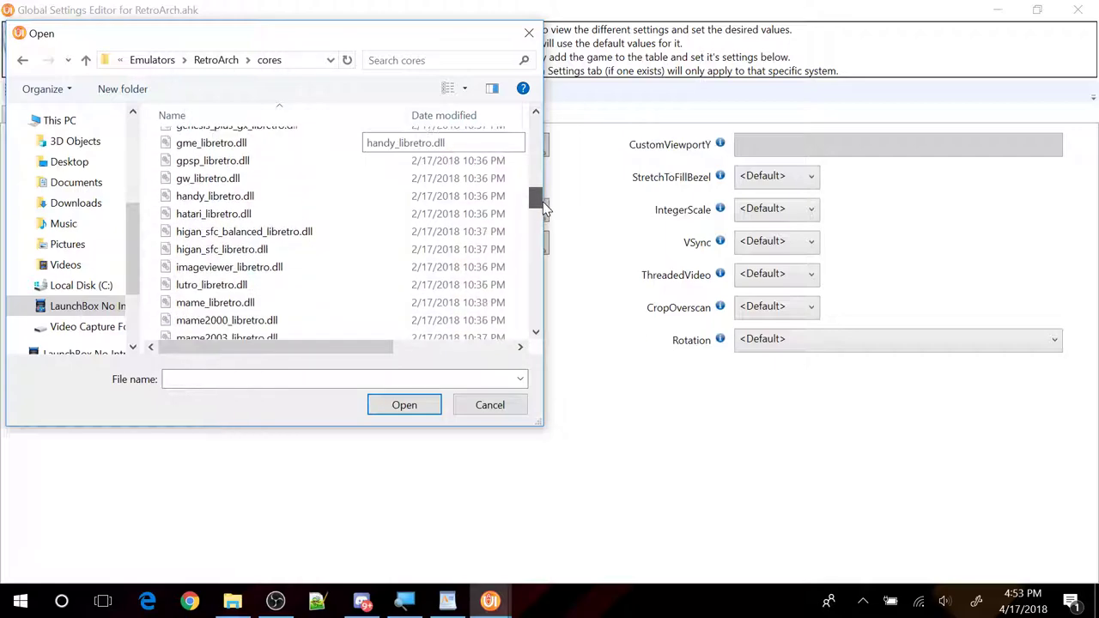
scroll(down, 3)
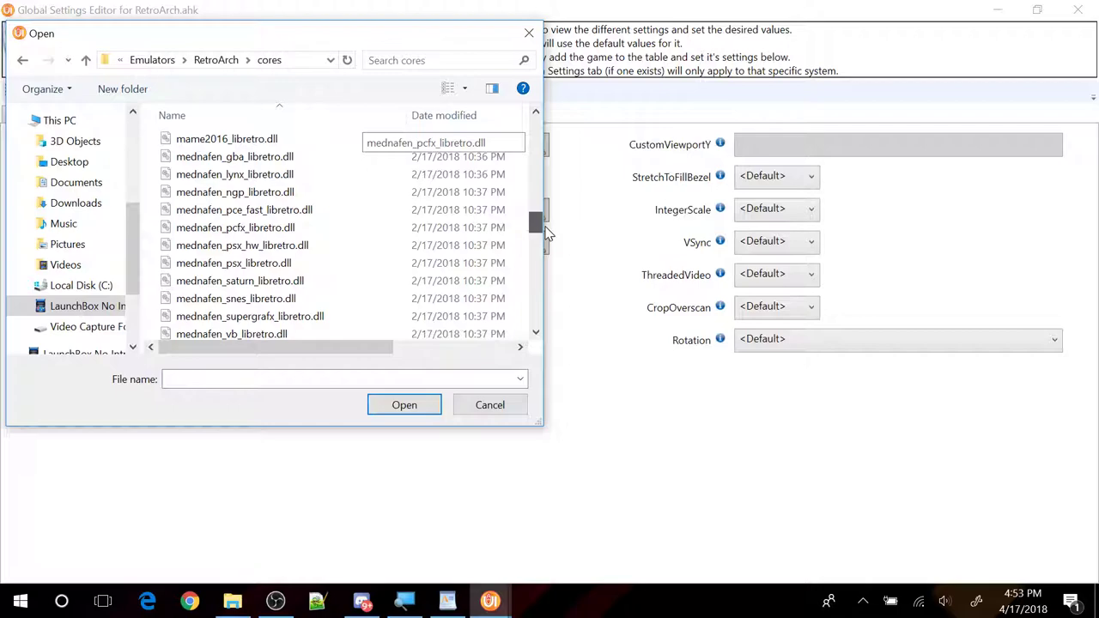
scroll(down, 3)
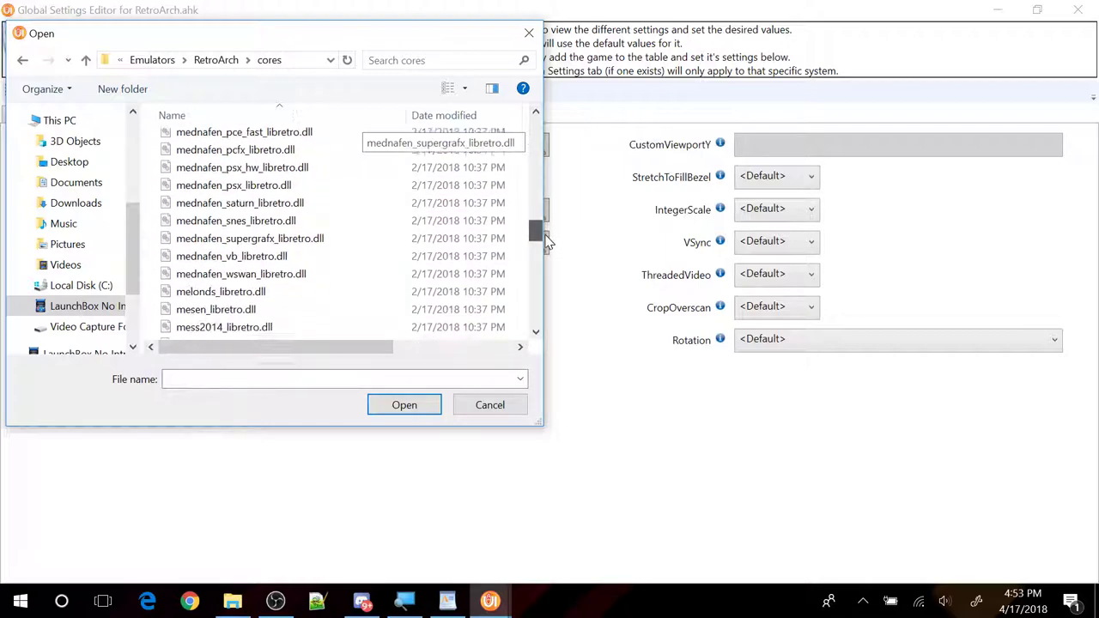
scroll(down, 3)
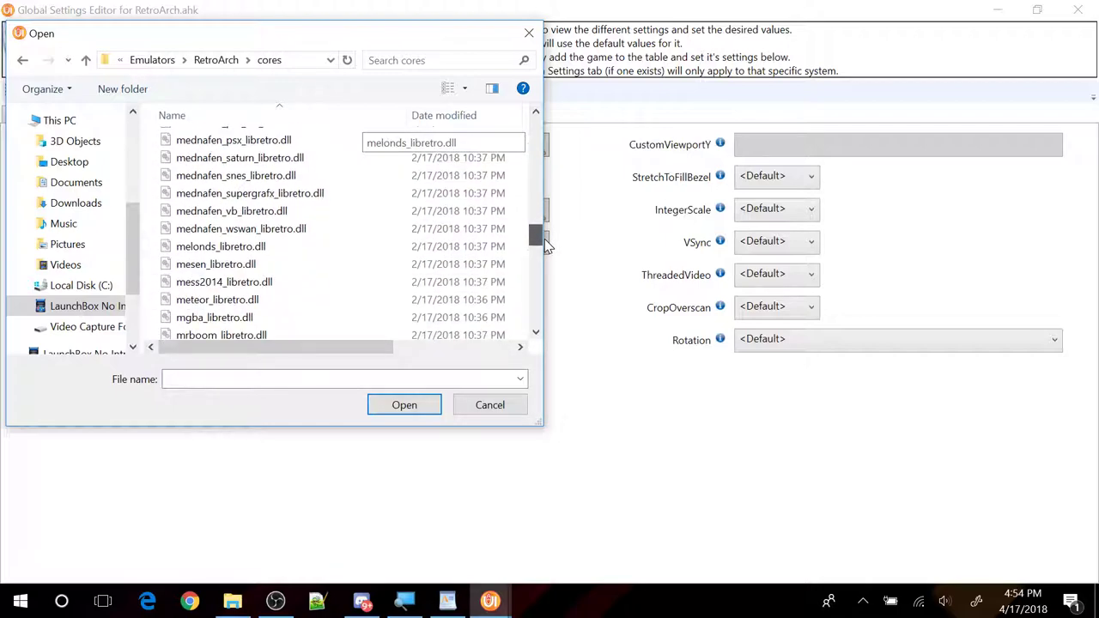
scroll(down, 3)
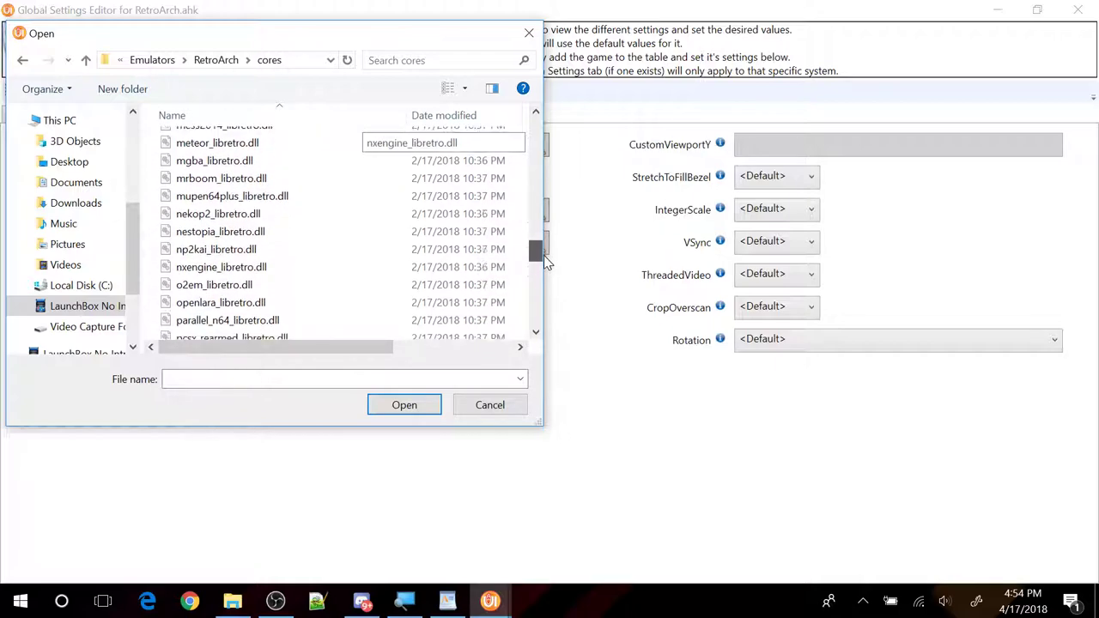
scroll(down, 3)
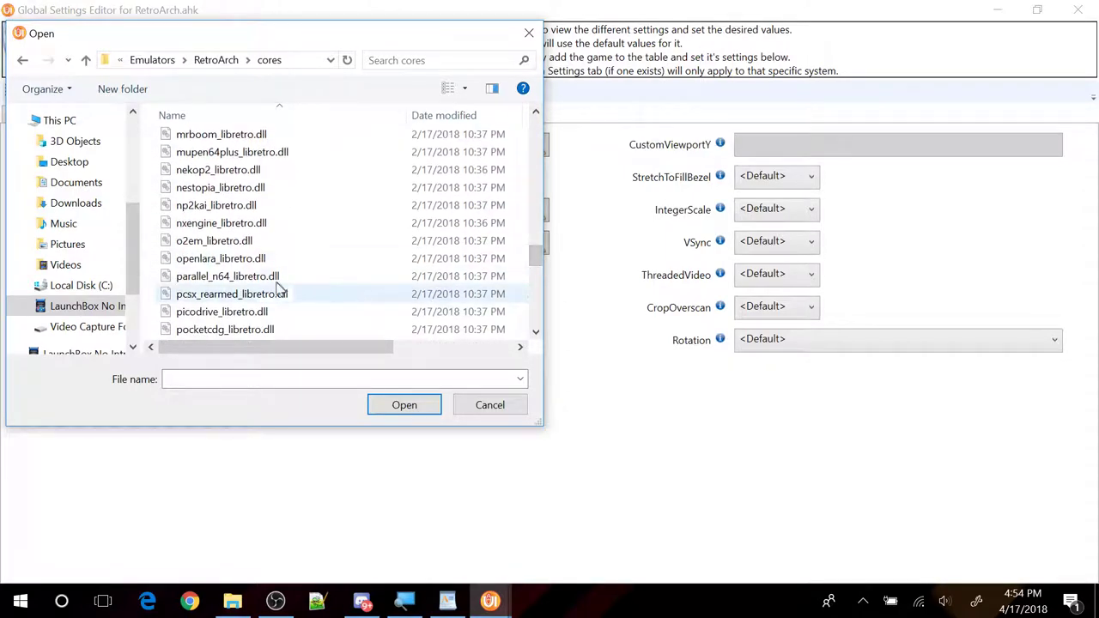
mouse_move(254, 275)
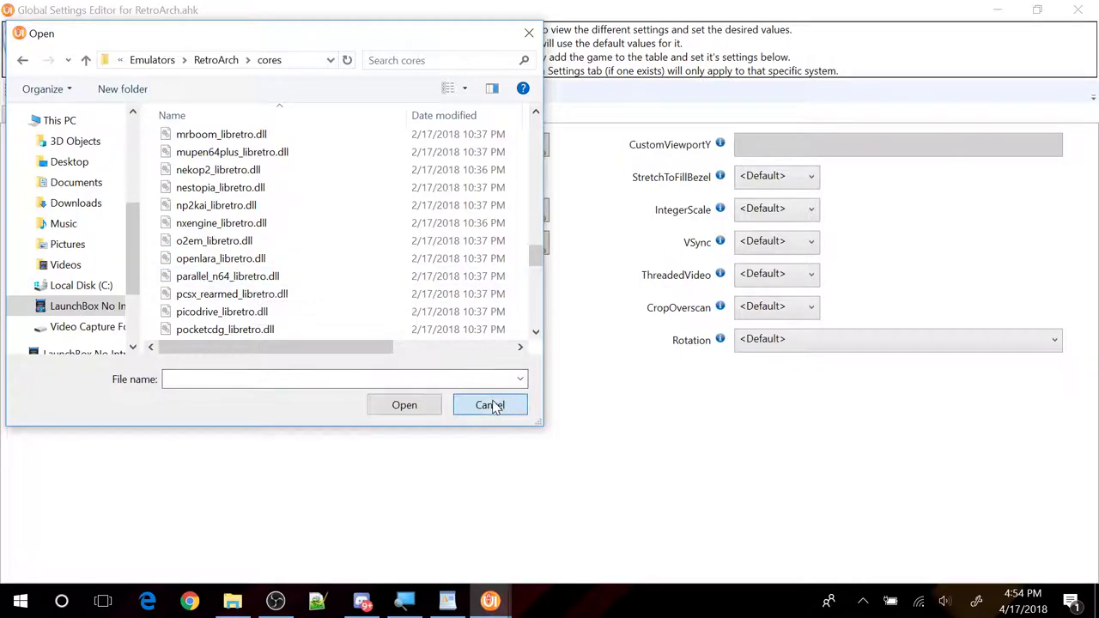
click(489, 405)
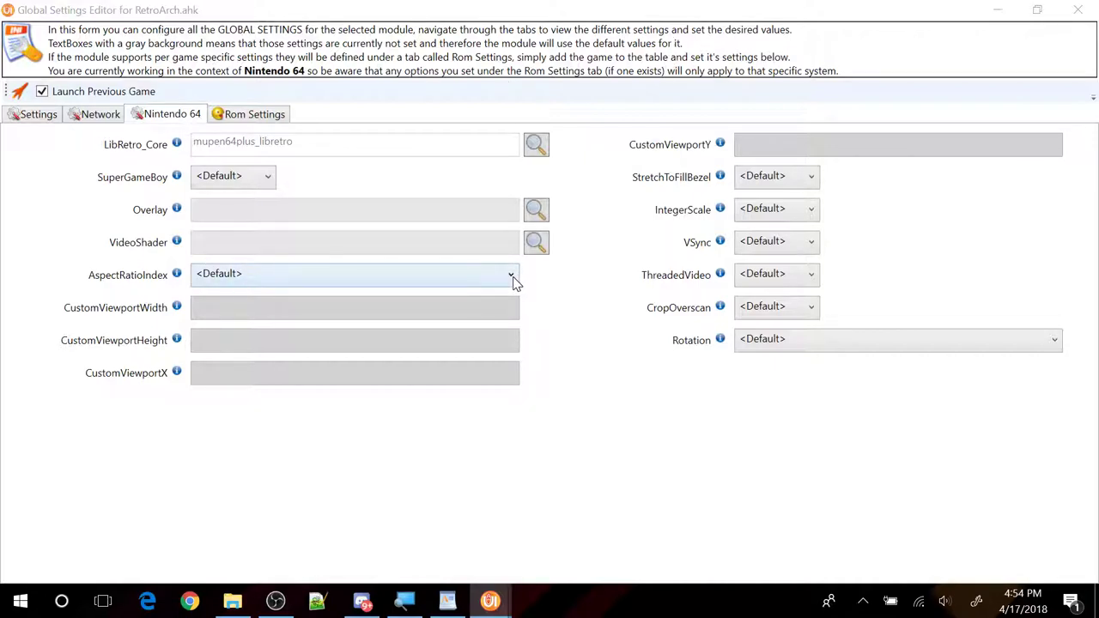
Step: Set AspectRatioIndex to Core Provided and close the Global Settings Editor
click(511, 273)
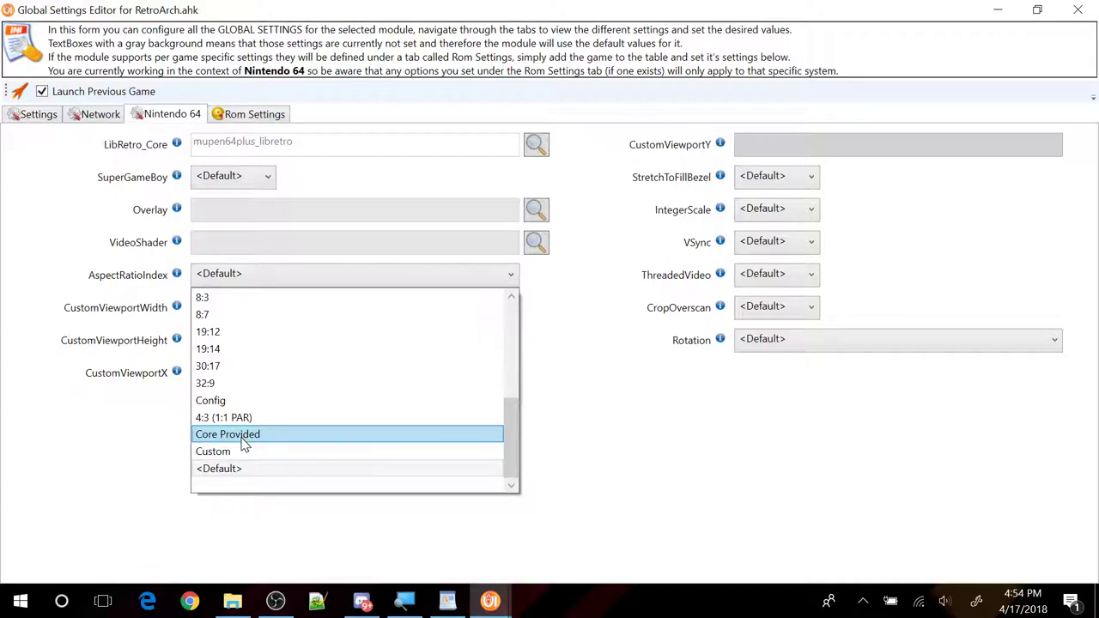
click(226, 433)
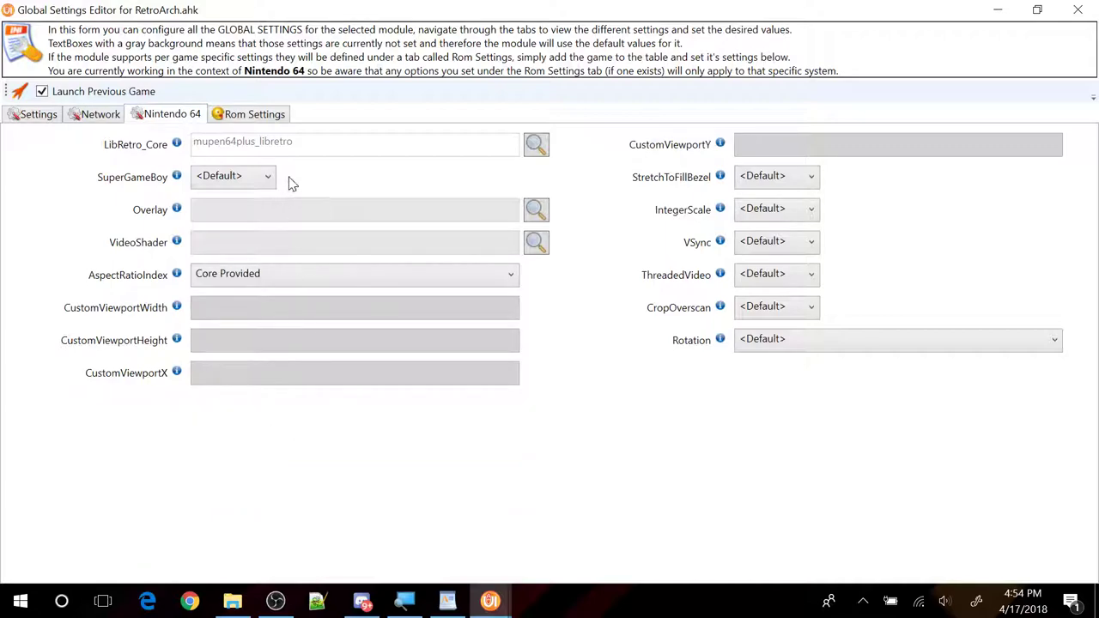
mouse_move(1078, 10)
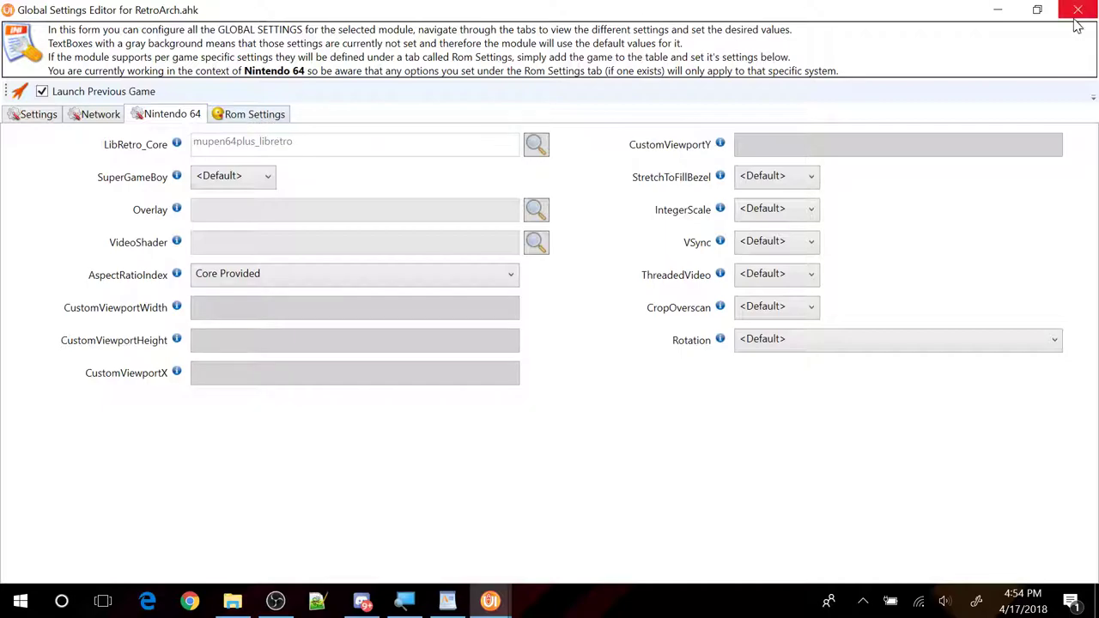
click(1078, 10)
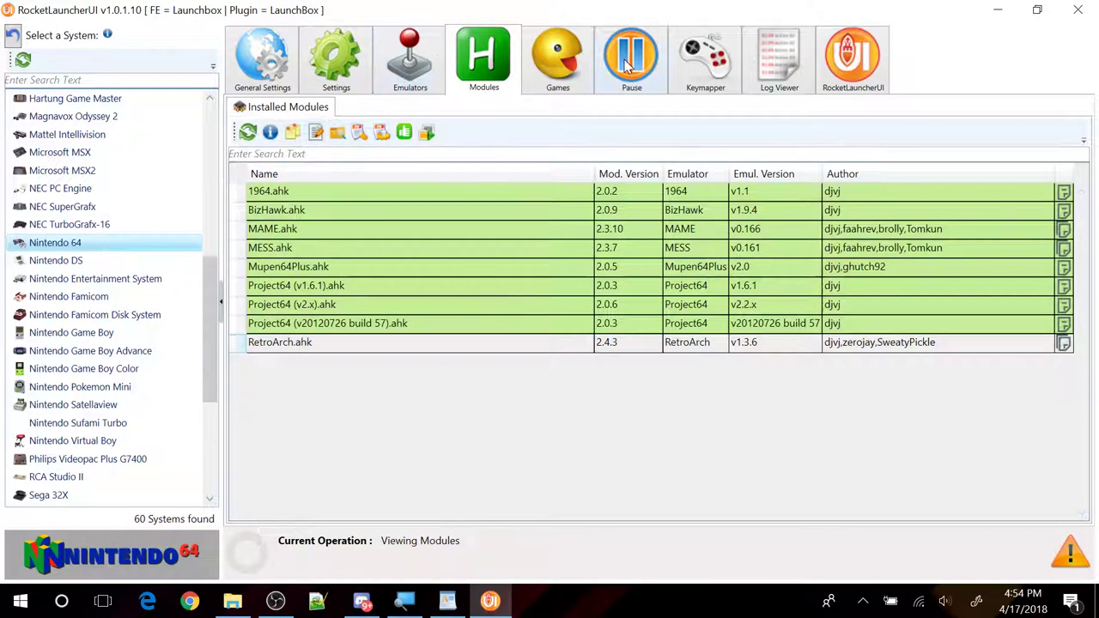
Step: Launch Army Men: Air Combat (USA) in RetroArch from the Nintendo 64 games list
click(556, 58)
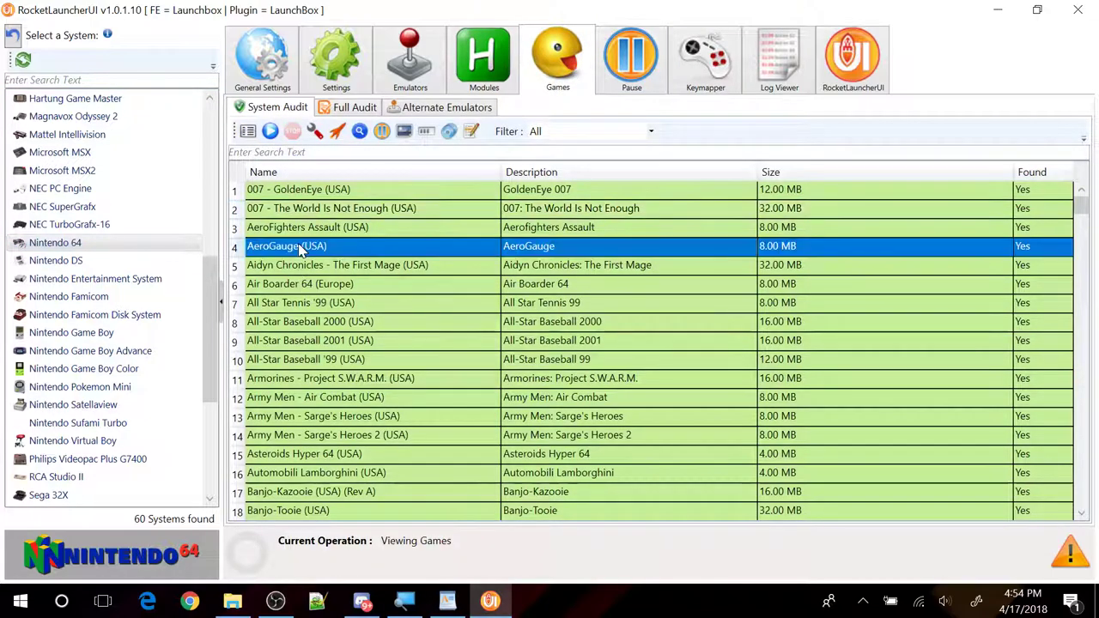
mouse_move(322, 408)
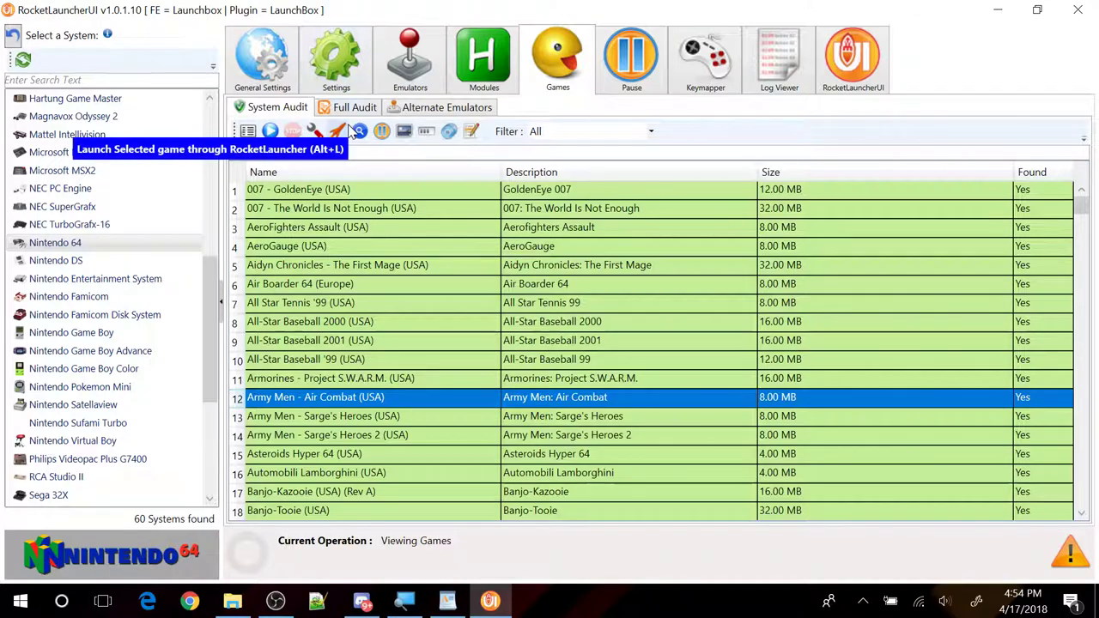
click(338, 130)
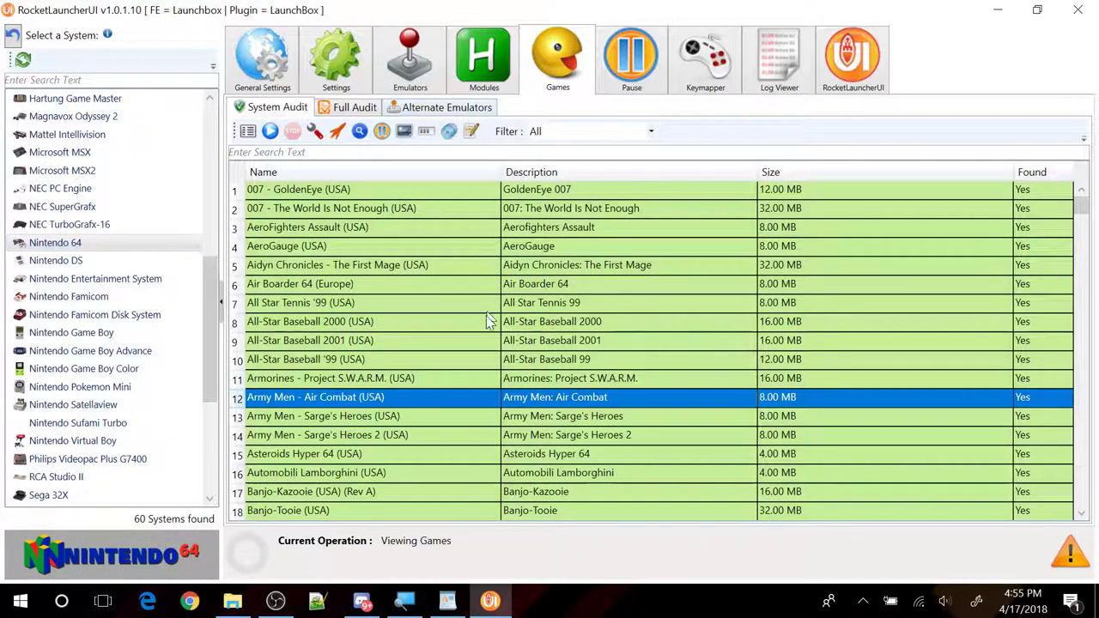
Step: Scroll the Nintendo 64 list down to Mario Kart 64 (USA) and launch it in RetroArch
scroll(down, 3)
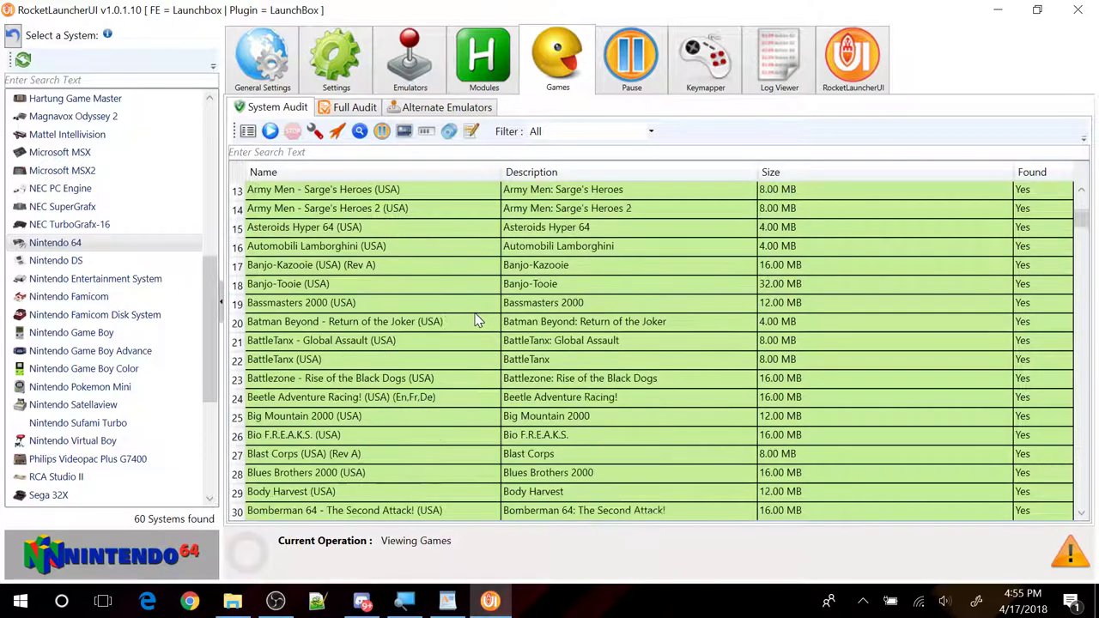
scroll(down, 3)
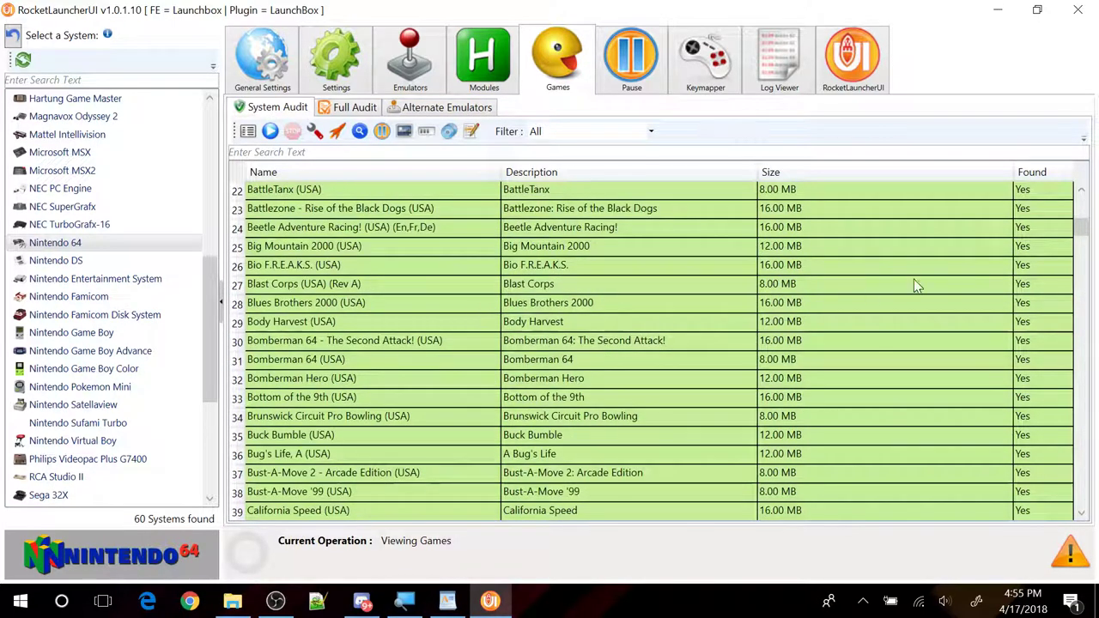
scroll(down, 3)
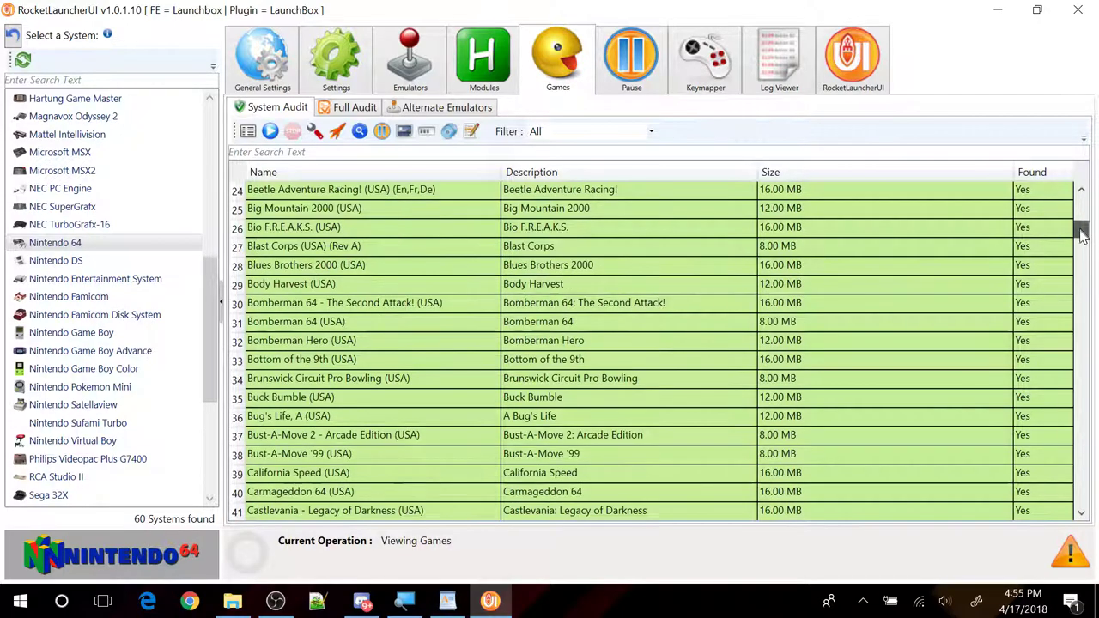
scroll(down, 3)
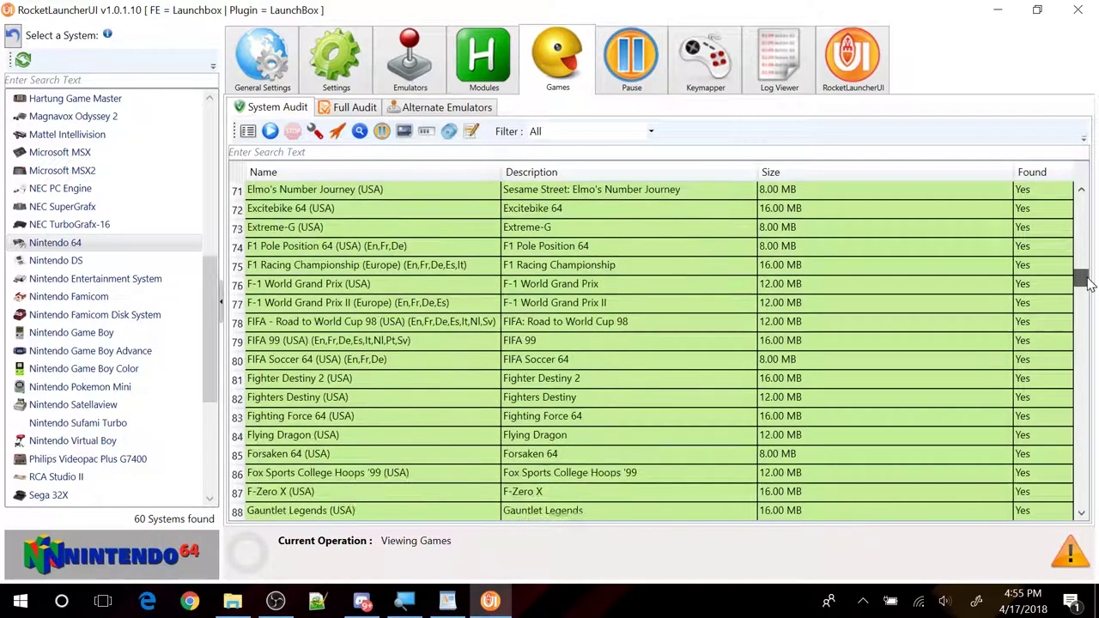
scroll(down, 3)
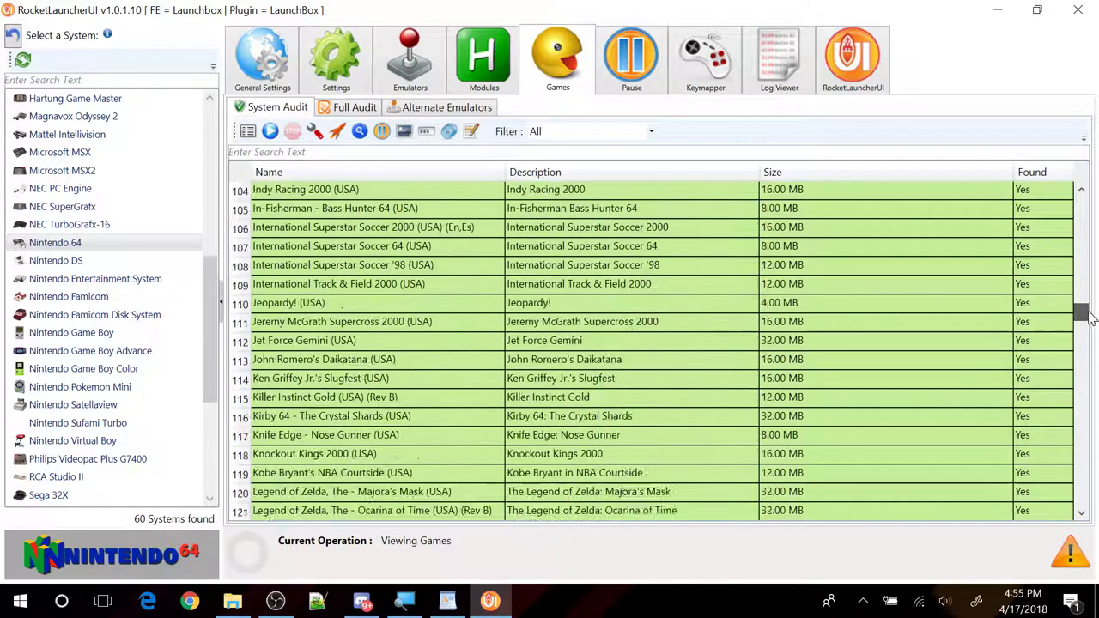
scroll(down, 3)
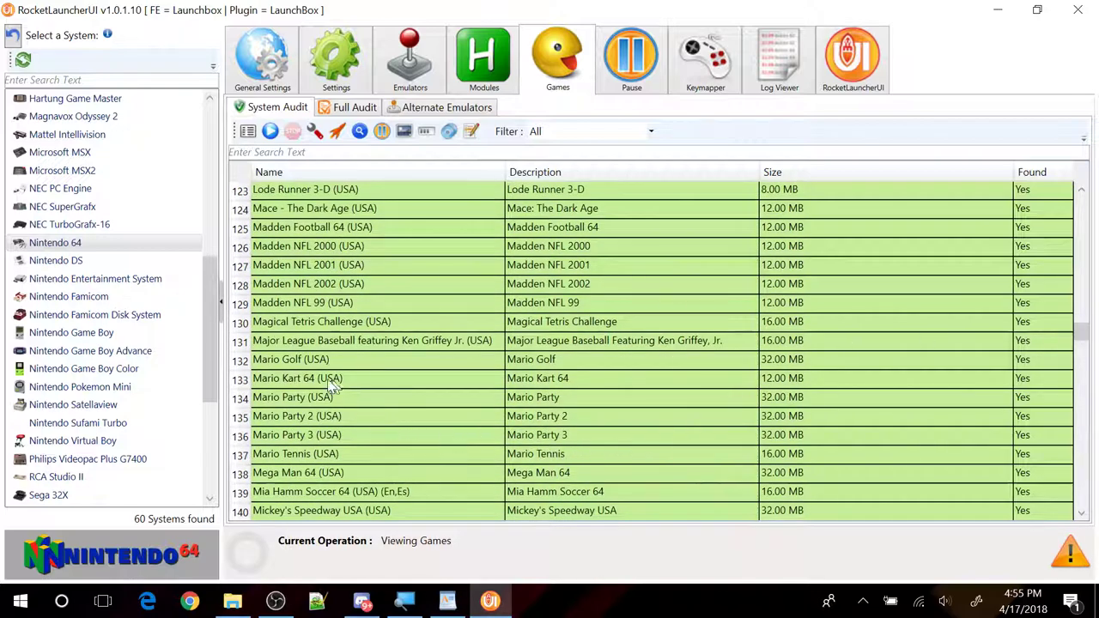
click(297, 378)
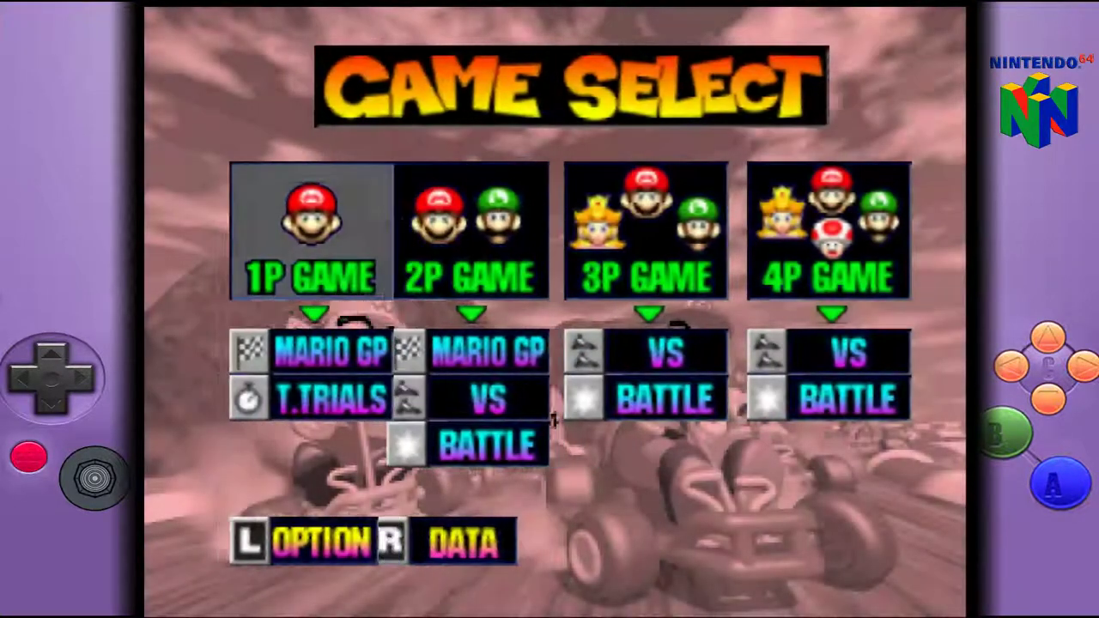
Step: Choose 1P Game and Mario GP 50cc to reach Player Select, then quit RetroArch
key(Right)
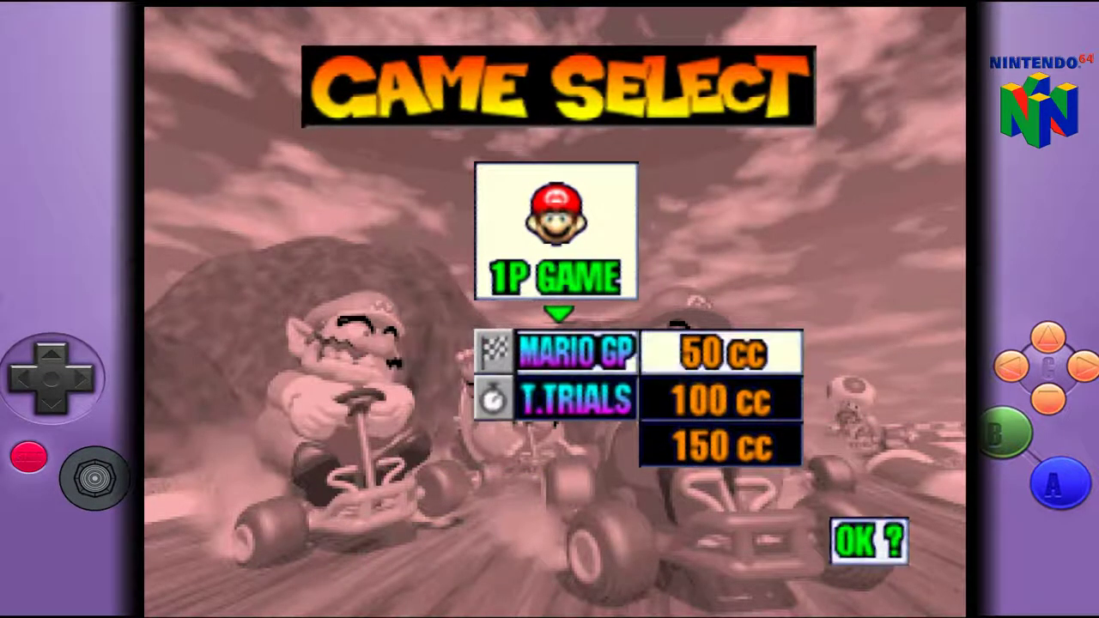
click(869, 540)
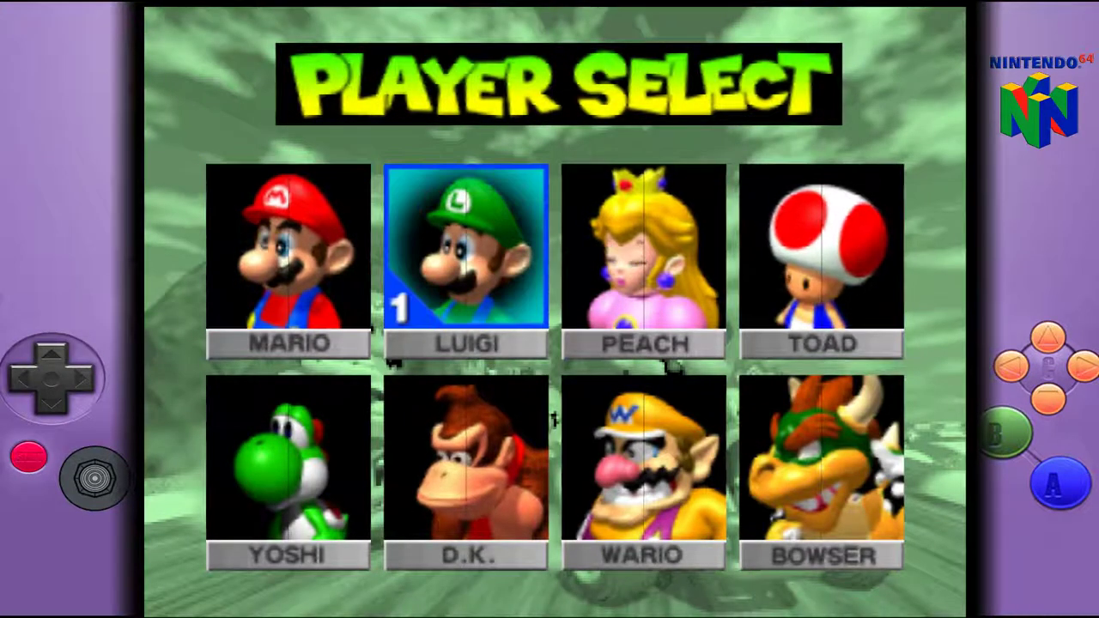
click(467, 247)
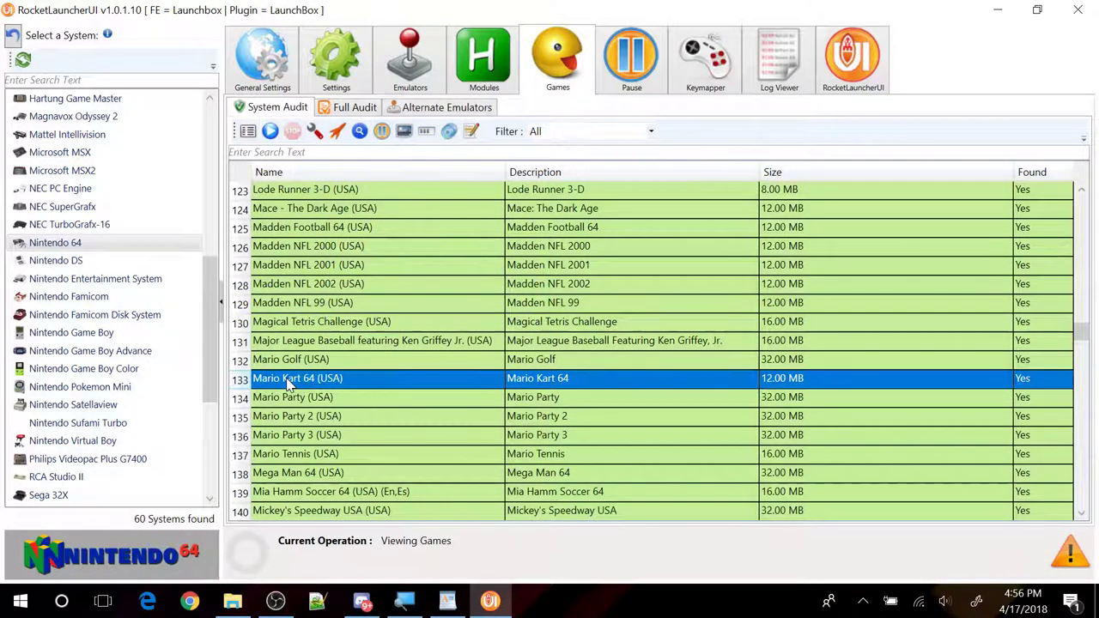
mouse_move(484, 59)
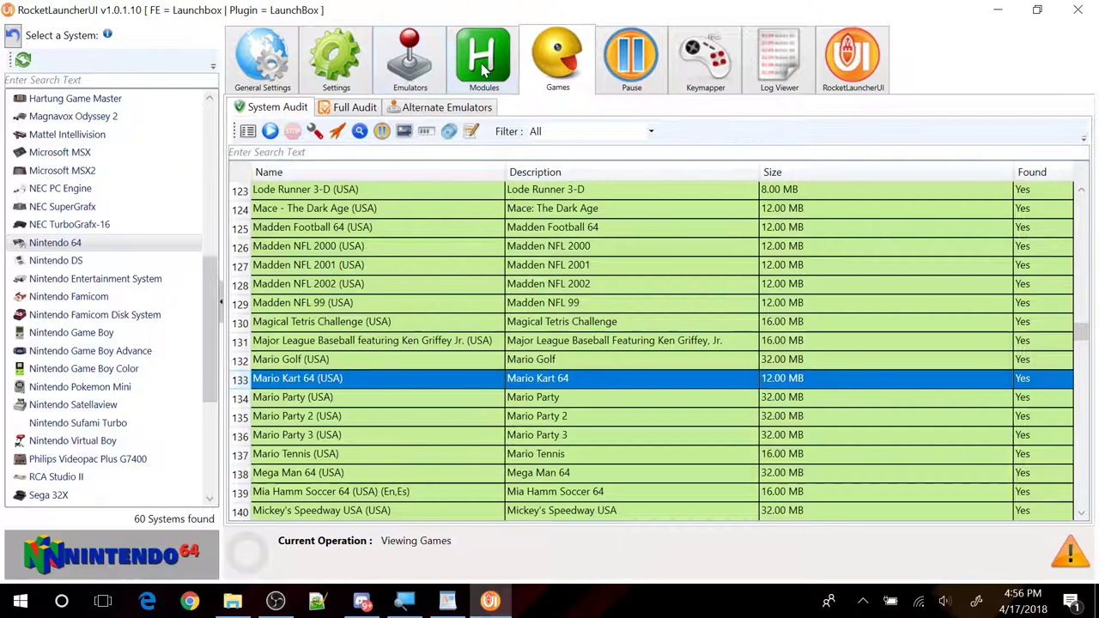
Step: Open the Global Module Settings editor for RetroArch.ahk from the Modules list
click(484, 58)
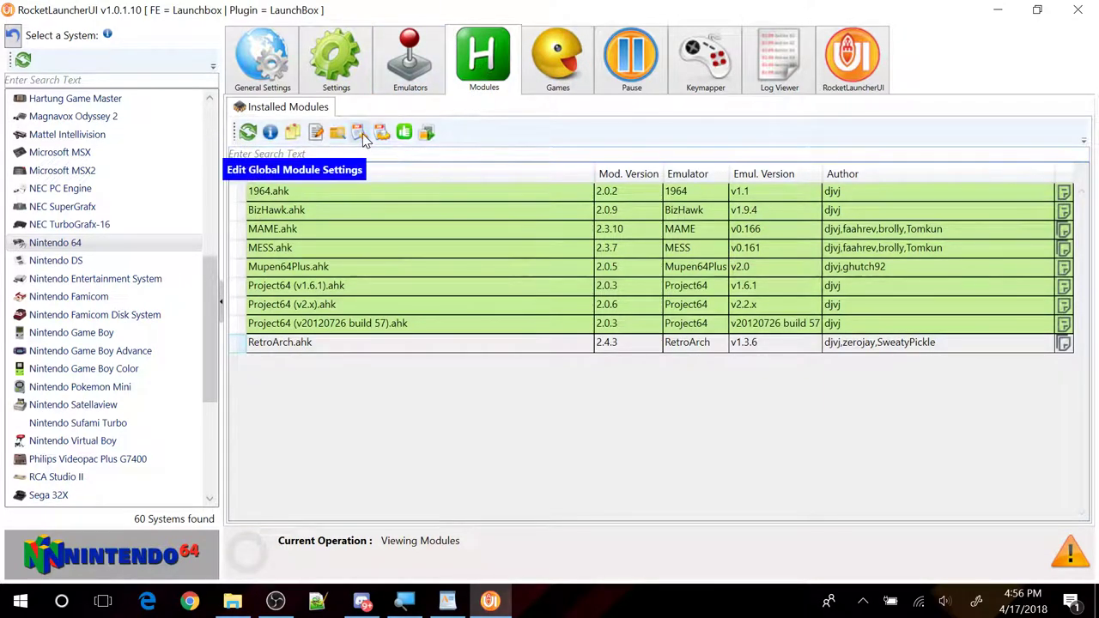
mouse_move(299, 463)
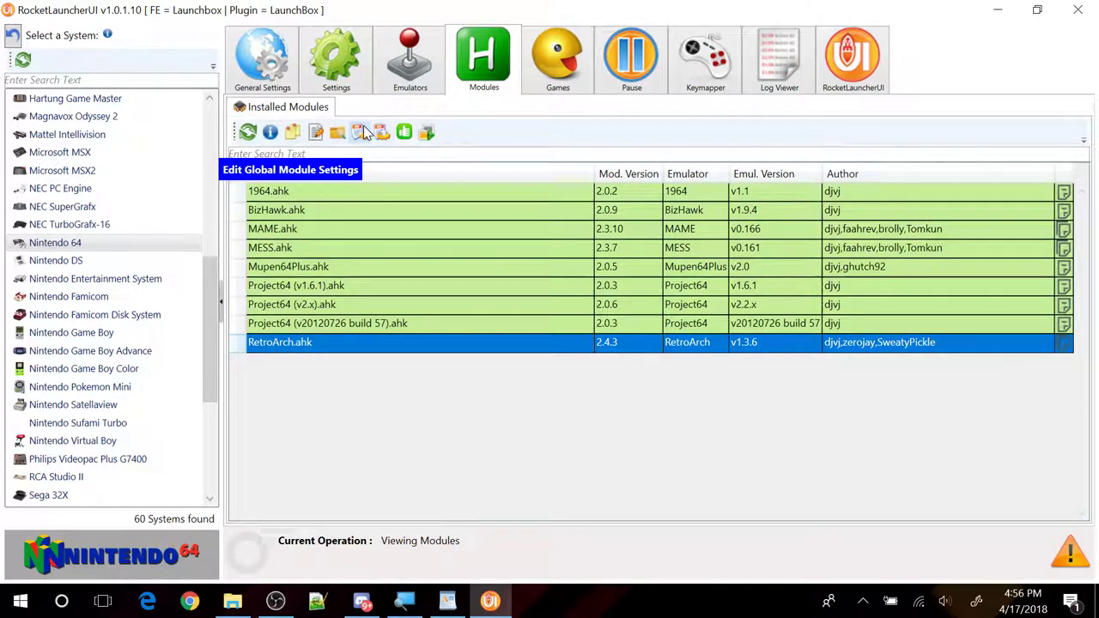
mouse_move(382, 130)
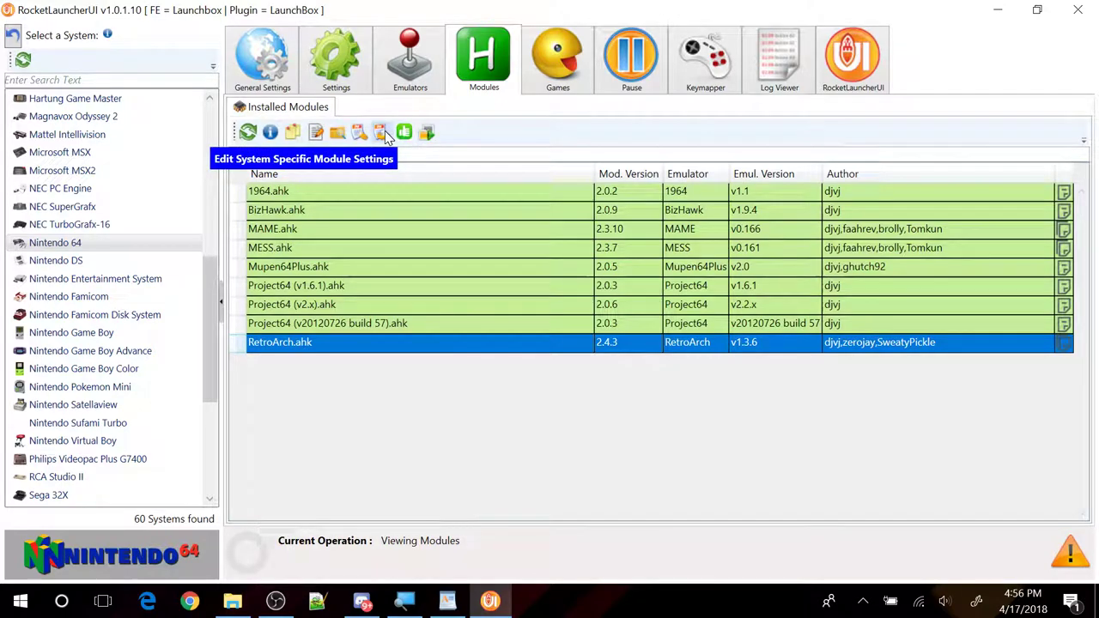
mouse_move(404, 131)
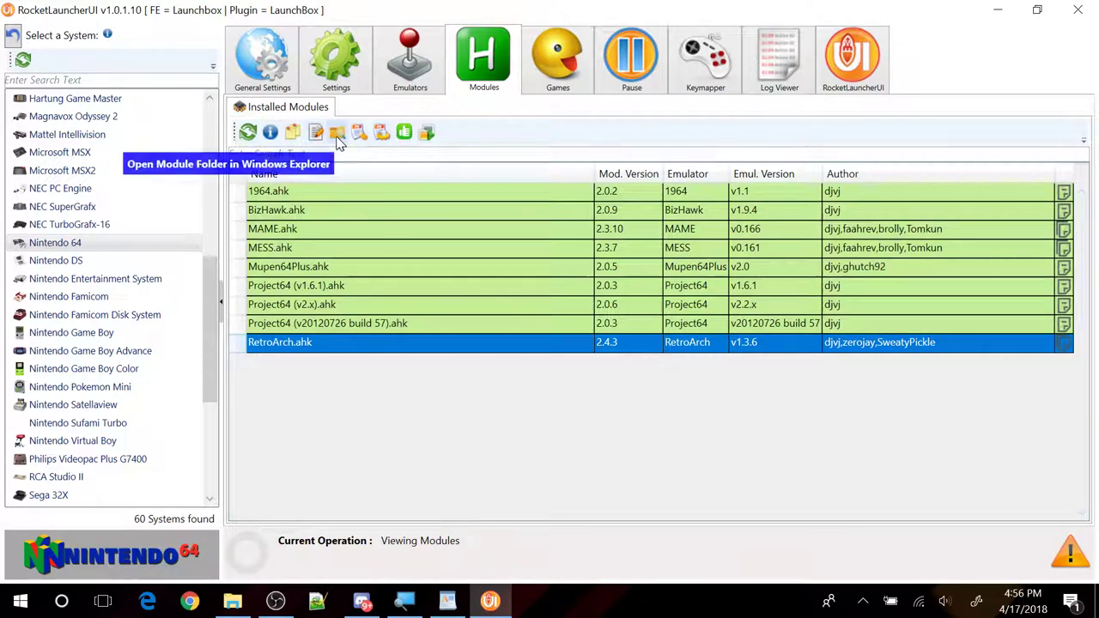
mouse_move(360, 132)
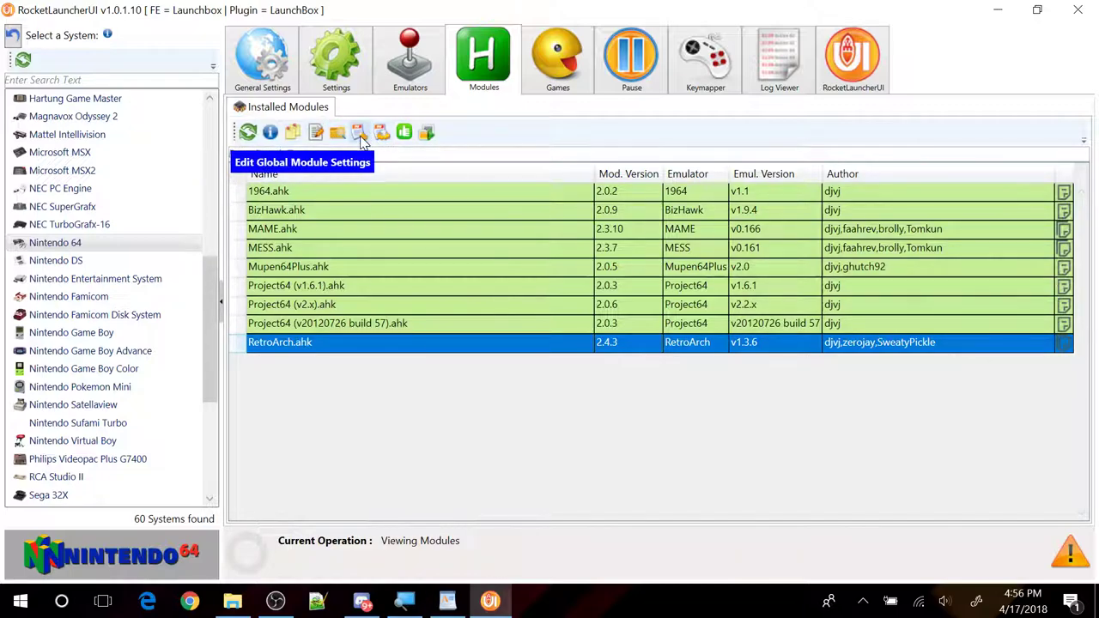
click(360, 131)
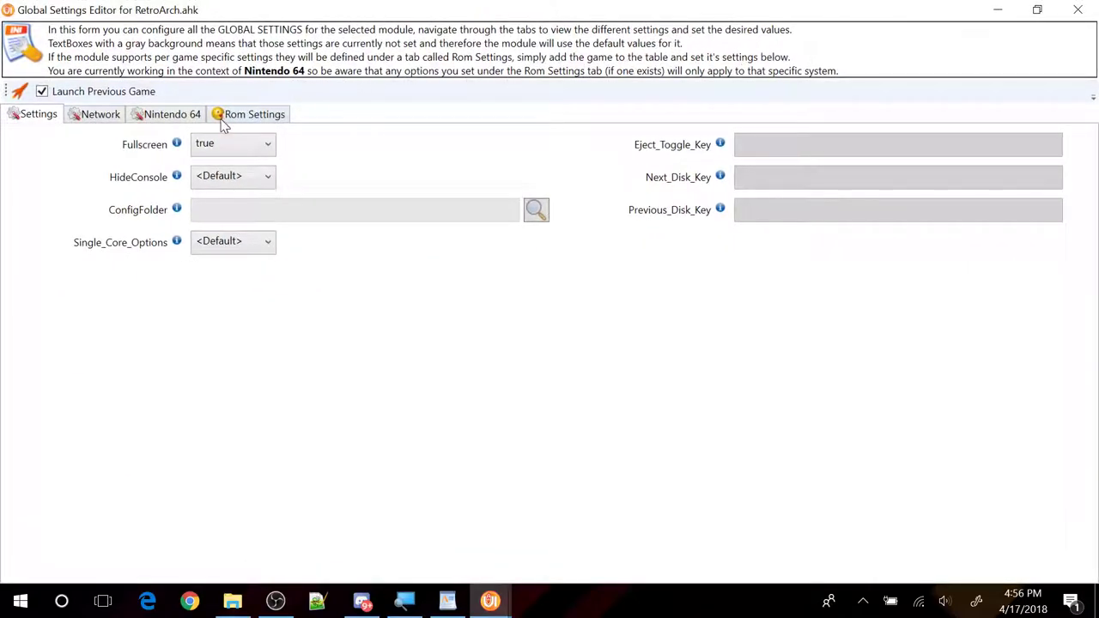
Step: Add a new ROM setting and pick Mario Kart 64 (USA) from the Game Selection list
click(254, 114)
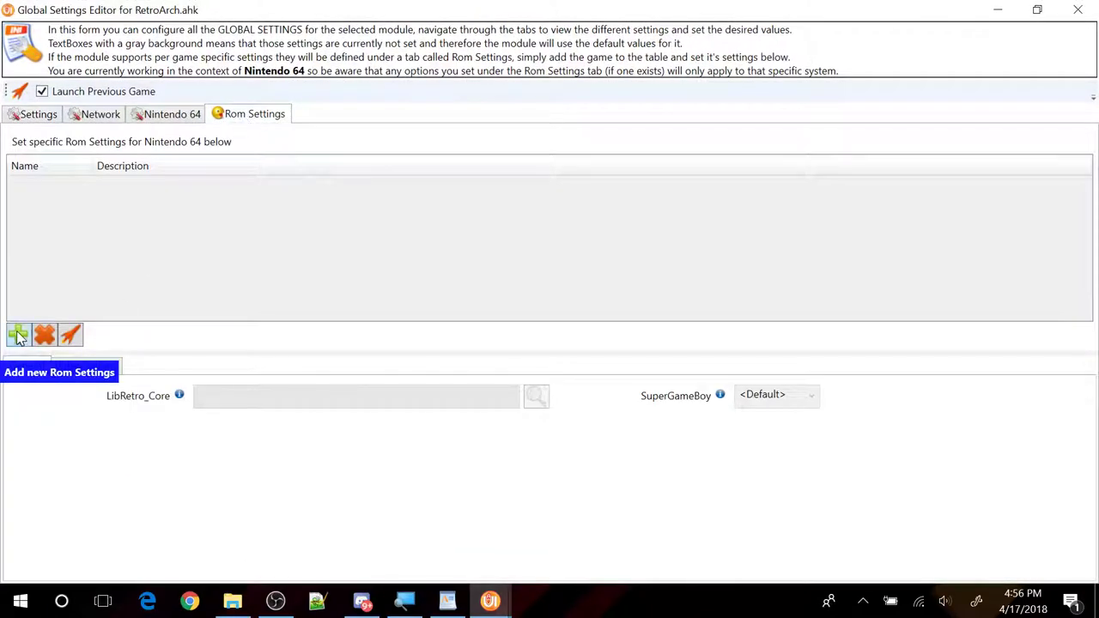
click(17, 334)
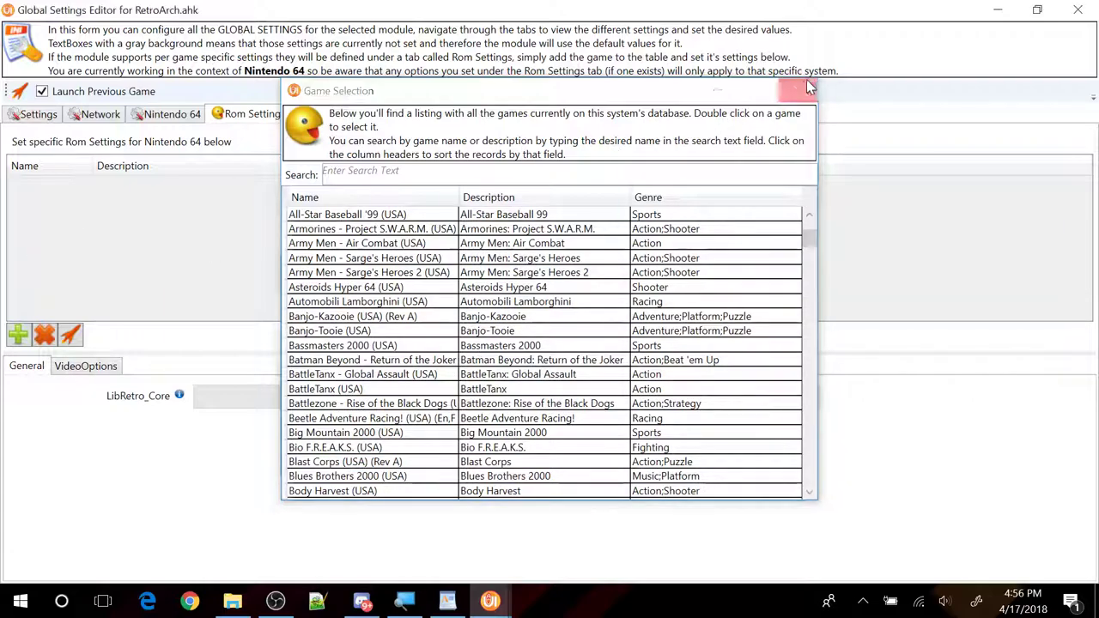
click(798, 89)
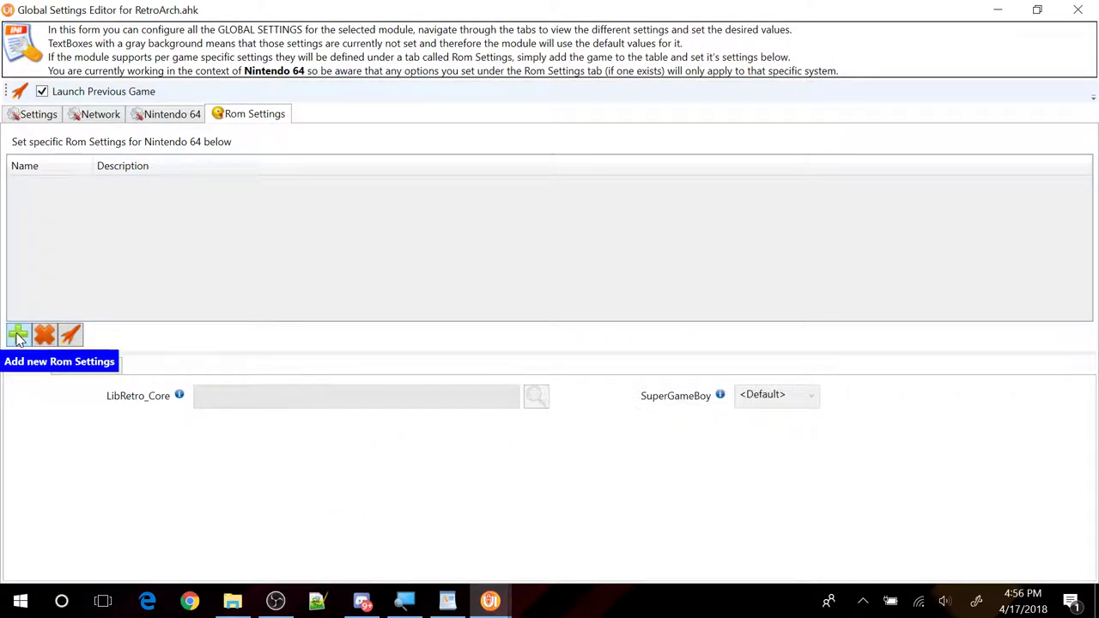
click(19, 334)
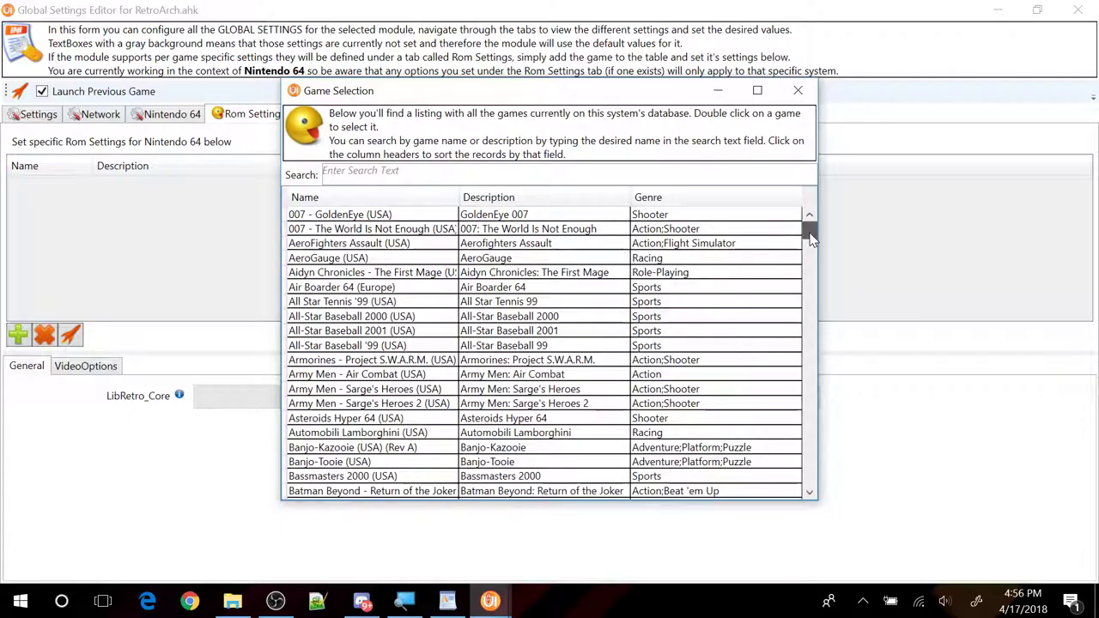
scroll(down, 3)
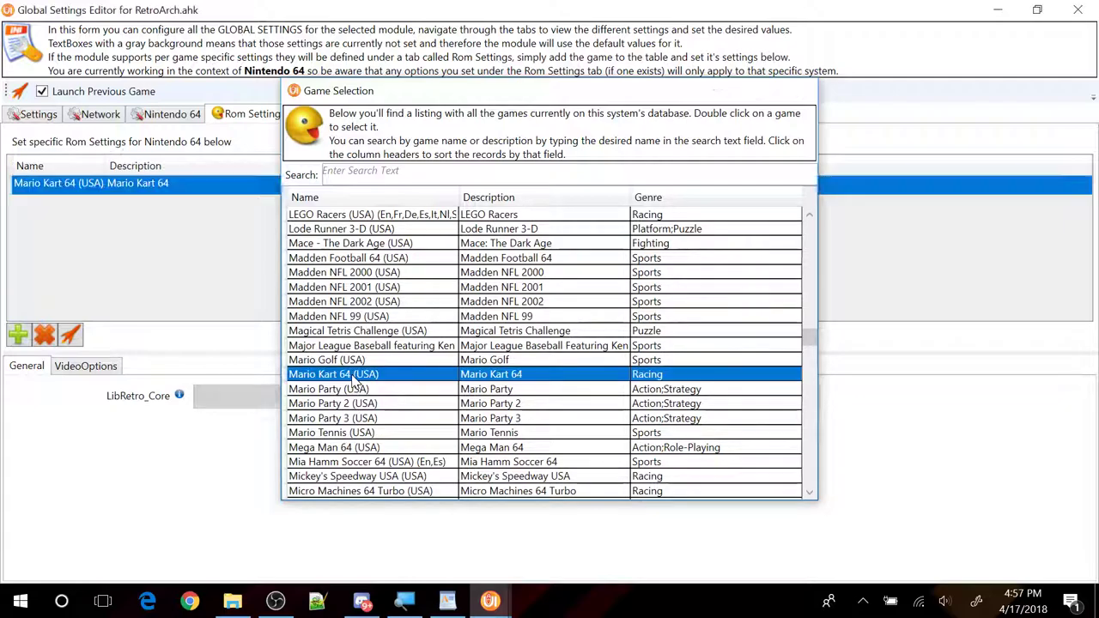
double_click(333, 375)
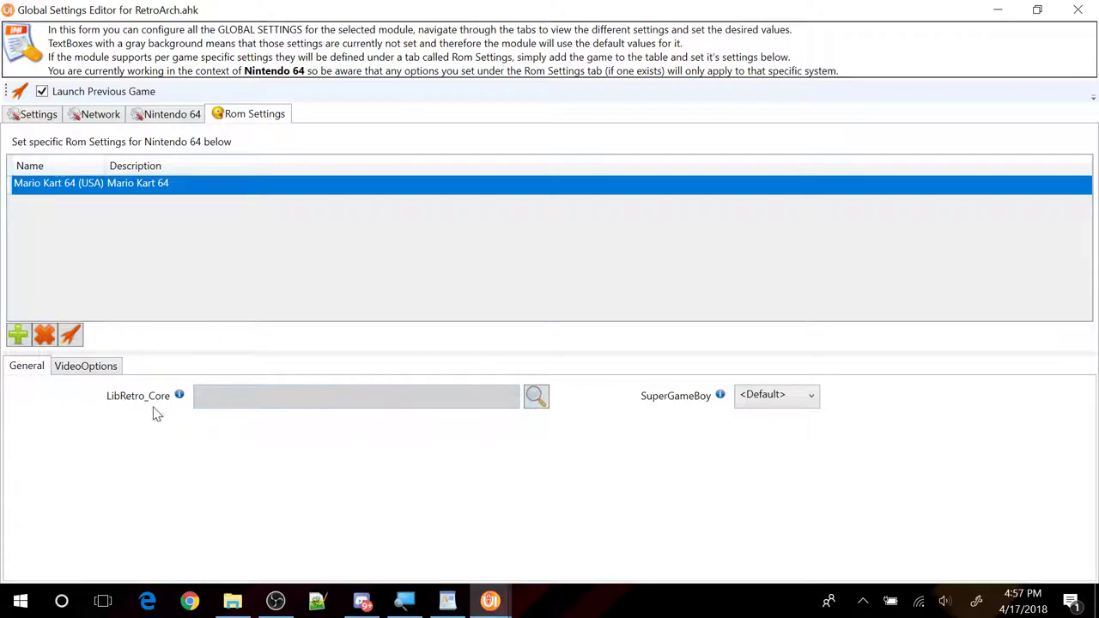
Step: Browse Emulators > RetroArch > cores and set LibRetro_Core to parallel_n64_libretro.dll
click(535, 395)
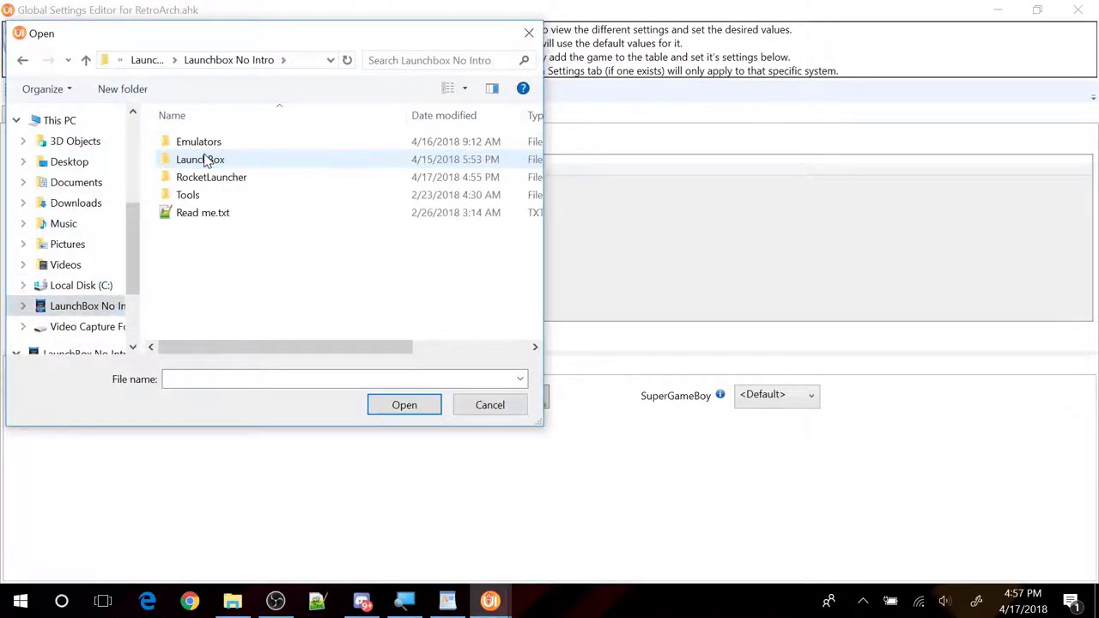
double_click(199, 141)
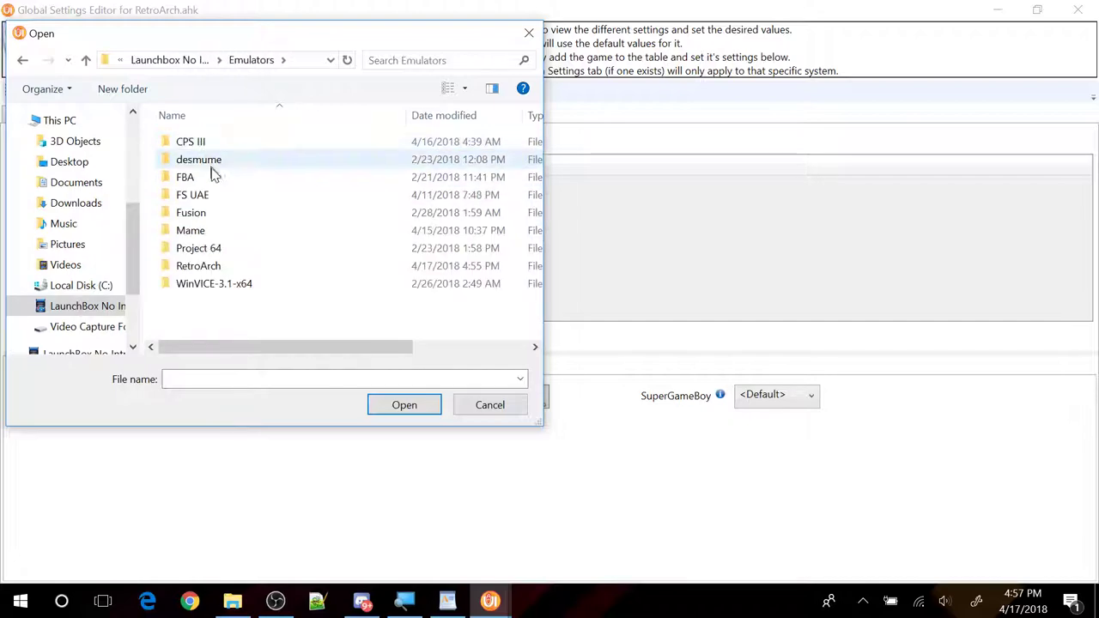
double_click(200, 264)
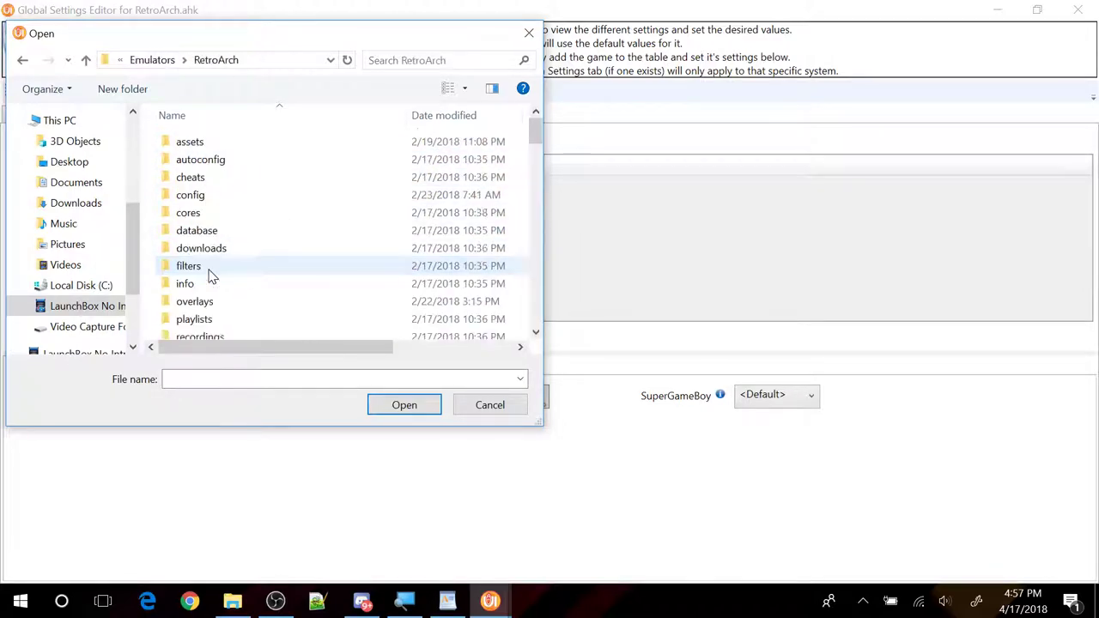
double_click(188, 213)
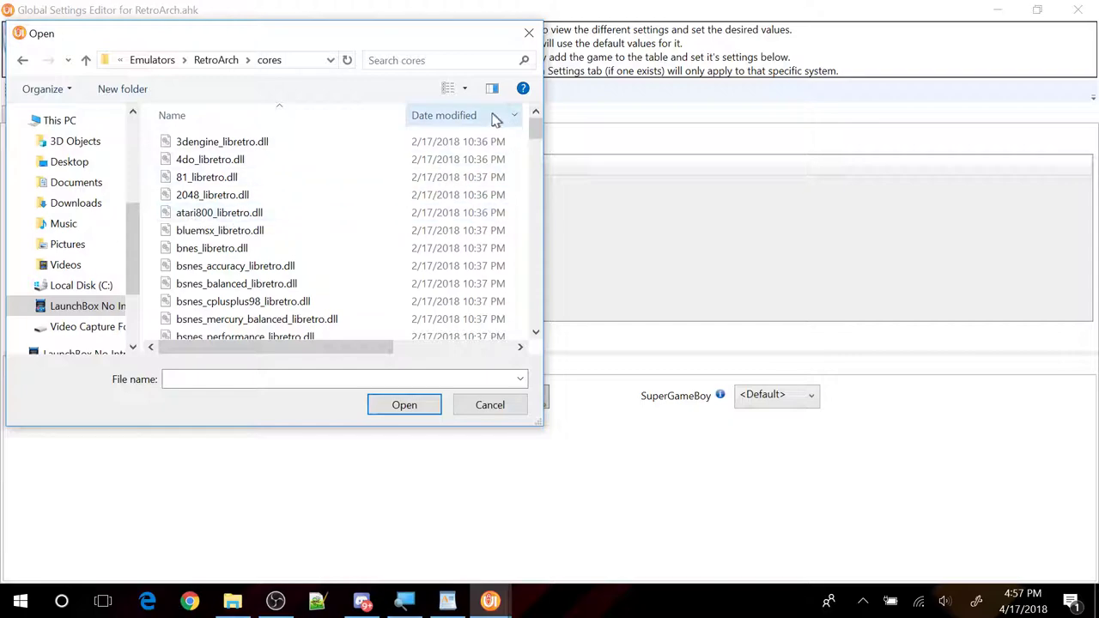
scroll(down, 3)
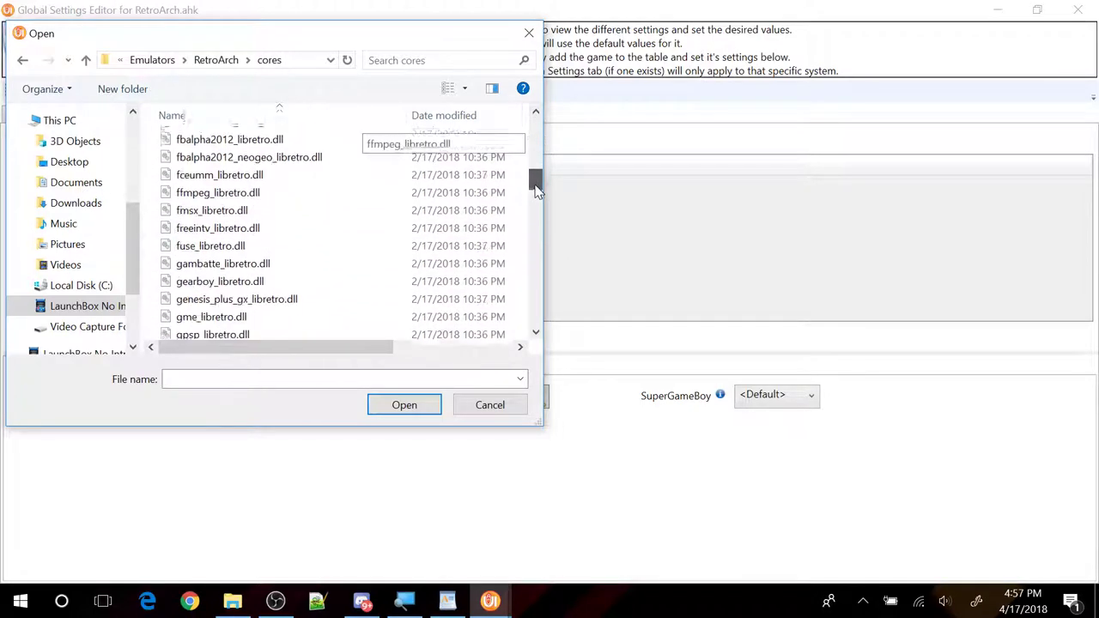
scroll(down, 3)
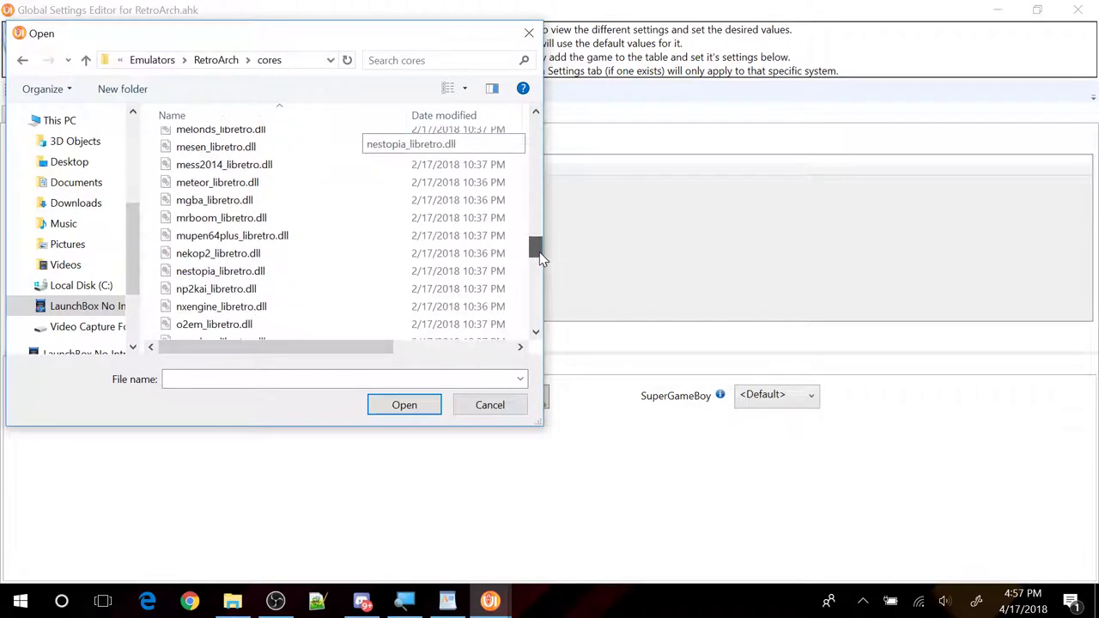
click(227, 270)
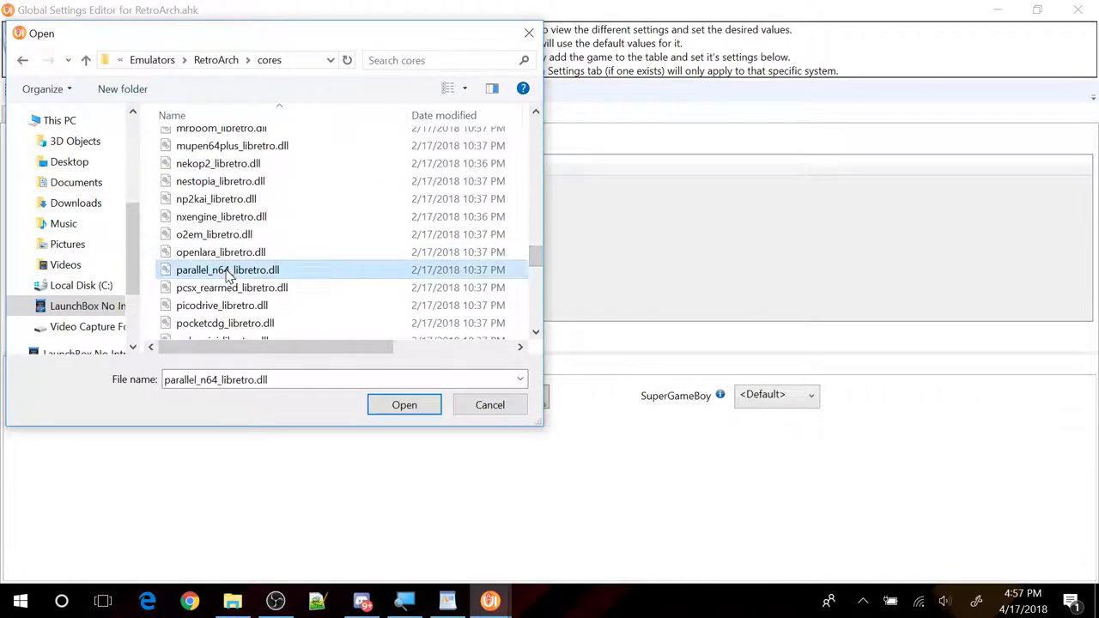
click(403, 405)
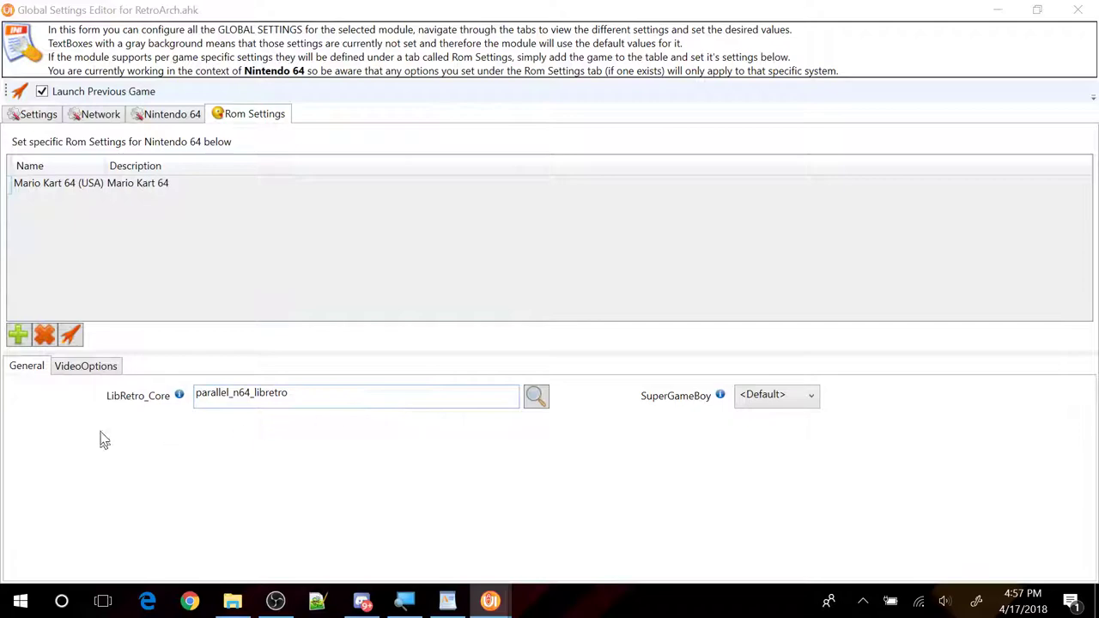
mouse_move(93, 261)
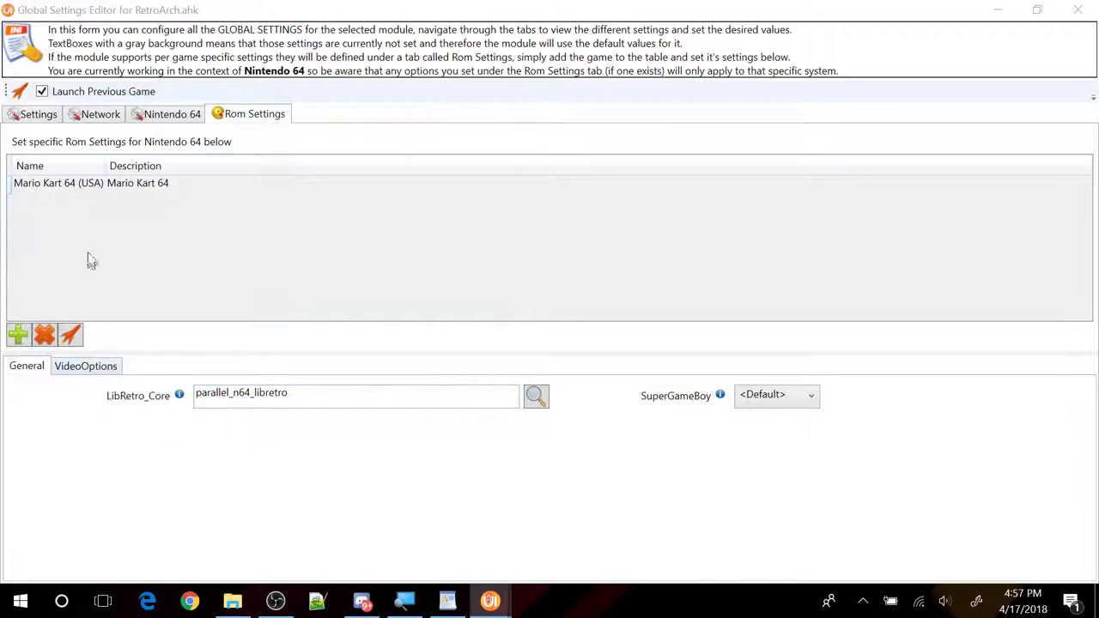
Step: Review Mario Kart 64's VideoOptions, then close the Global Settings Editor
click(89, 182)
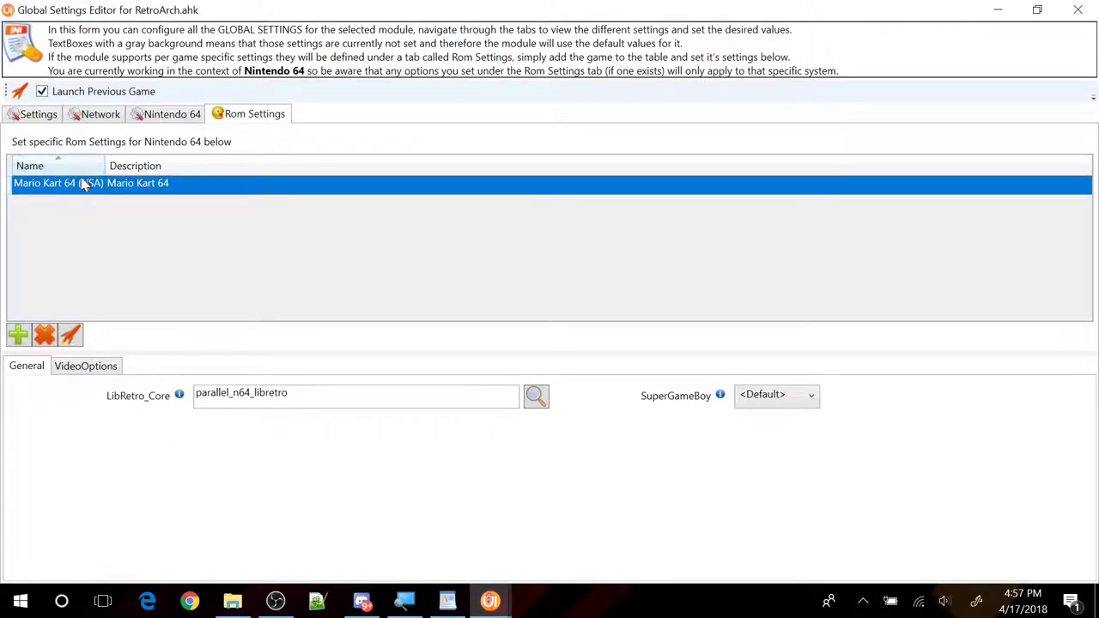
click(86, 364)
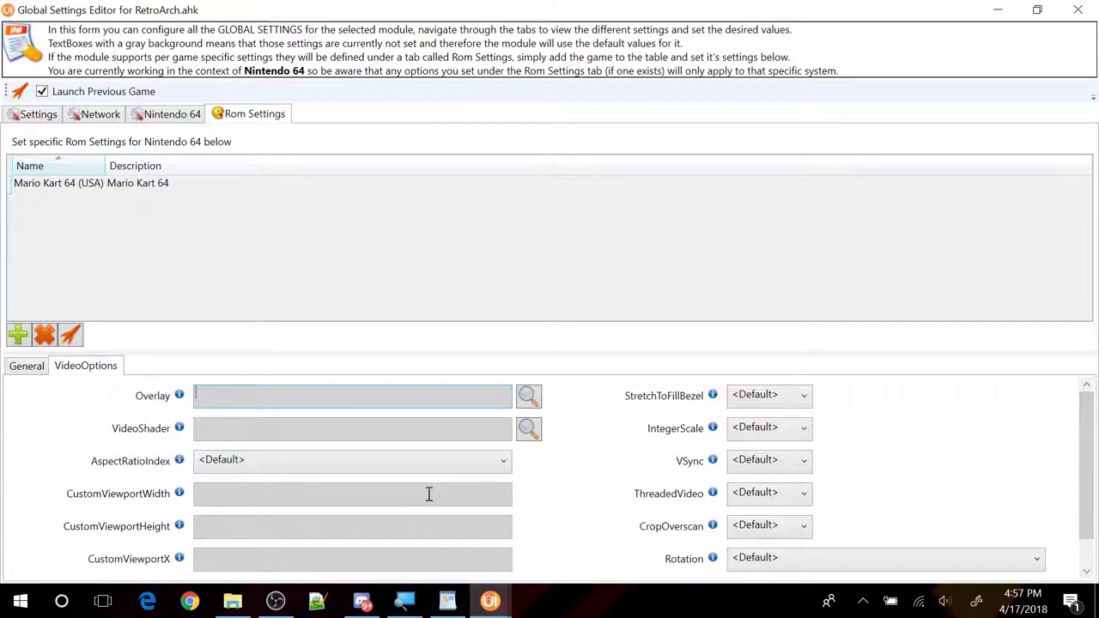
scroll(down, 3)
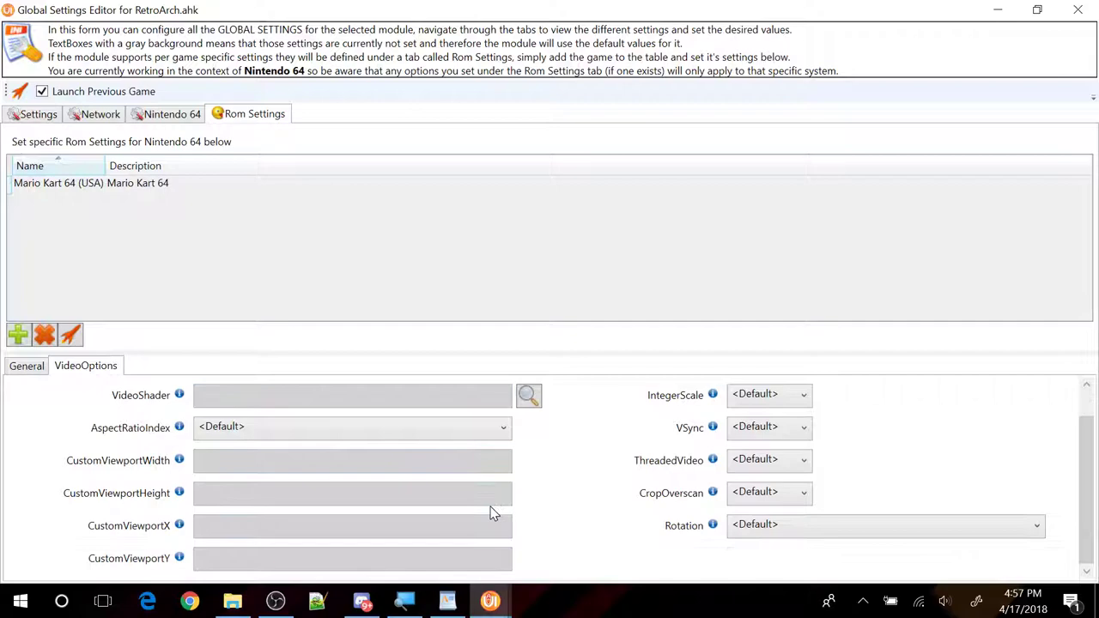
scroll(up, 3)
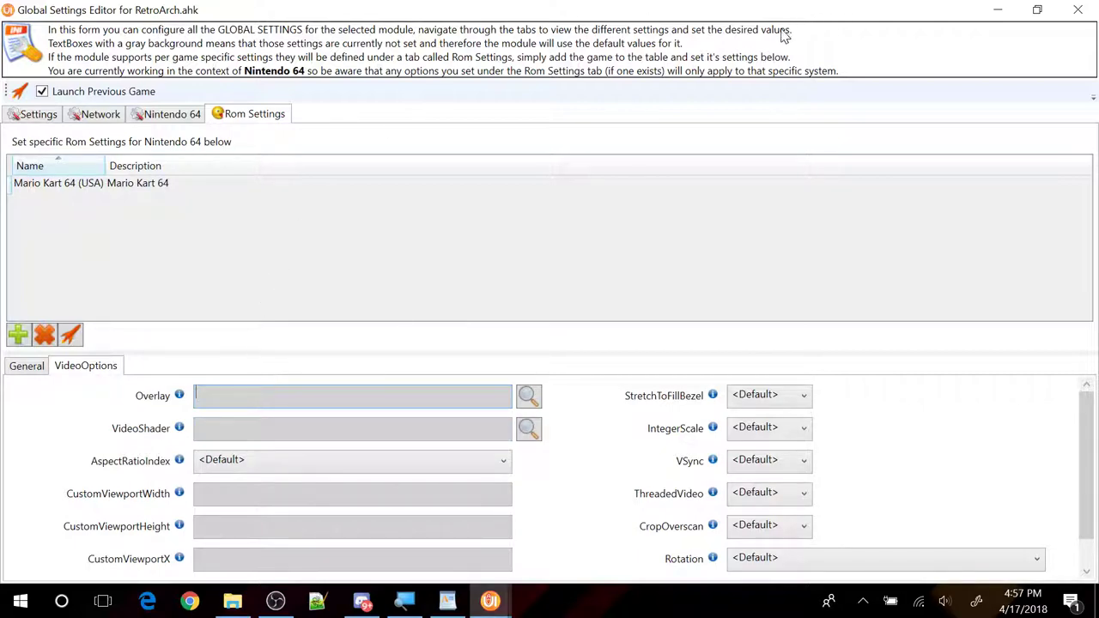
click(1078, 10)
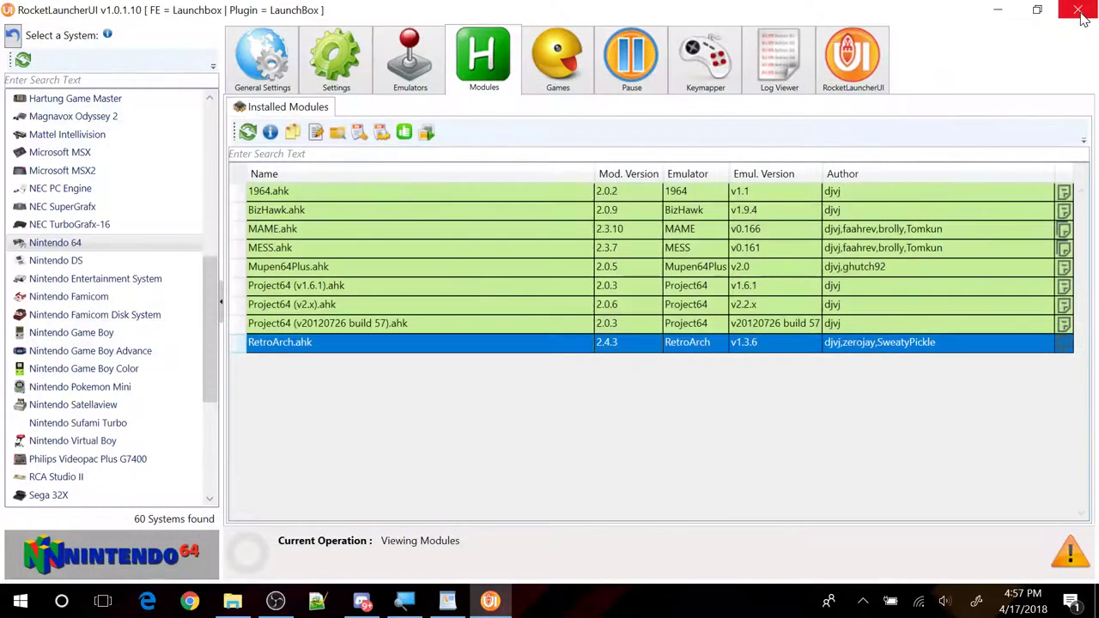
Step: Launch Mario Kart 64 (USA) again from the Nintendo 64 games list
click(557, 58)
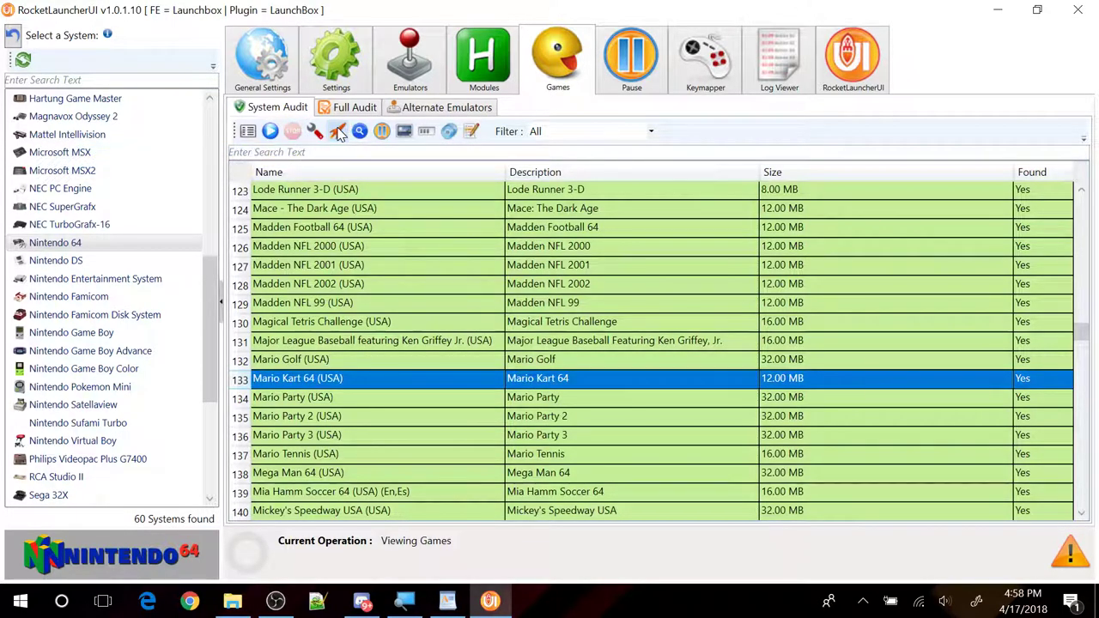
double_click(297, 378)
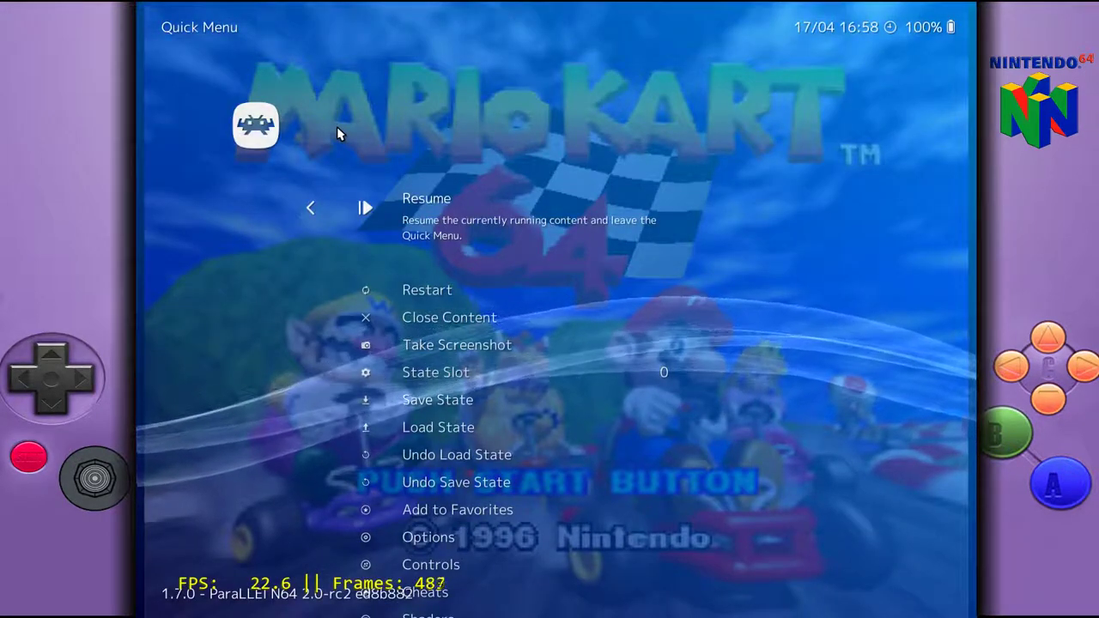
mouse_move(222, 607)
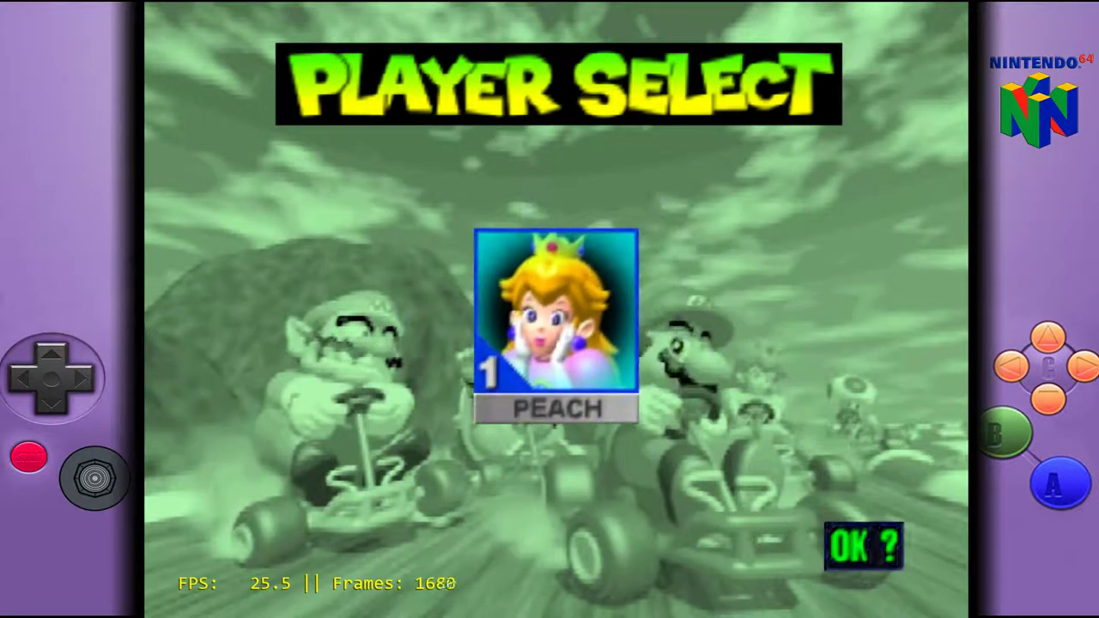
Step: Confirm Mario GP 50cc so Mario Kart 64 reaches Player Select on the ParaLLEl N64 core
click(865, 546)
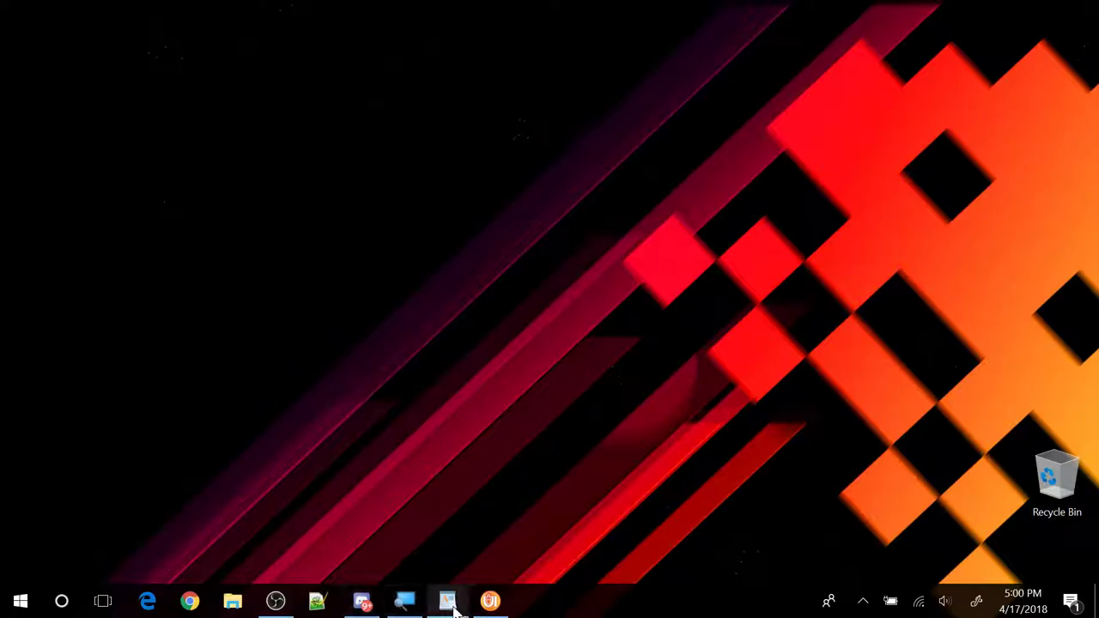
Step: Highlight the Fixes / Options and Setting controls agenda items in yellow in WordPad
click(446, 601)
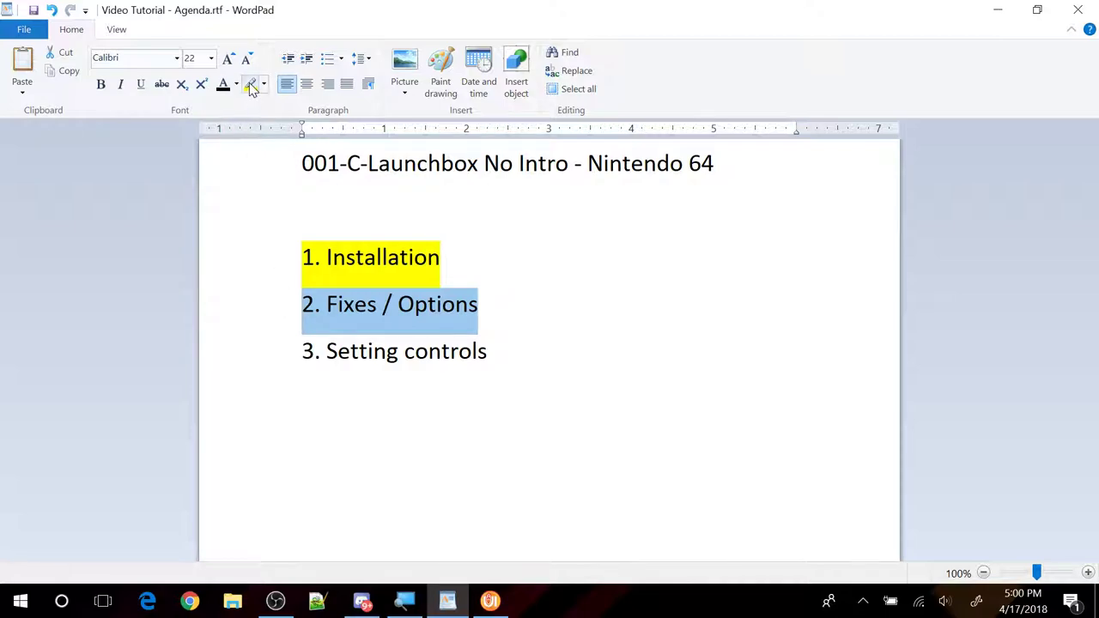
click(251, 82)
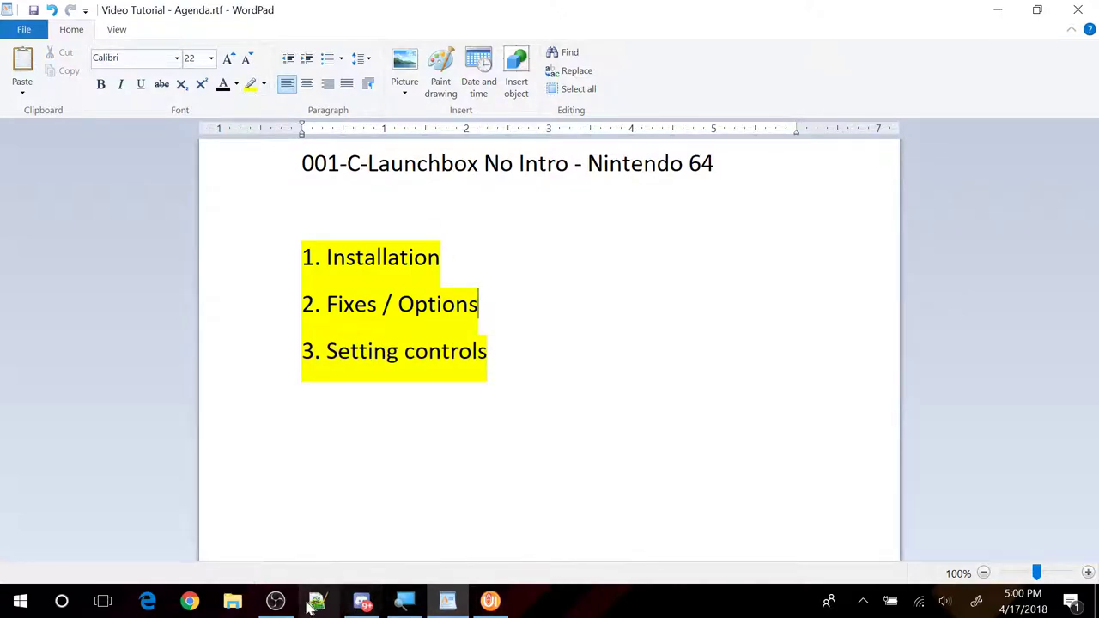
click(275, 601)
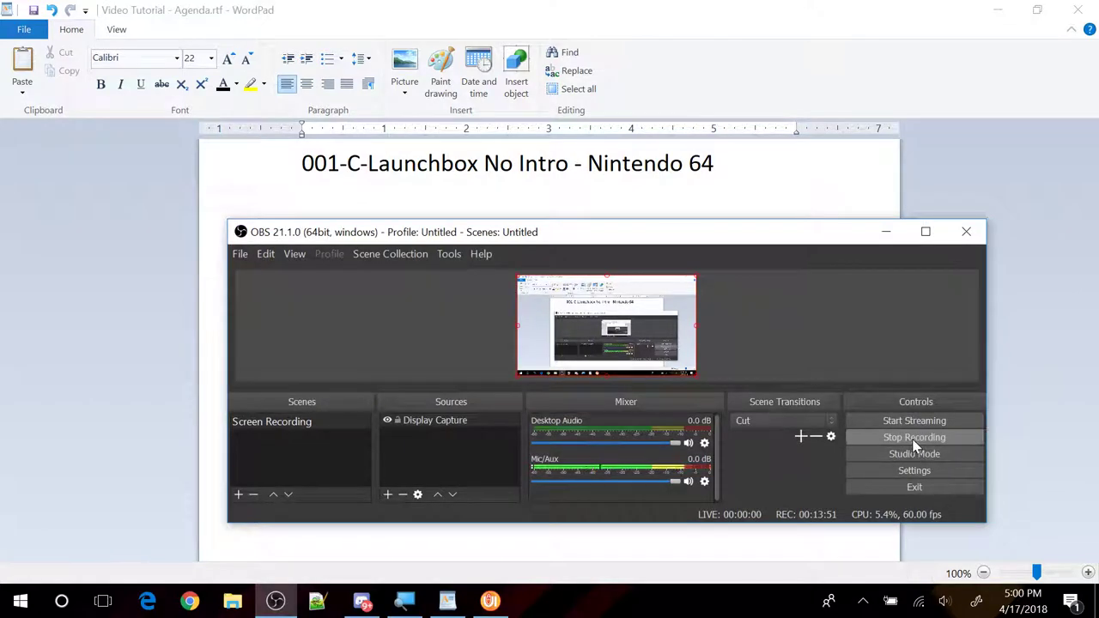